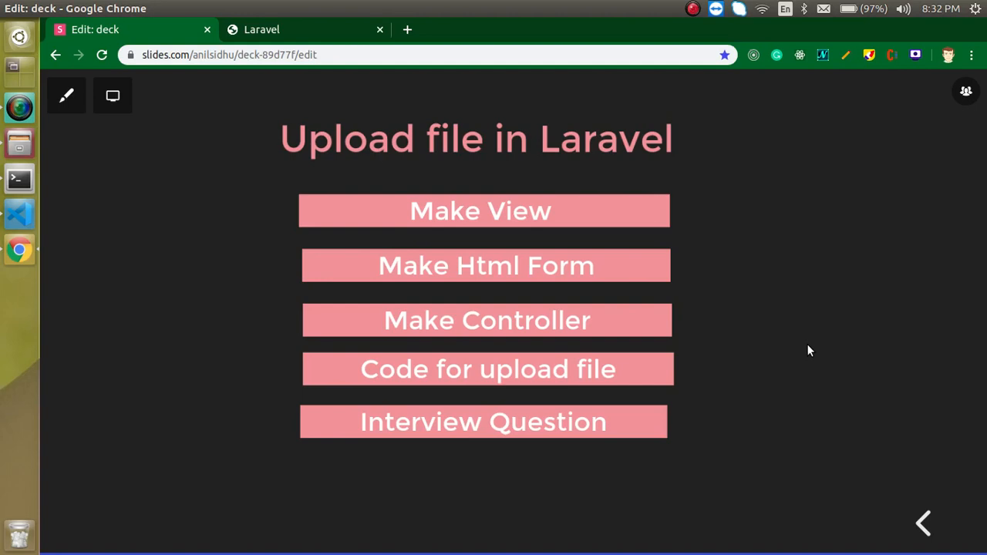
{"action": "mouse_move", "coordinate": [495, 238]}
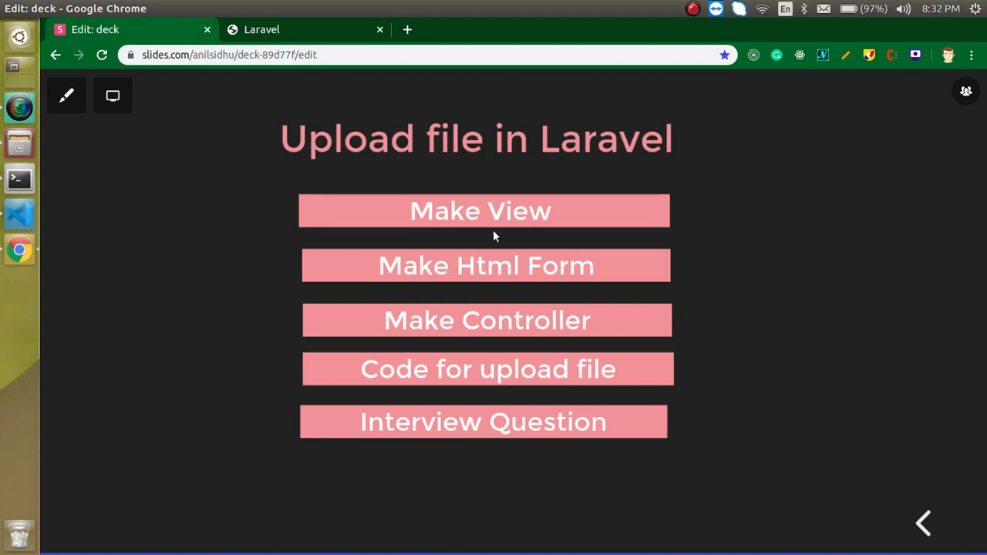
{"action": "mouse_move", "coordinate": [457, 299]}
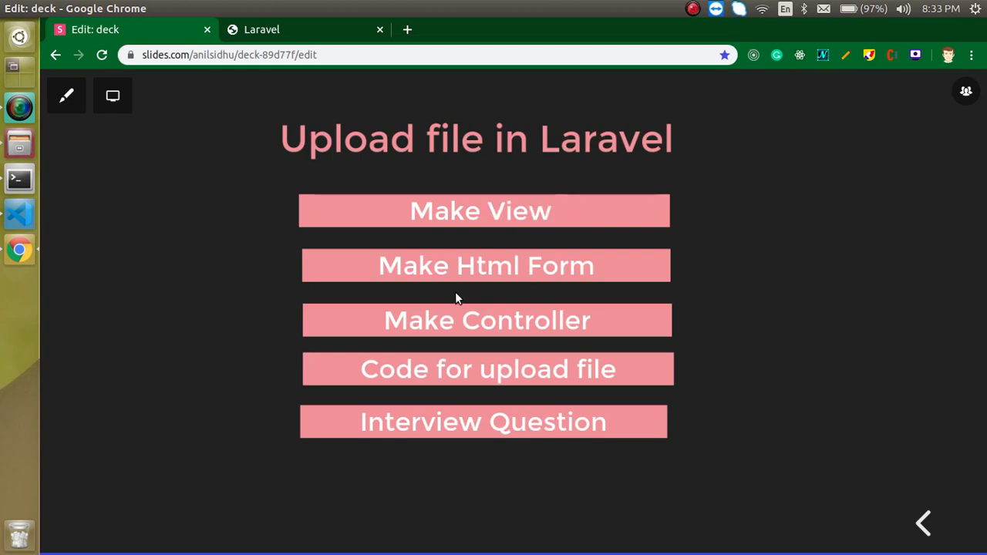
{"action": "mouse_move", "coordinate": [450, 296]}
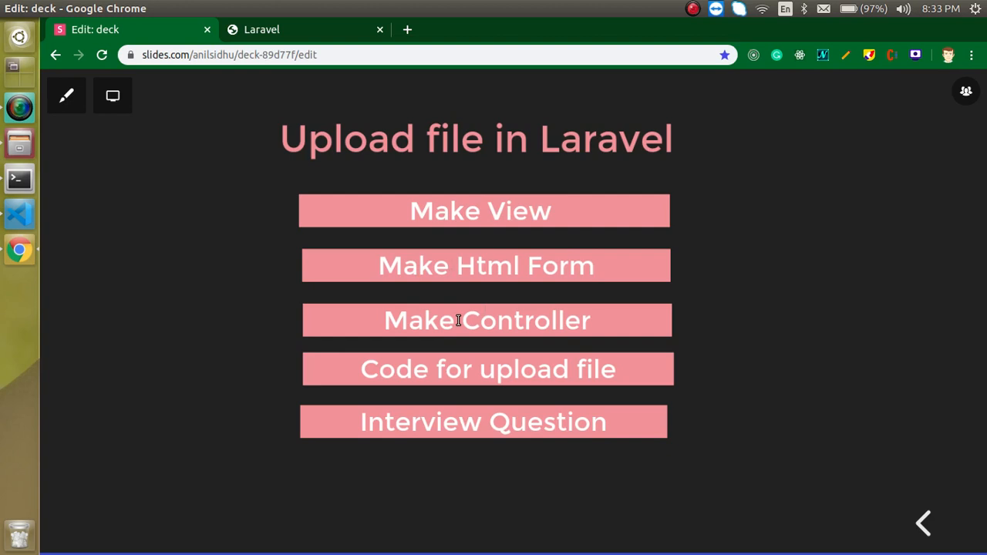
{"action": "mouse_move", "coordinate": [395, 363]}
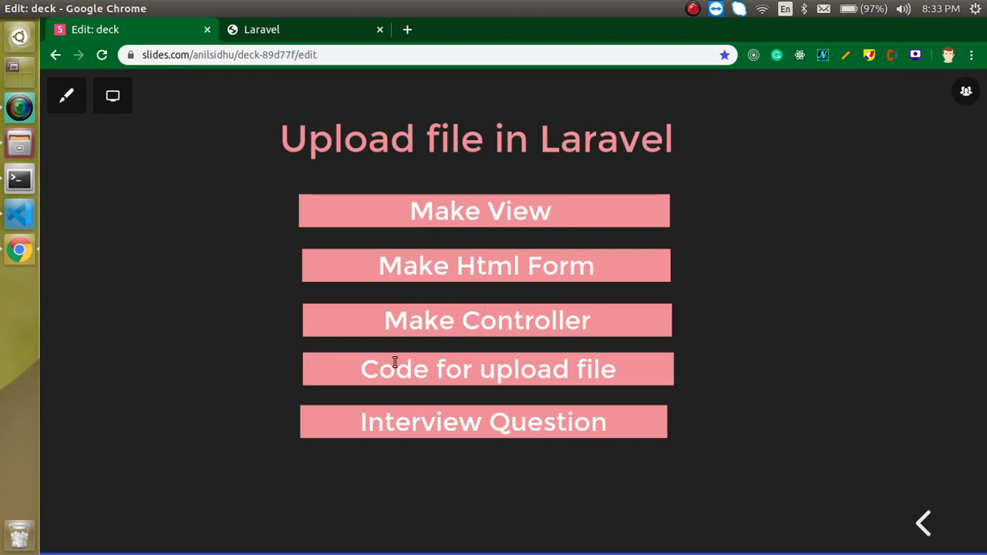
{"action": "mouse_move", "coordinate": [509, 423]}
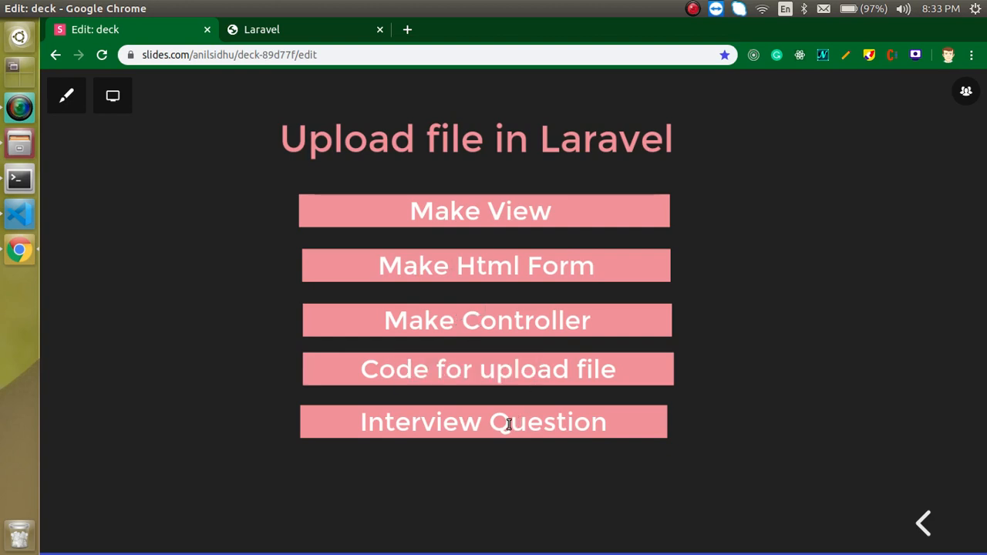
{"action": "mouse_move", "coordinate": [620, 432]}
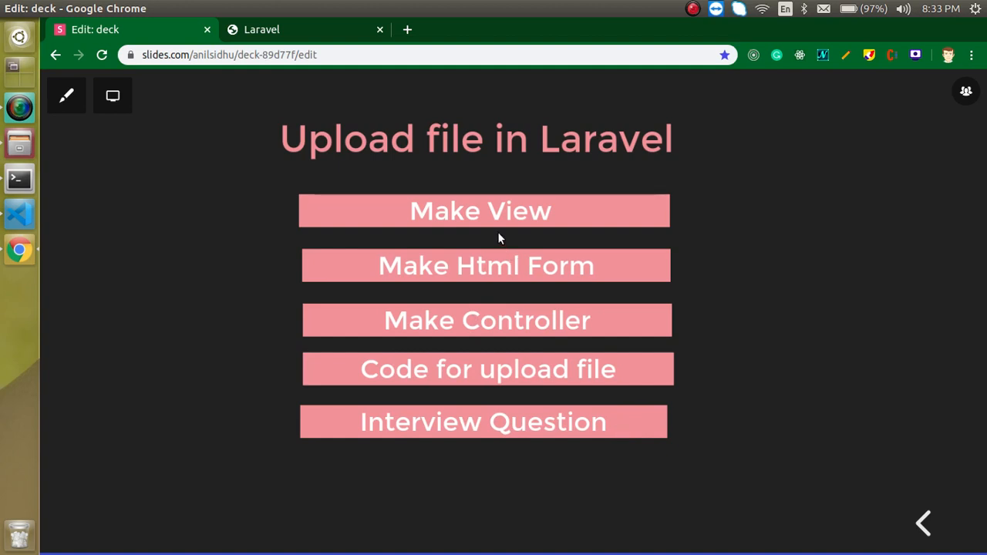
{"action": "mouse_move", "coordinate": [19, 219]}
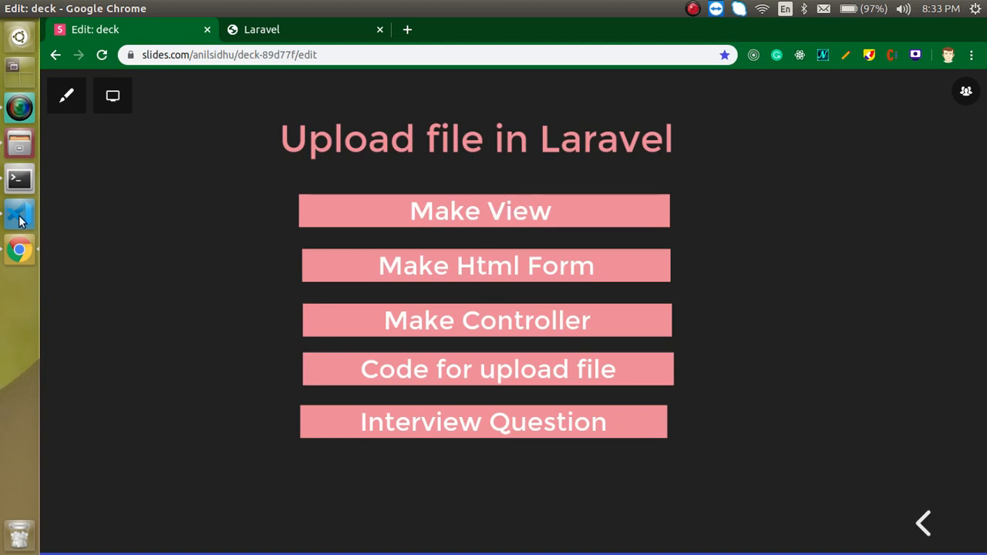
Create a new file upload.blade.php inside the resources/views folder
{"action": "left_click", "coordinate": [18, 212]}
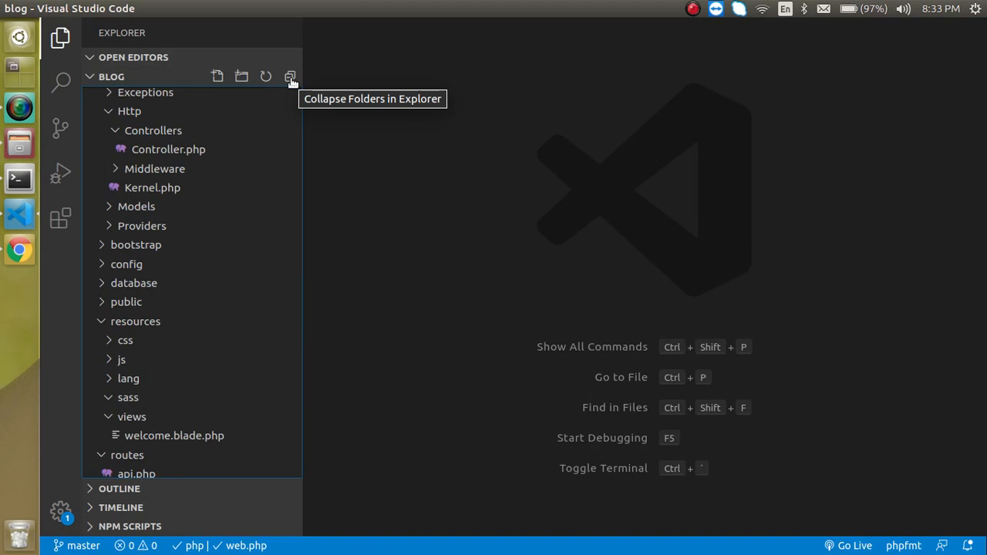
{"action": "left_click", "coordinate": [290, 76]}
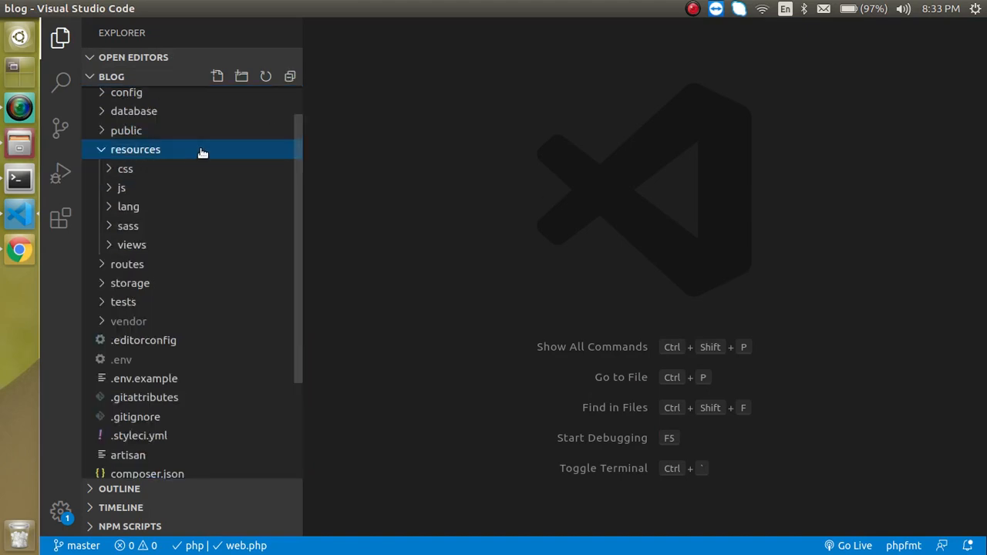
{"action": "right_click", "coordinate": [132, 244]}
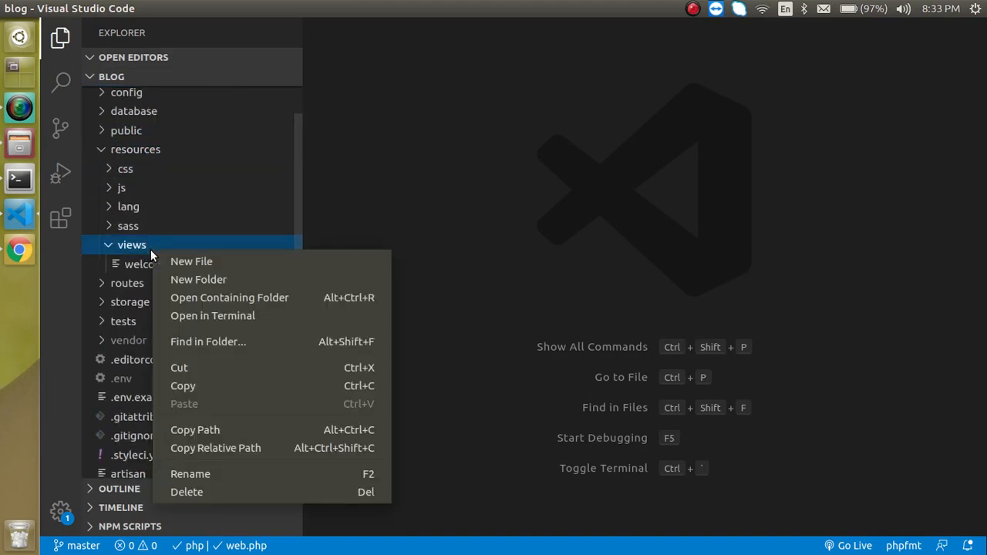
{"action": "left_click", "coordinate": [191, 260]}
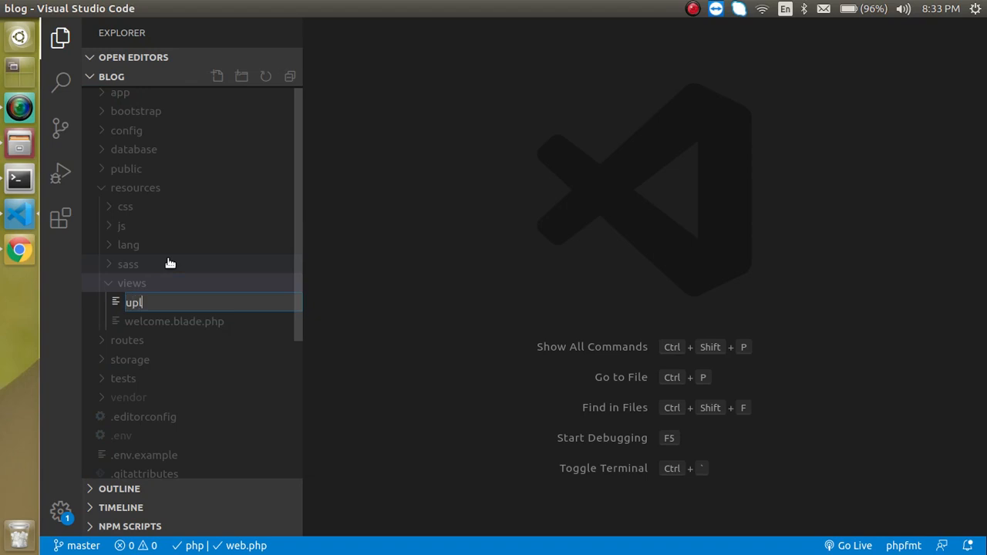
{"action": "type", "text": "oad"}
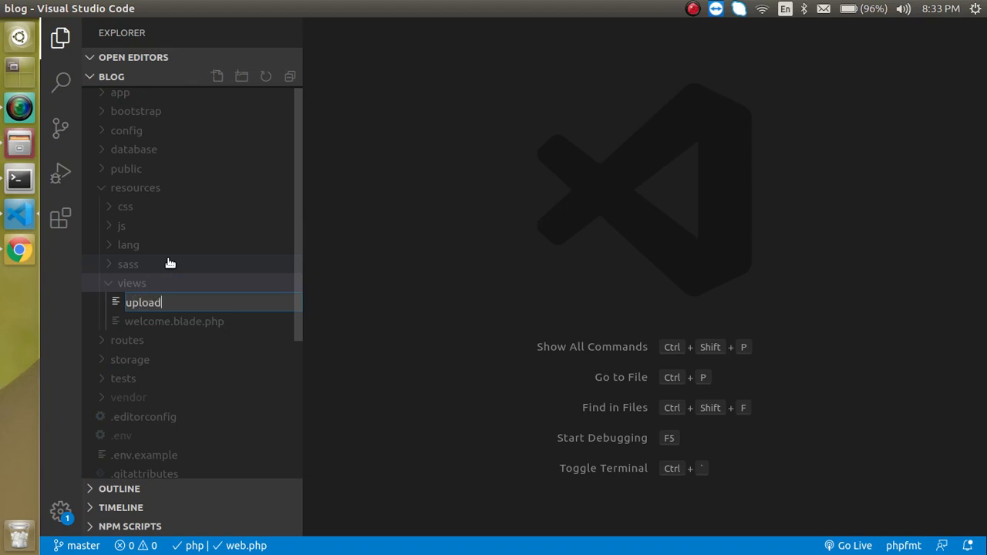
{"action": "type", "text": ".blad"}
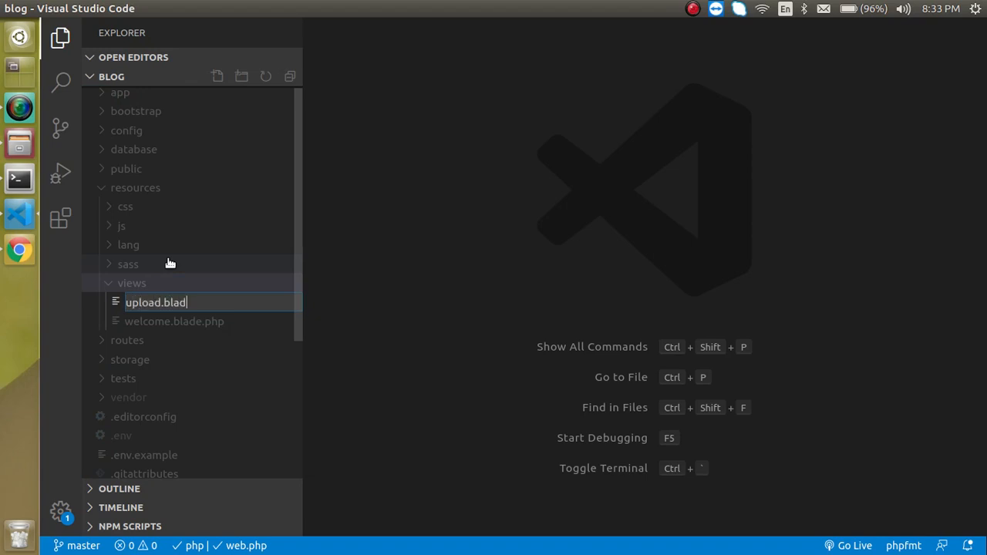
{"action": "key", "text": "Enter"}
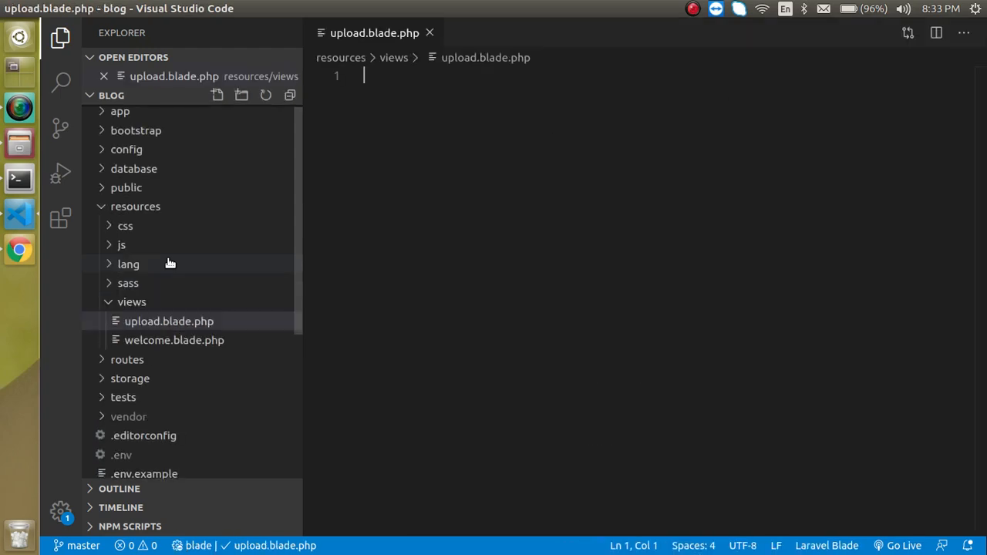
Write an <h1>Upload File</h1> heading in the new view
{"action": "type", "text": "<h1>U</h1>"}
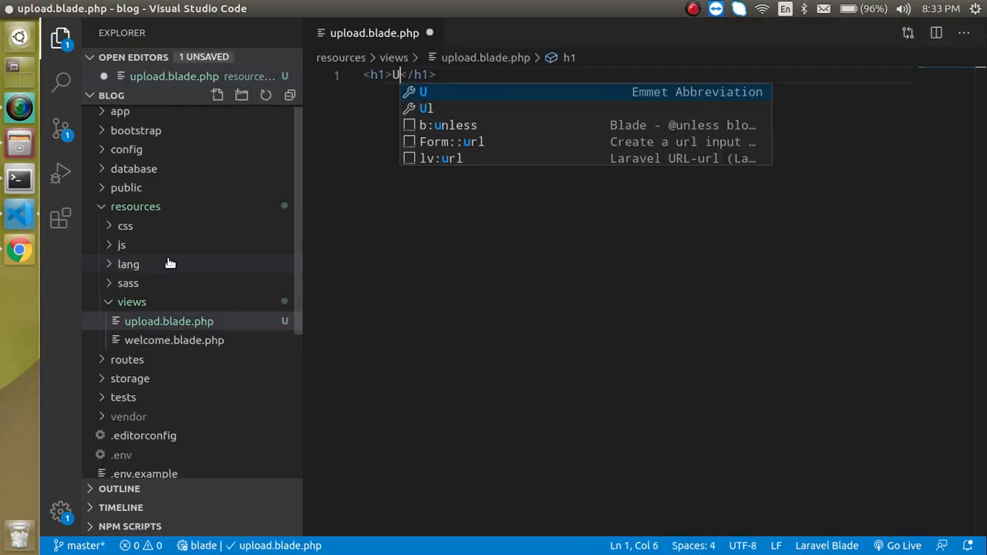
{"action": "type", "text": "pload"}
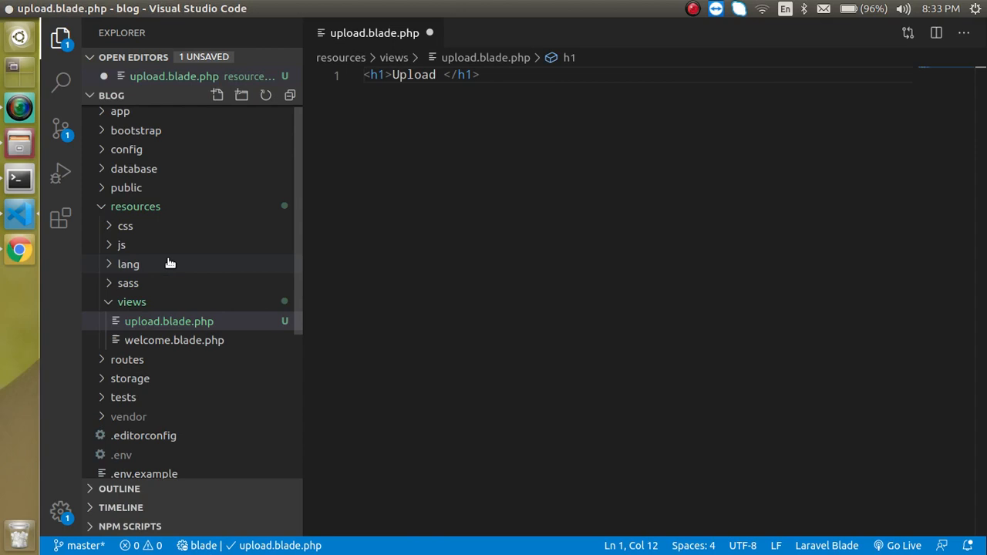
{"action": "type", "text": "F"}
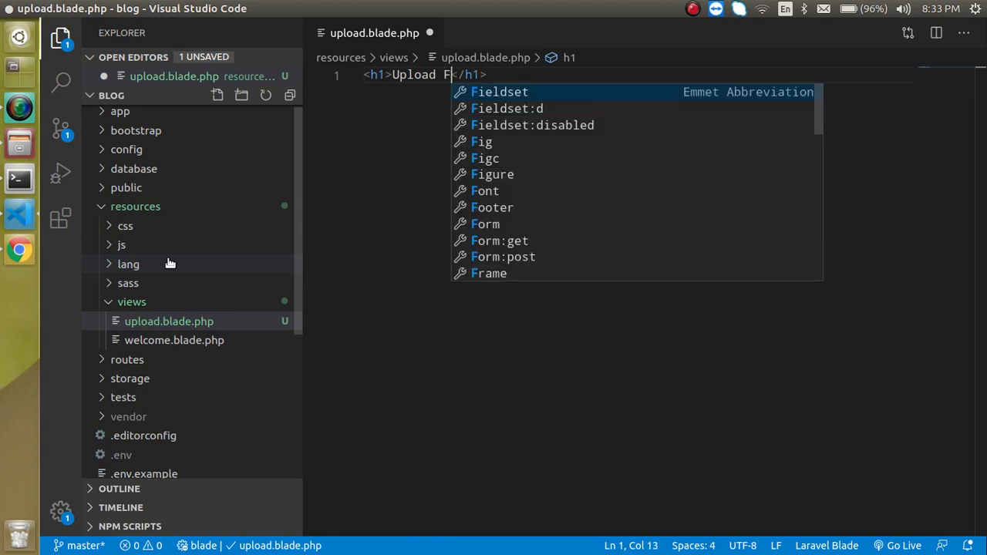
{"action": "type", "text": "ile"}
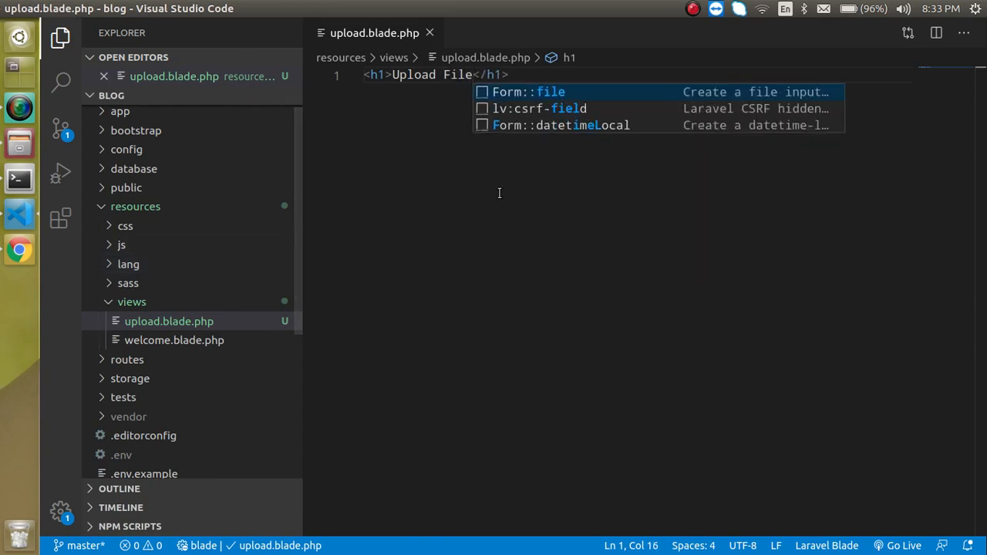
Add a form with method POST and enctype multipart/form-data, starting a file input
{"action": "type", "text": "for"}
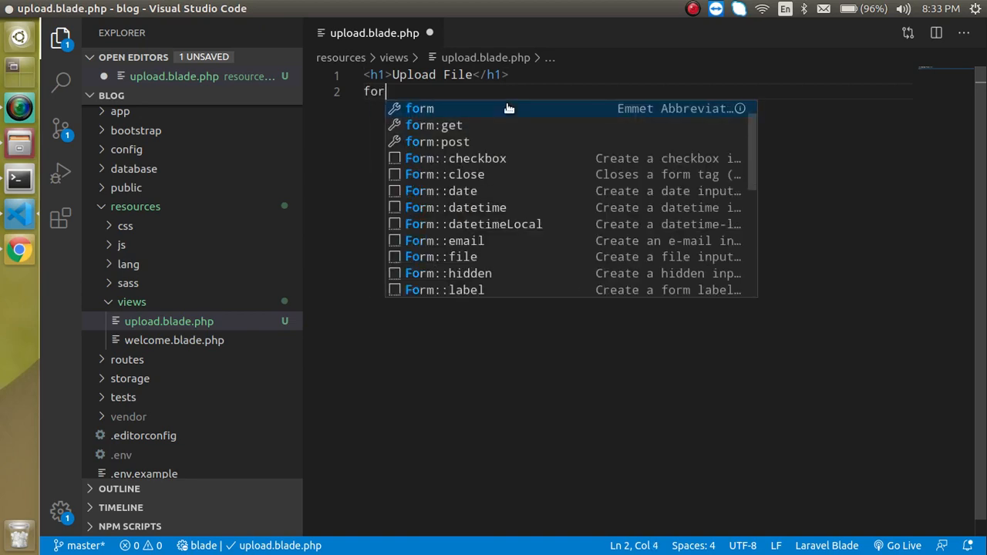
{"action": "key", "text": "Tab"}
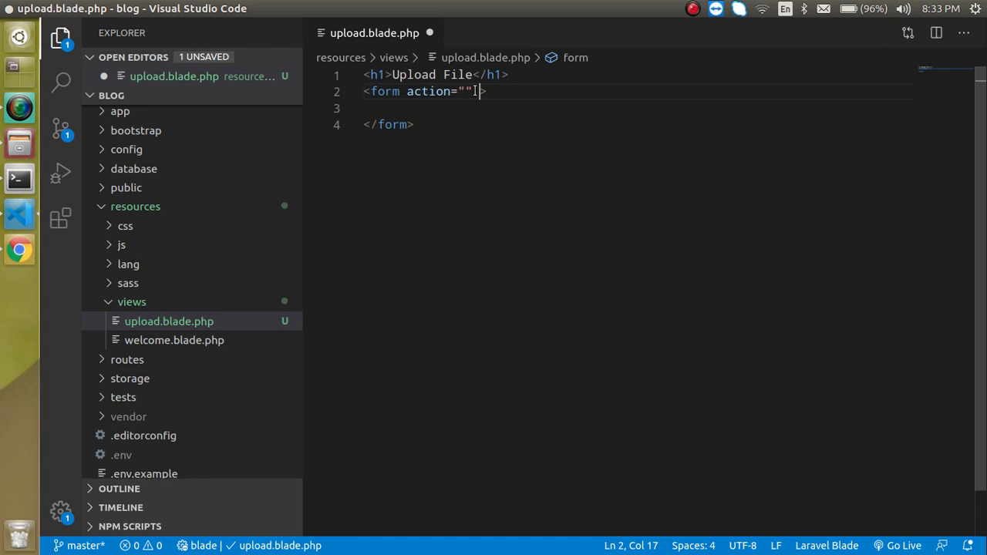
{"action": "type", "text": "method=\"POST"}
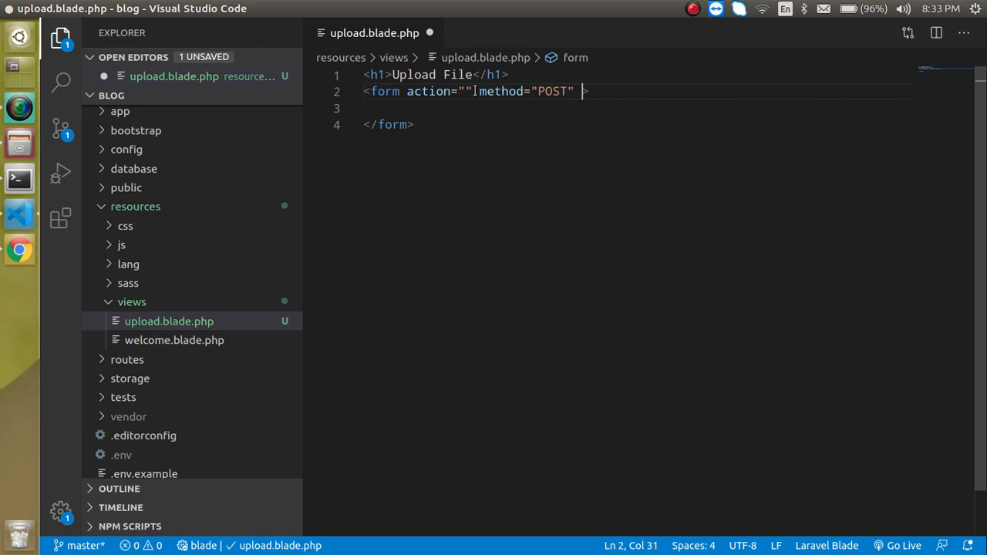
{"action": "type", "text": "enctype=\"\""}
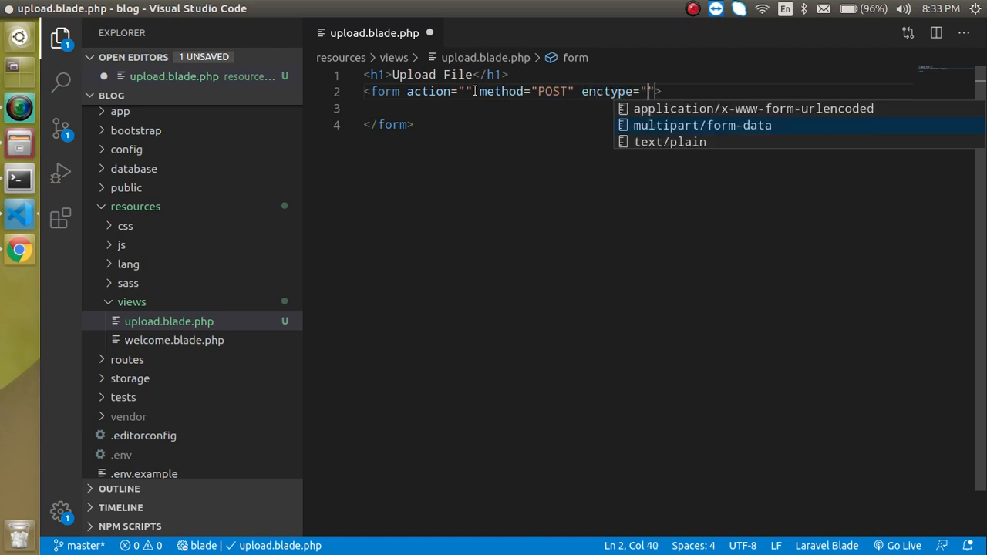
{"action": "left_click", "coordinate": [702, 125]}
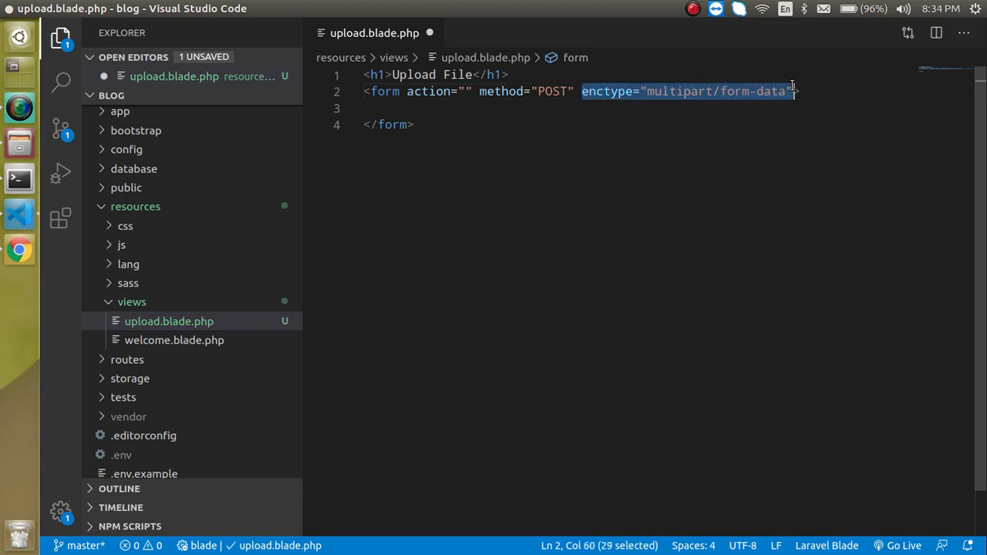
{"action": "left_click", "coordinate": [796, 93]}
{"action": "type", "text": "<input type=\"fi\">"}
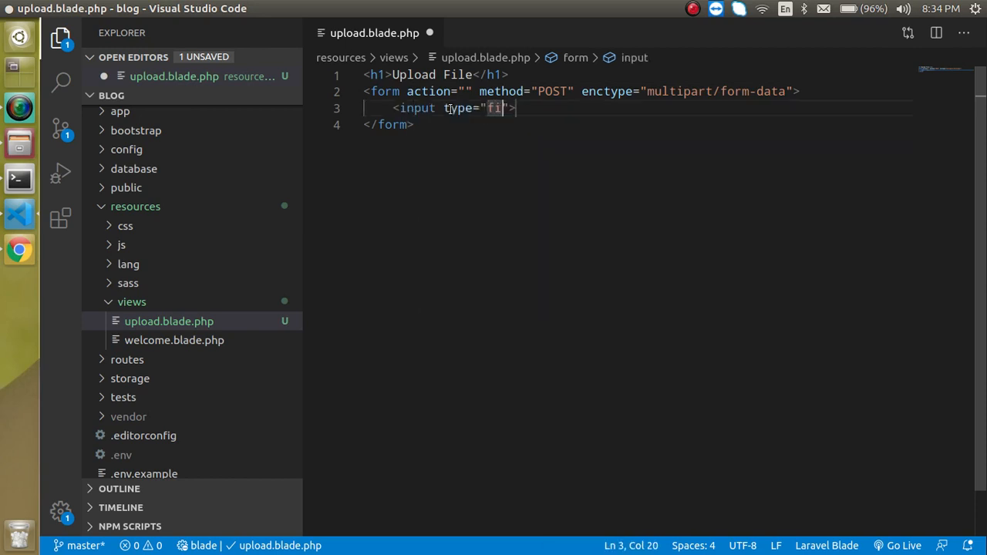
Finish the file input with name="file" followed by two line breaks
{"action": "type", "text": "le\" name=\""}
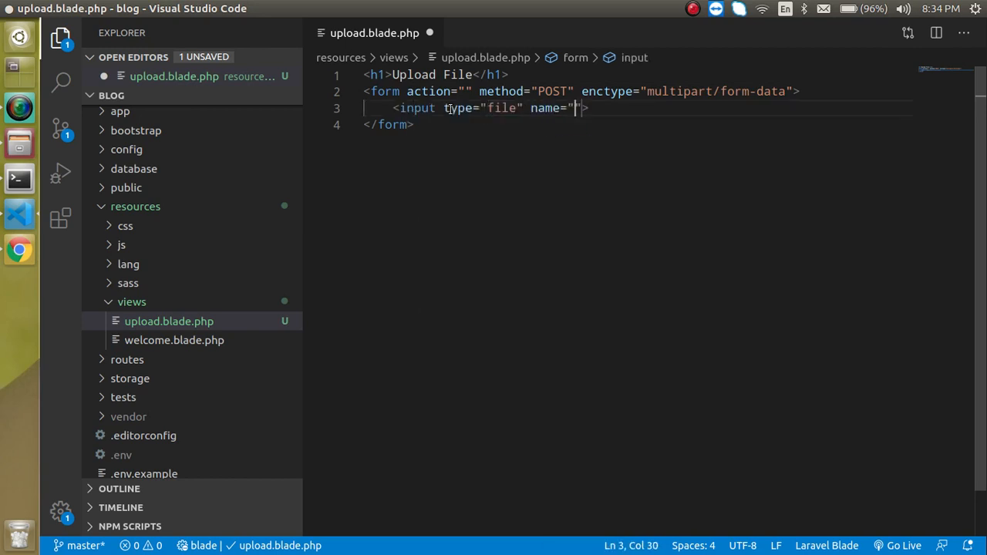
{"action": "type", "text": "file"}
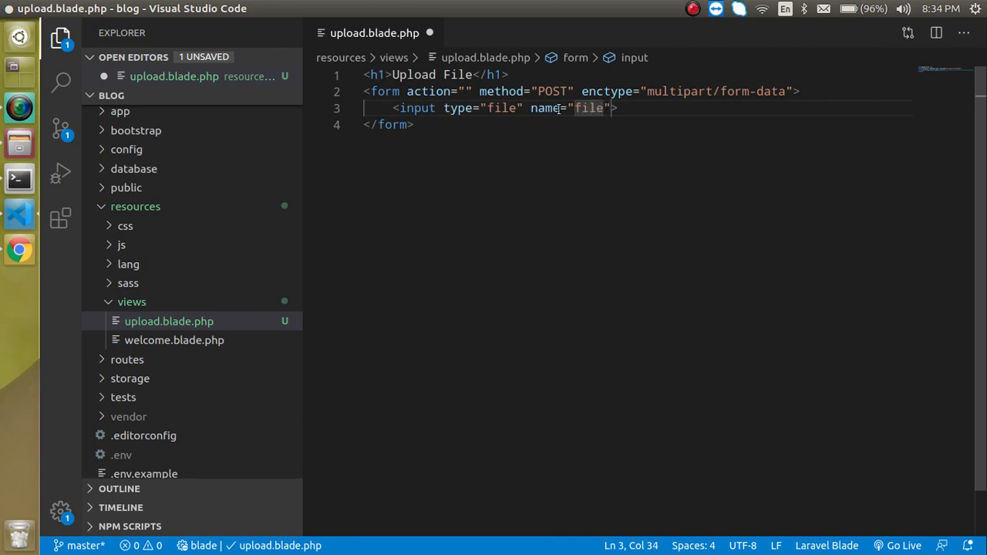
{"action": "key", "text": "Enter"}
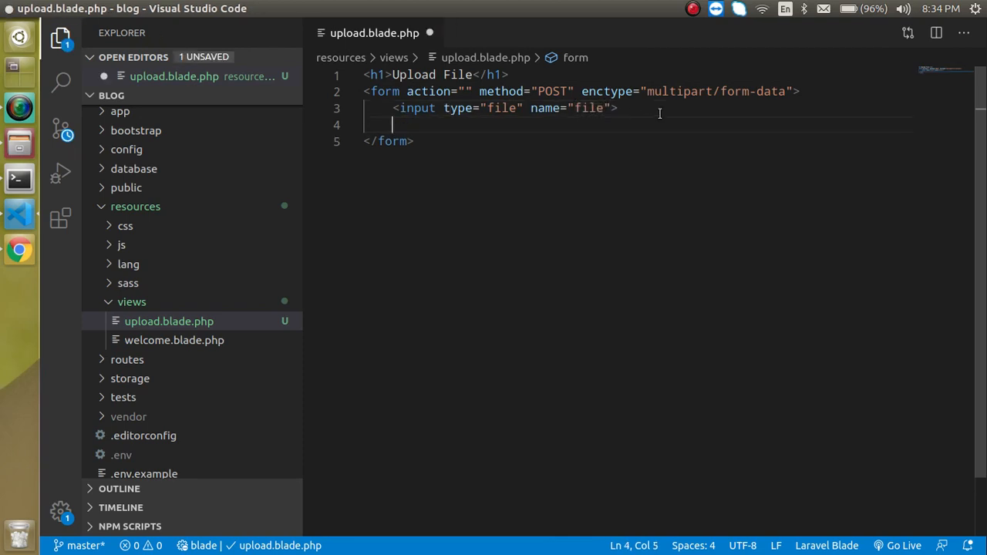
{"action": "type", "text": "<br>"}
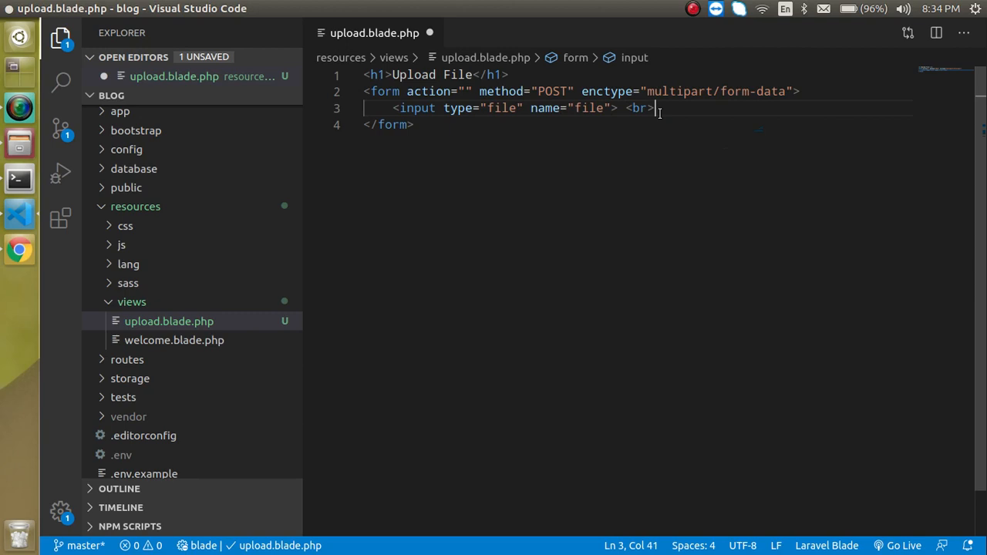
{"action": "type", "text": "<br>"}
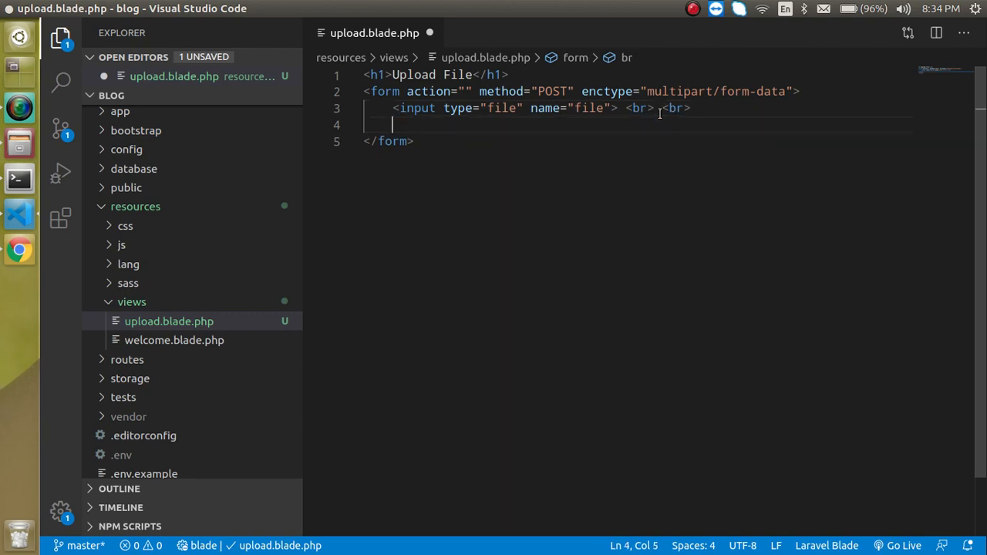
{"action": "type", "text": "sub"}
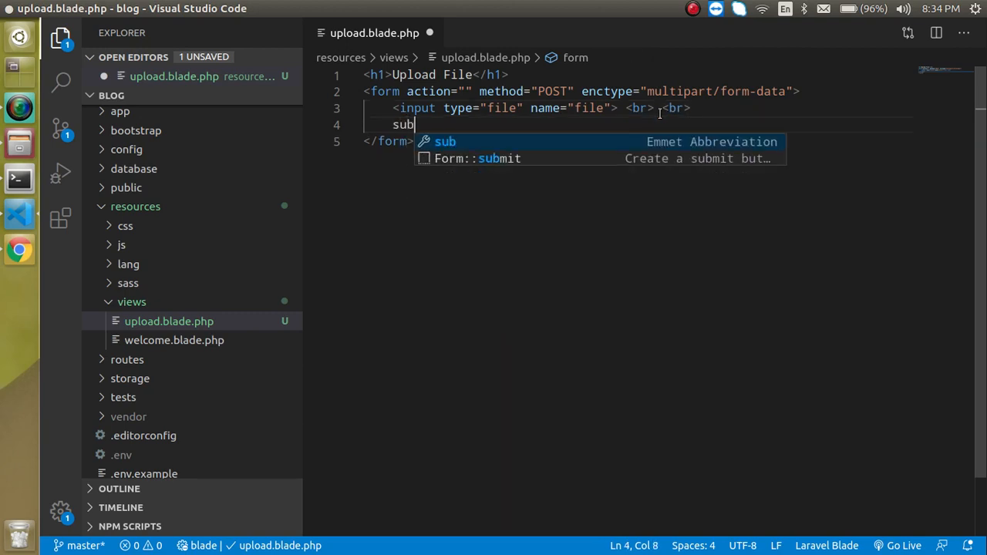
{"action": "key", "text": "Tab"}
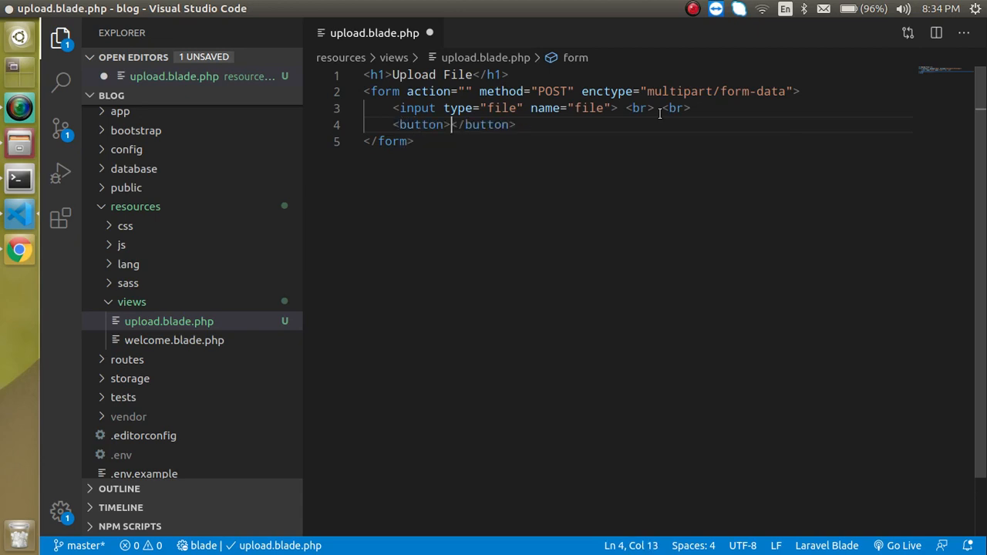
{"action": "type", "text": "Upload File"}
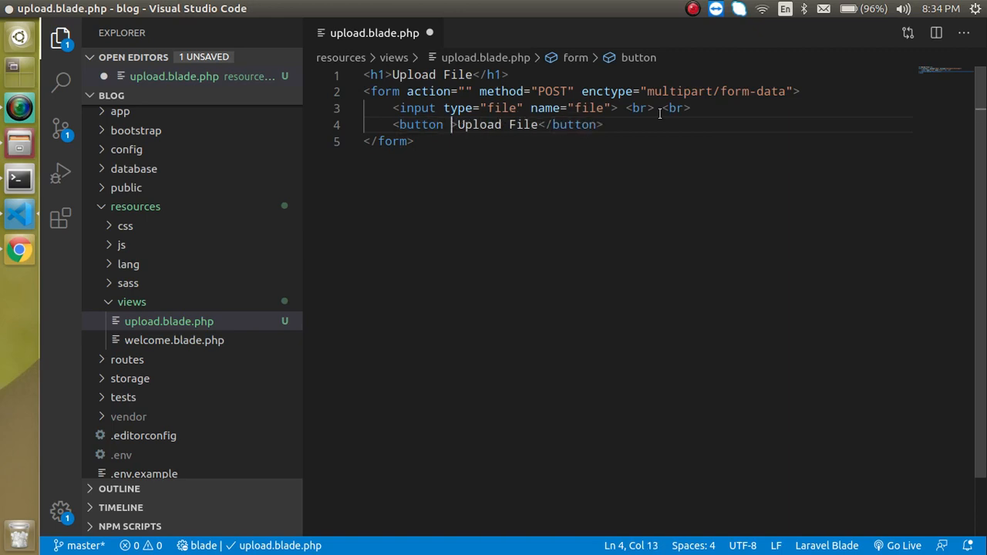
{"action": "type", "text": "type=\"\""}
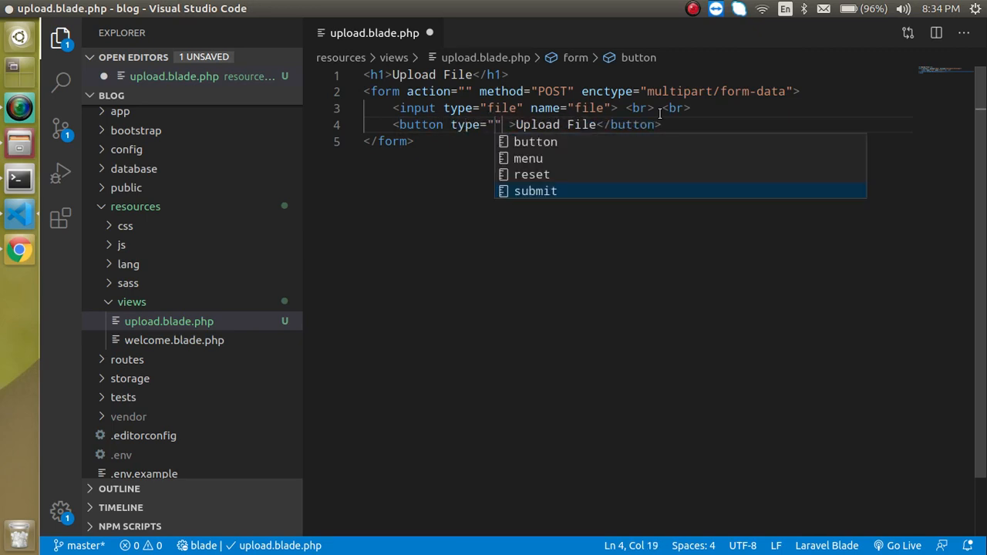
{"action": "left_click", "coordinate": [535, 191]}
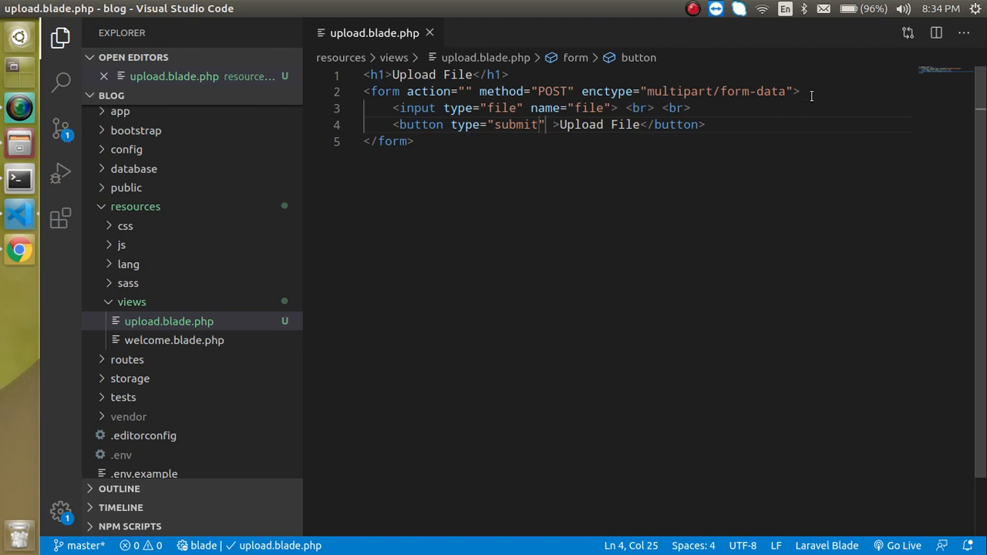
{"action": "type", "text": "@"}
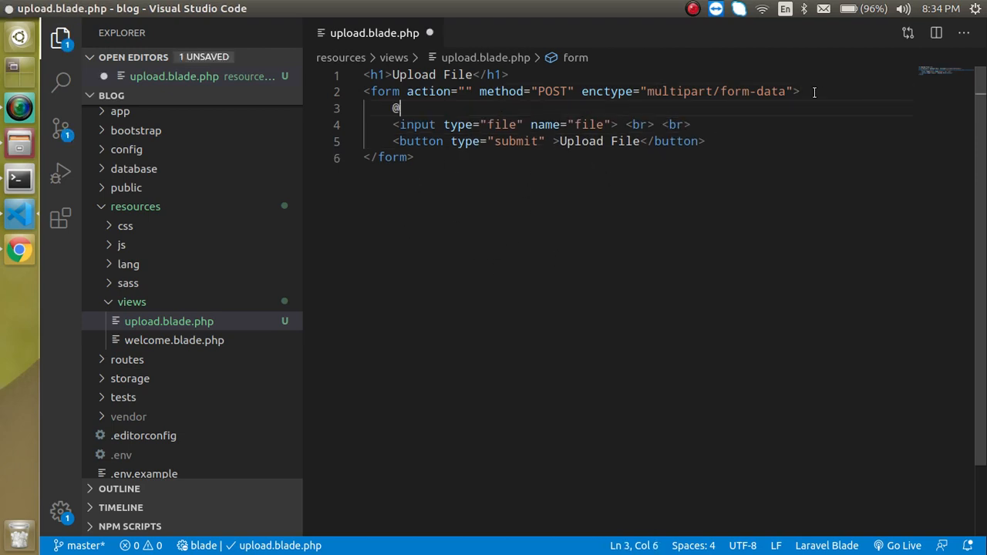
{"action": "type", "text": "csrf"}
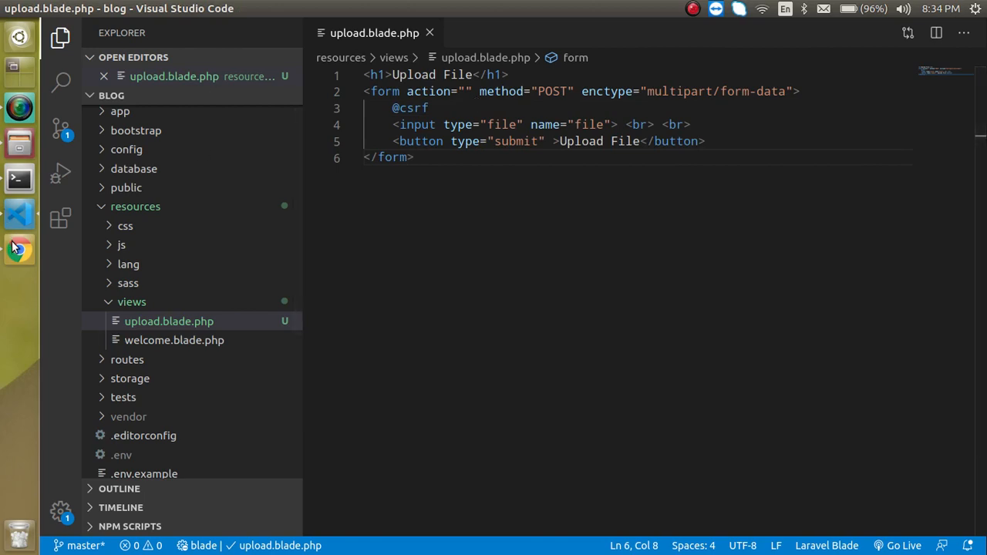
{"action": "mouse_move", "coordinate": [225, 298]}
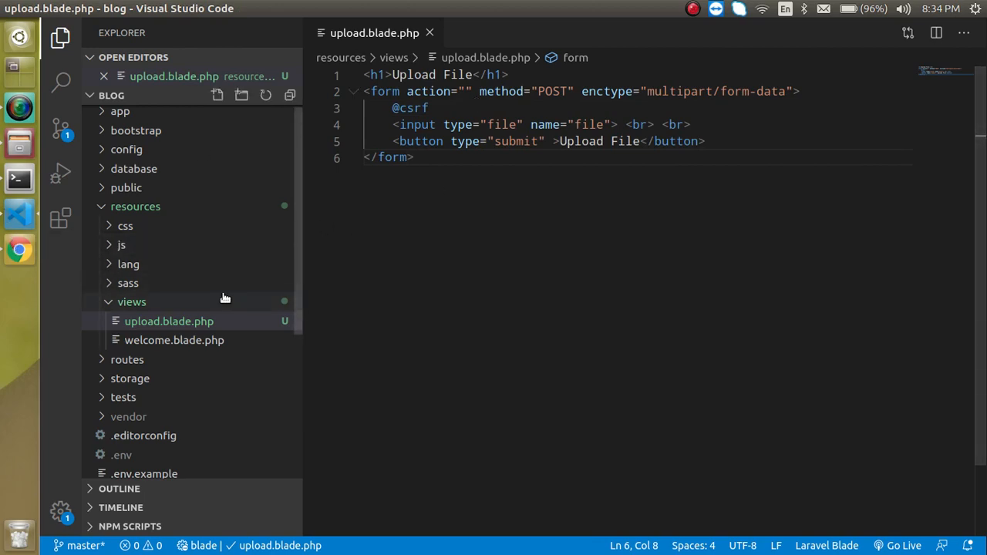
Add Route::view('upload','upload'); at the end of routes/web.php
{"action": "left_click", "coordinate": [127, 359]}
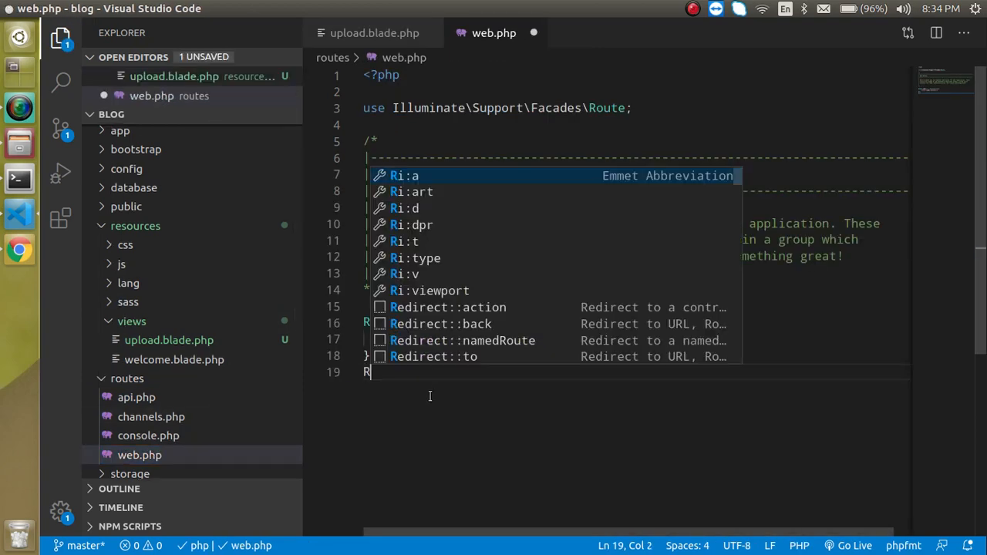
{"action": "type", "text": "Route::"}
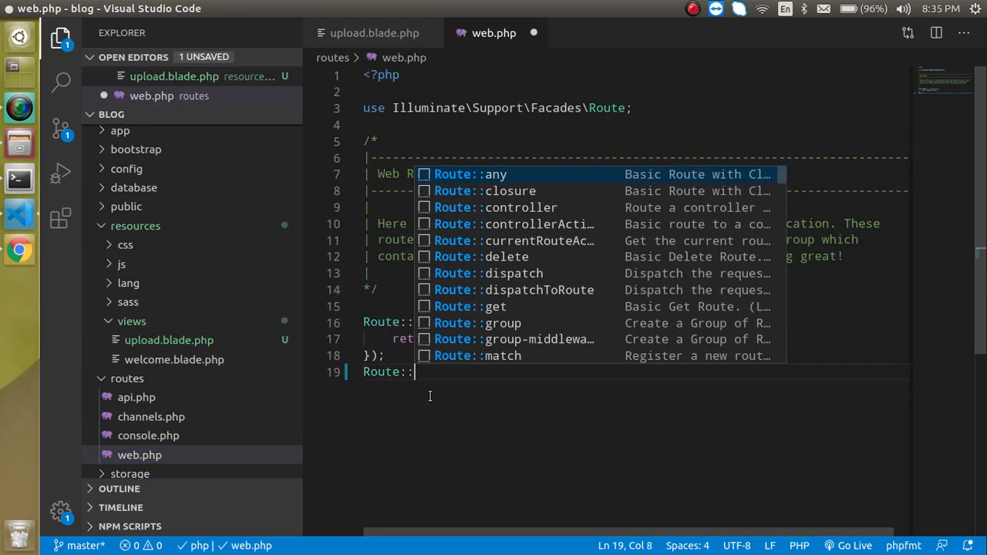
{"action": "type", "text": "view('up"}
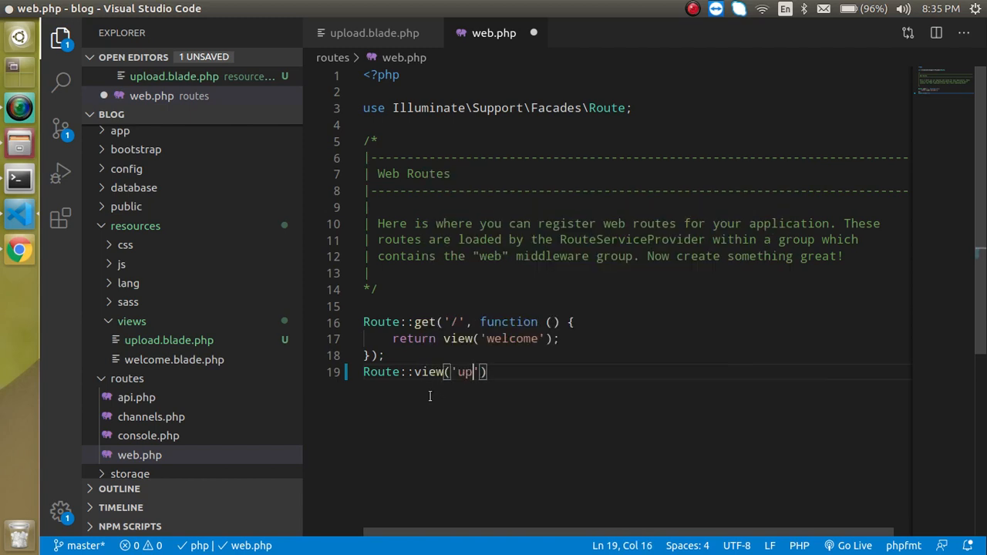
{"action": "type", "text": "load"}
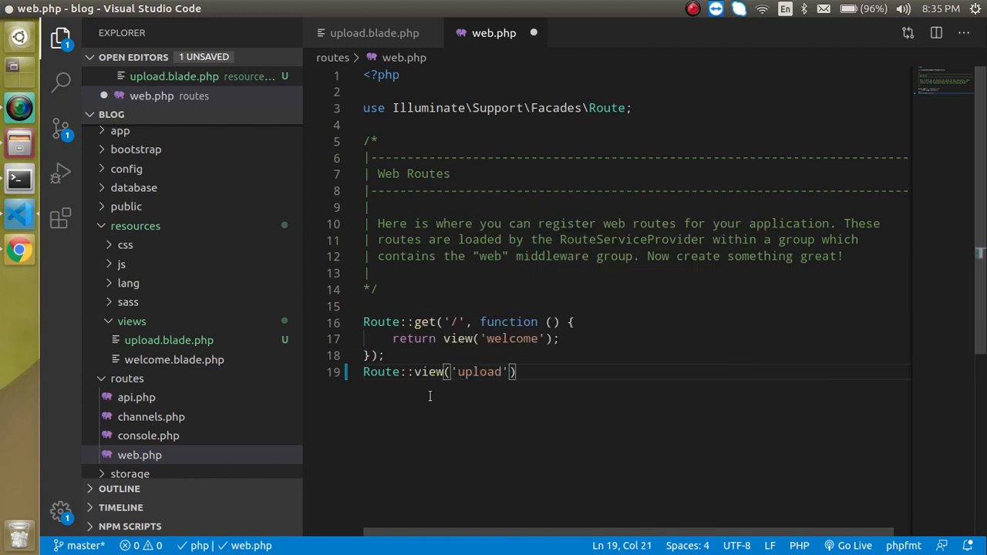
{"action": "type", "text": ",''"}
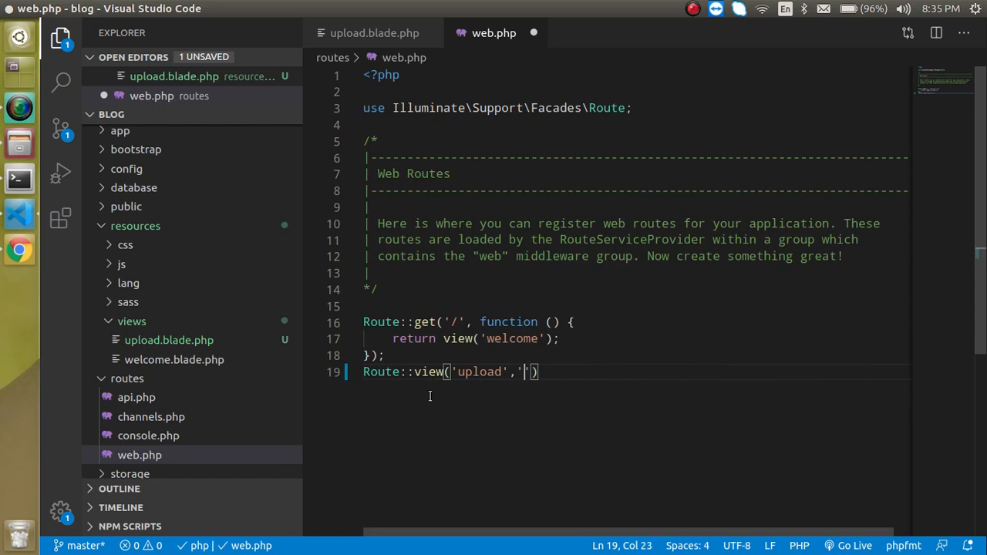
{"action": "type", "text": "upload"}
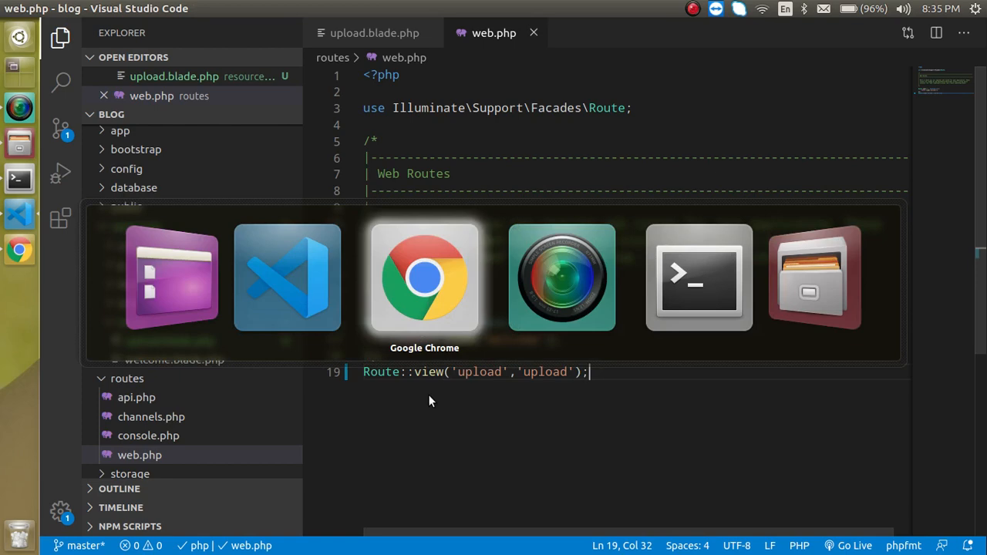
Load localhost:8000/upload in the browser to see the Upload File form
{"action": "left_click", "coordinate": [425, 278]}
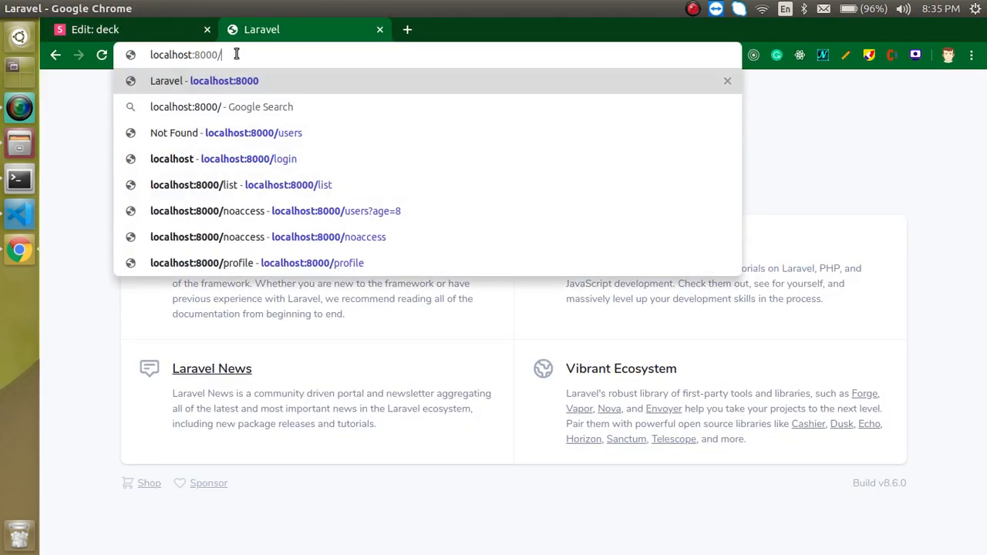
{"action": "type", "text": "upload"}
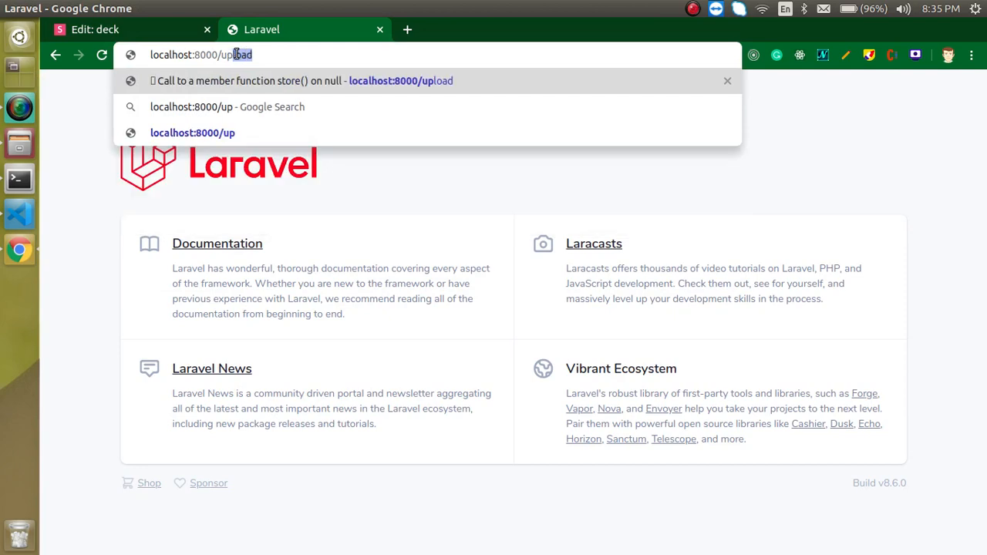
{"action": "key", "text": "Enter"}
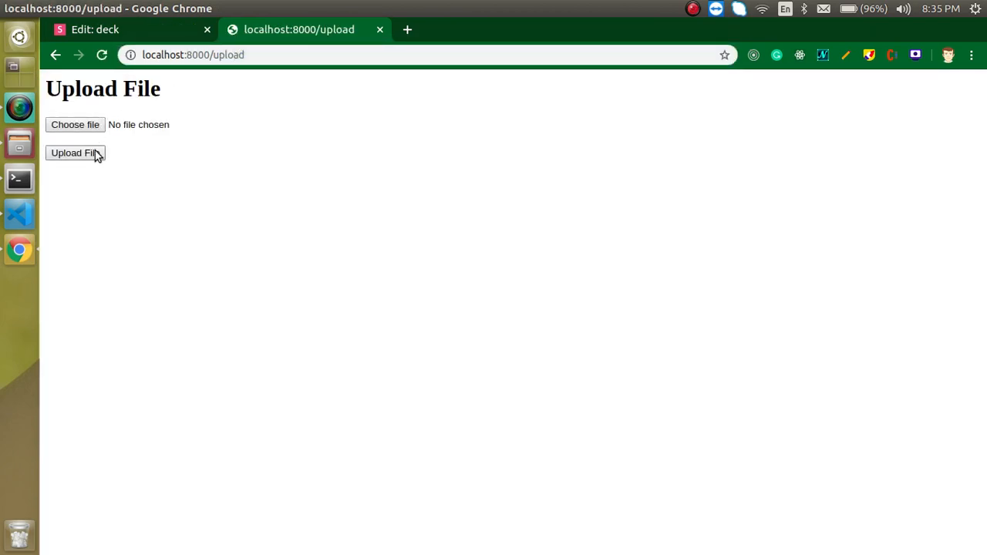
{"action": "mouse_move", "coordinate": [74, 123]}
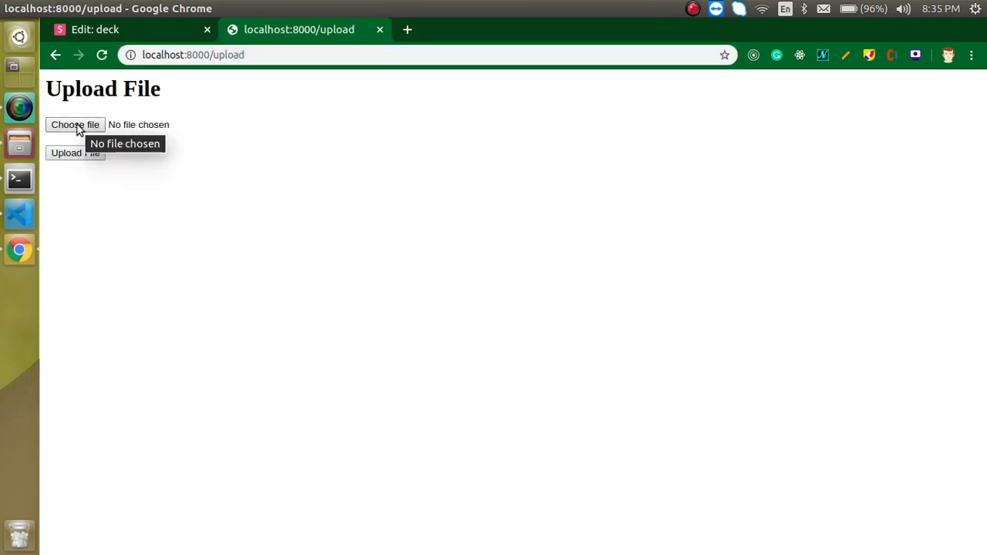
Choose laravel8 (84).png in the file picker and submit the upload form
{"action": "left_click", "coordinate": [74, 123]}
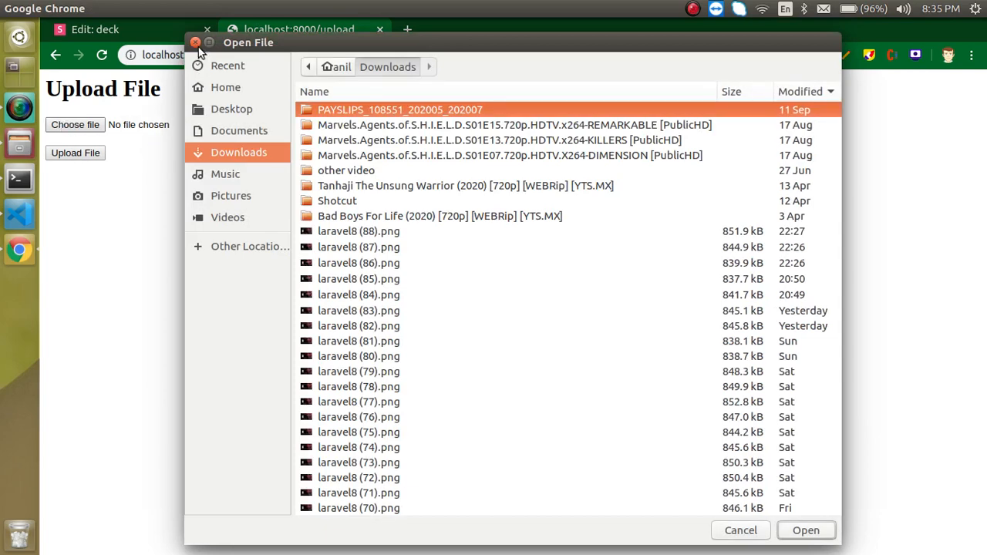
{"action": "left_click", "coordinate": [361, 295]}
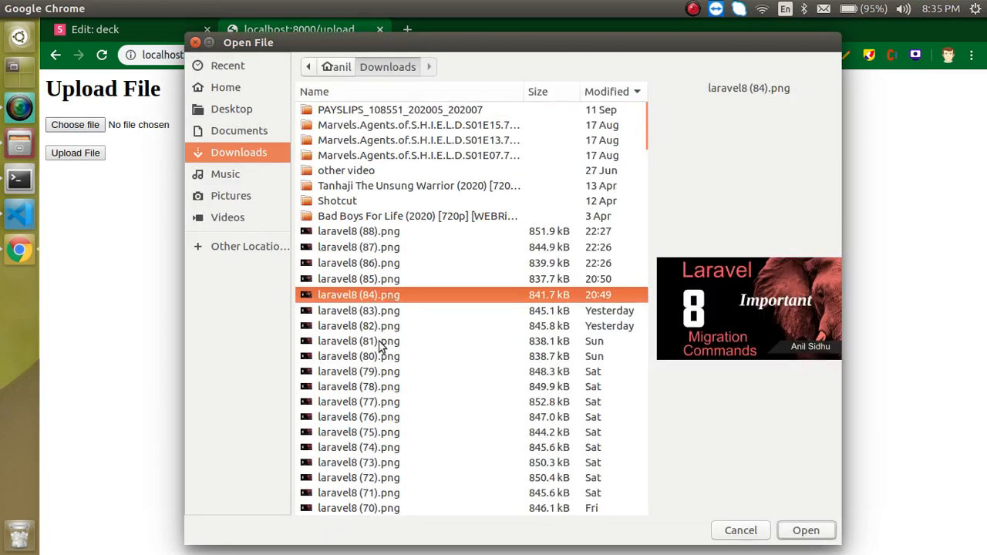
{"action": "left_click", "coordinate": [357, 341]}
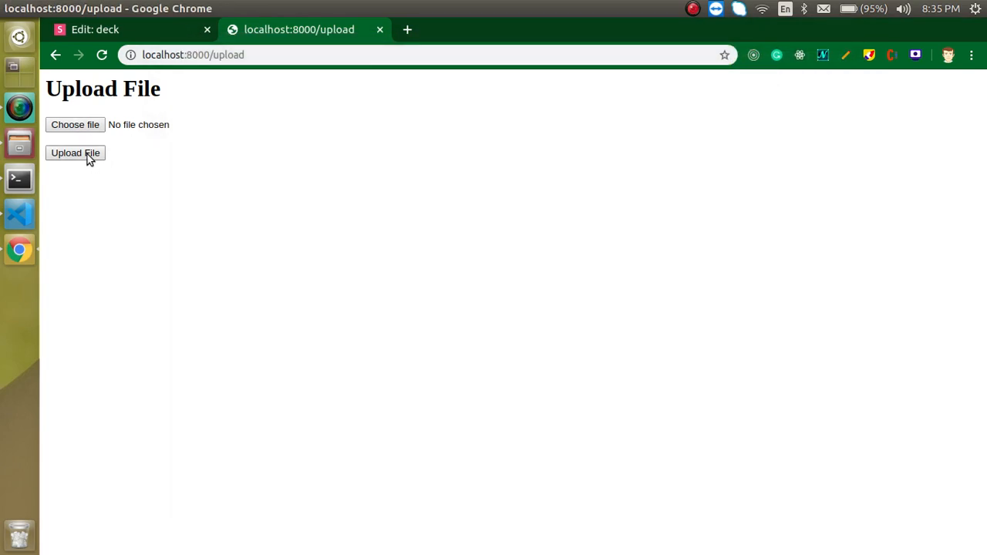
{"action": "left_click", "coordinate": [74, 153]}
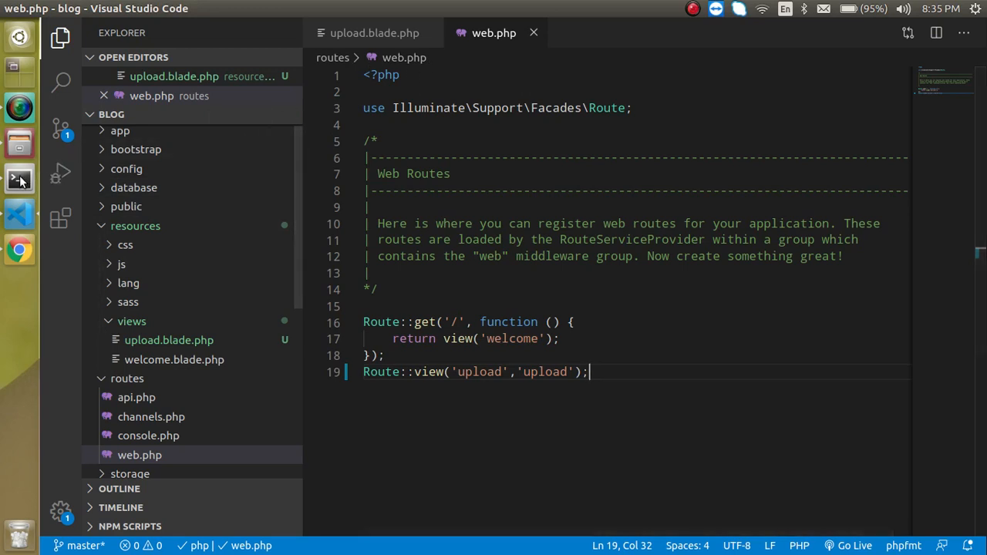
Clear the terminal and run php artisan make to create the UploadController
{"action": "left_click", "coordinate": [18, 179]}
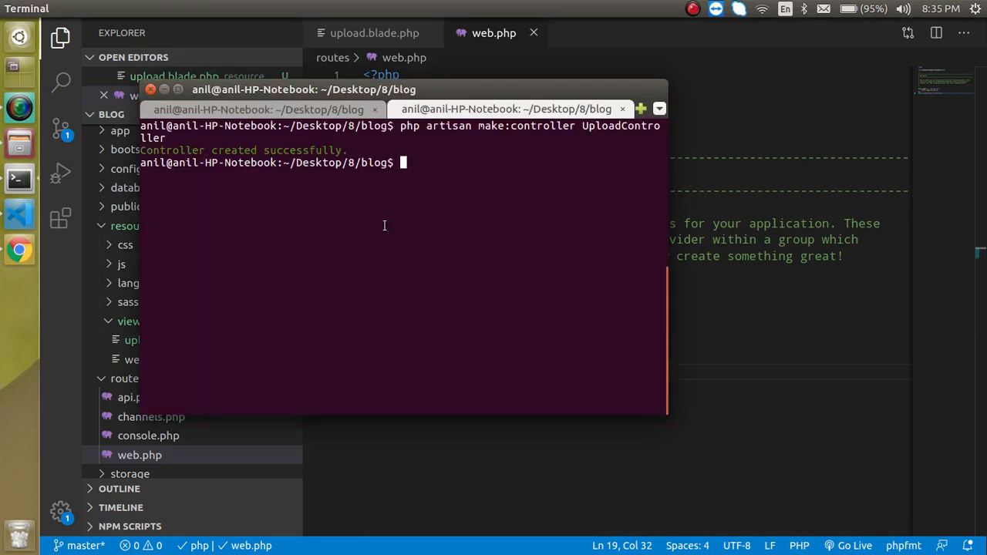
{"action": "type", "text": "clear"}
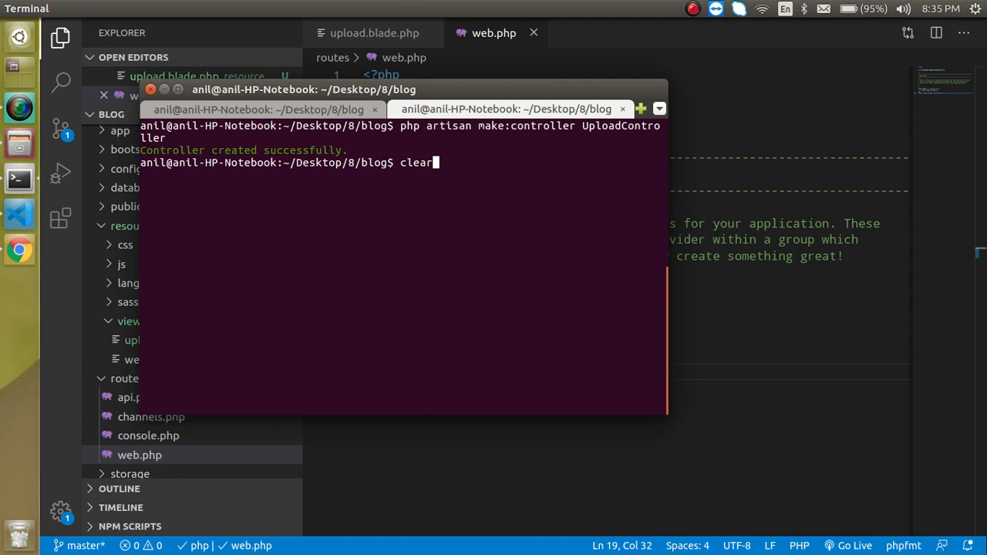
{"action": "type", "text": "php a"}
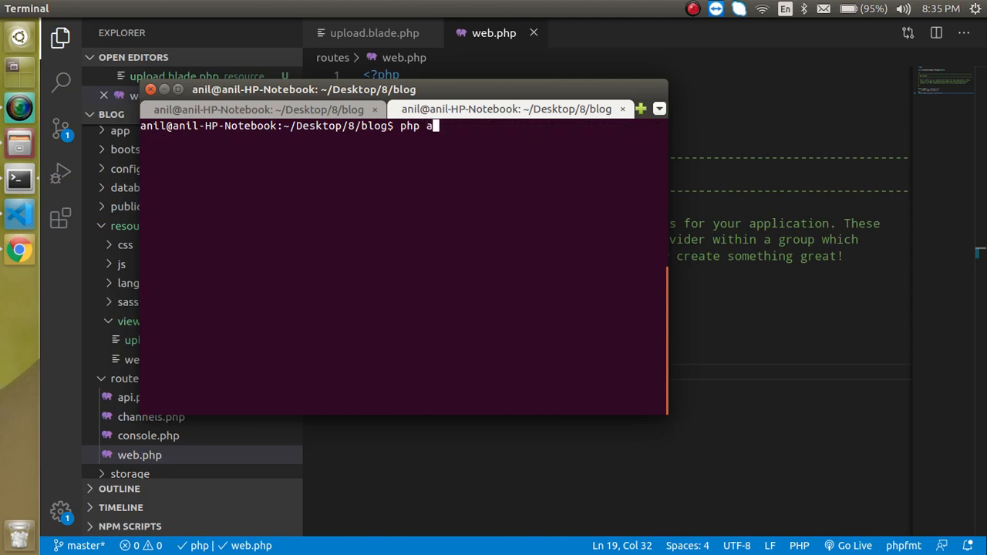
{"action": "type", "text": "rtisan make"}
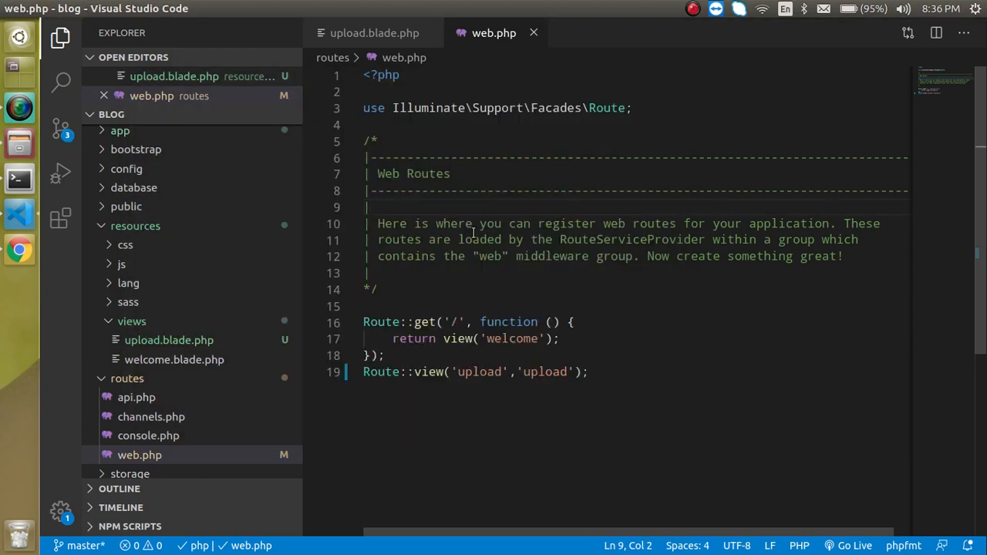
Open app/Http/Controllers/UploadController.php from the file tree
{"action": "left_click", "coordinate": [120, 130]}
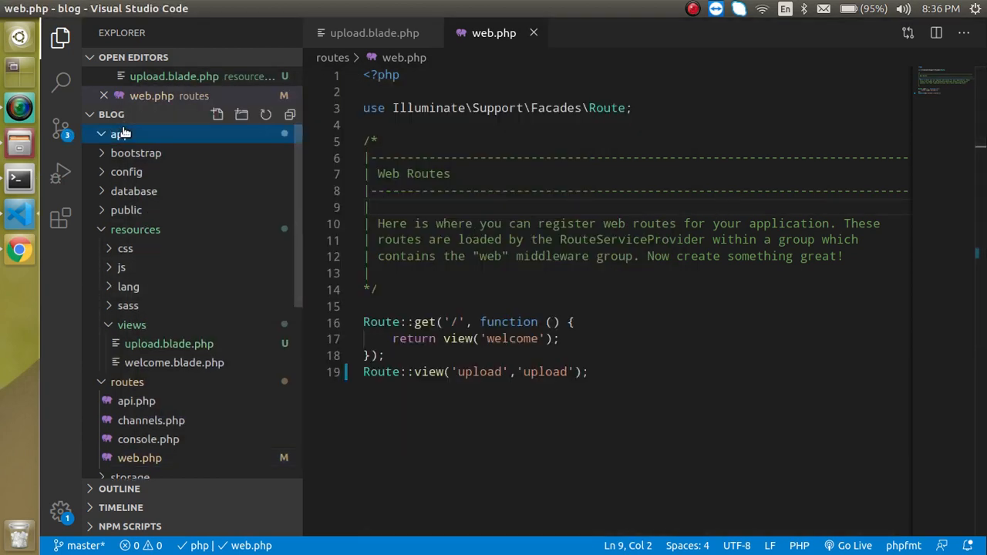
{"action": "left_click", "coordinate": [117, 132]}
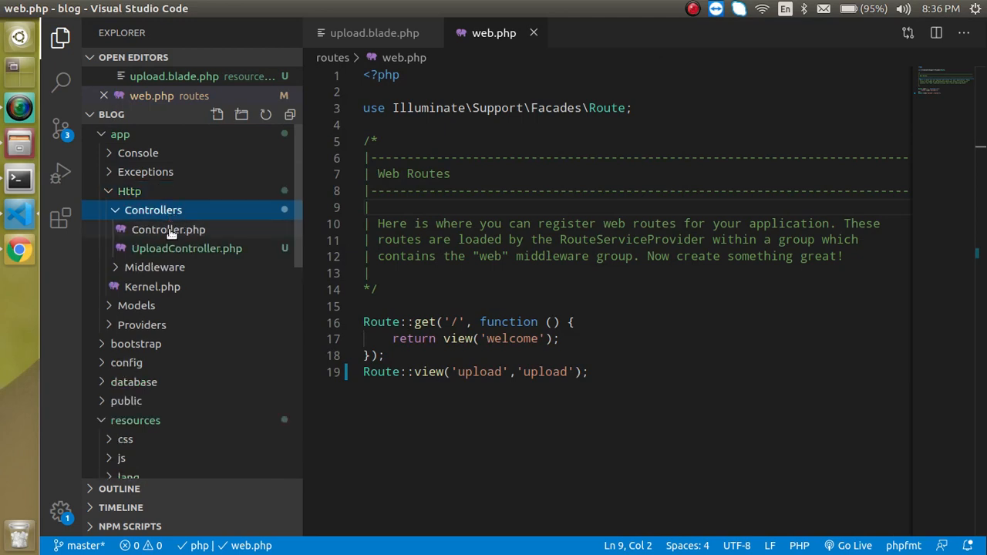
{"action": "left_click", "coordinate": [185, 248]}
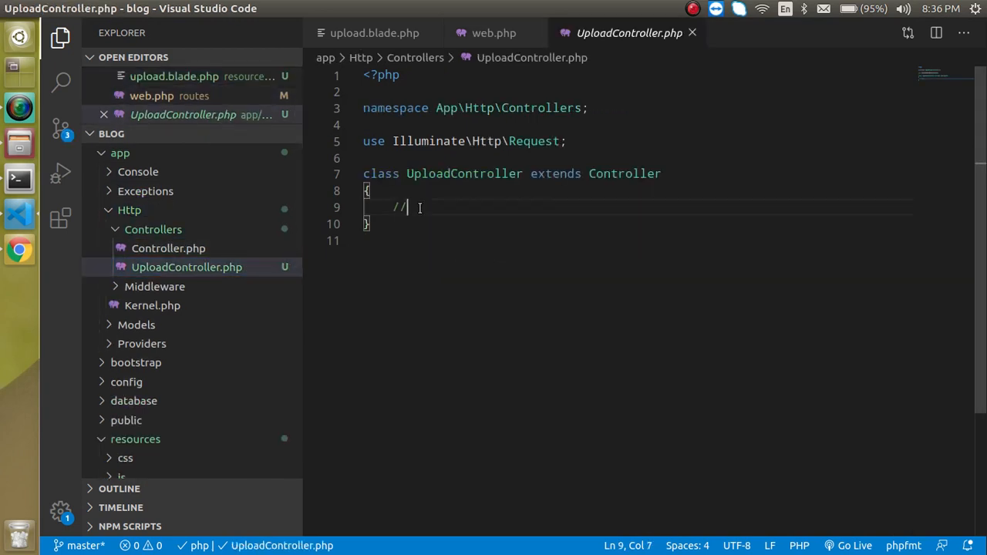
Write an index() function returning "Hello from controller"
{"action": "type", "text": "functi"}
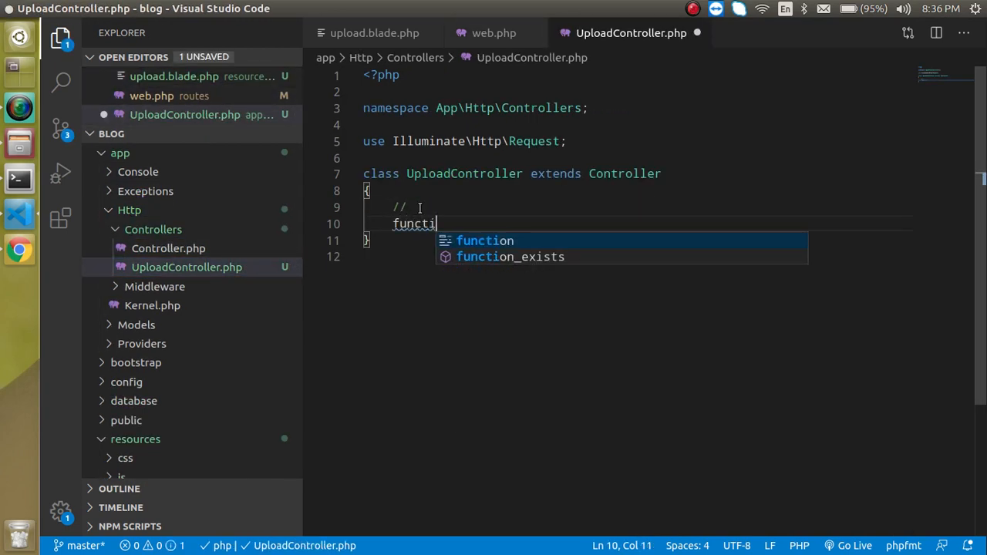
{"action": "type", "text": "on ind"}
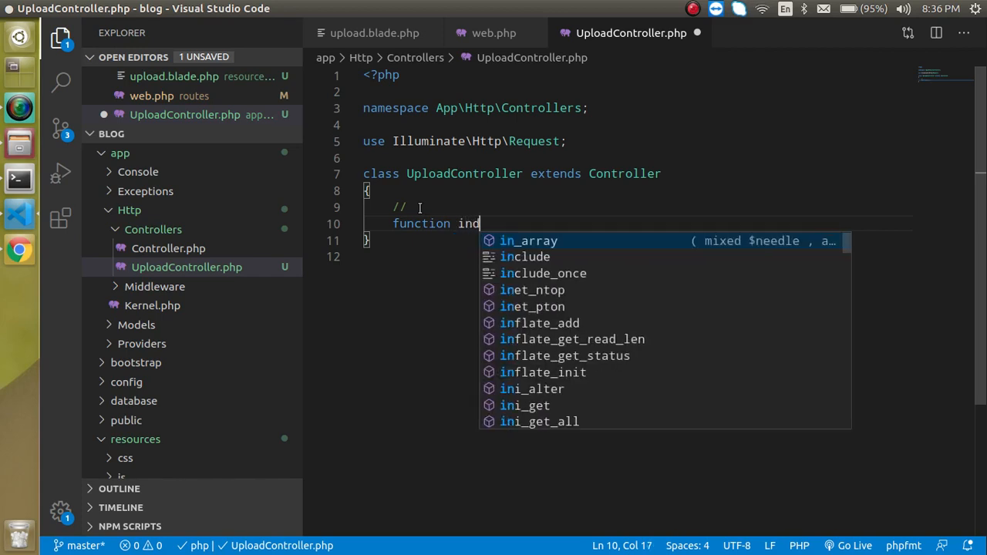
{"action": "type", "text": "ex()"}
{"action": "type", "text": "ret"}
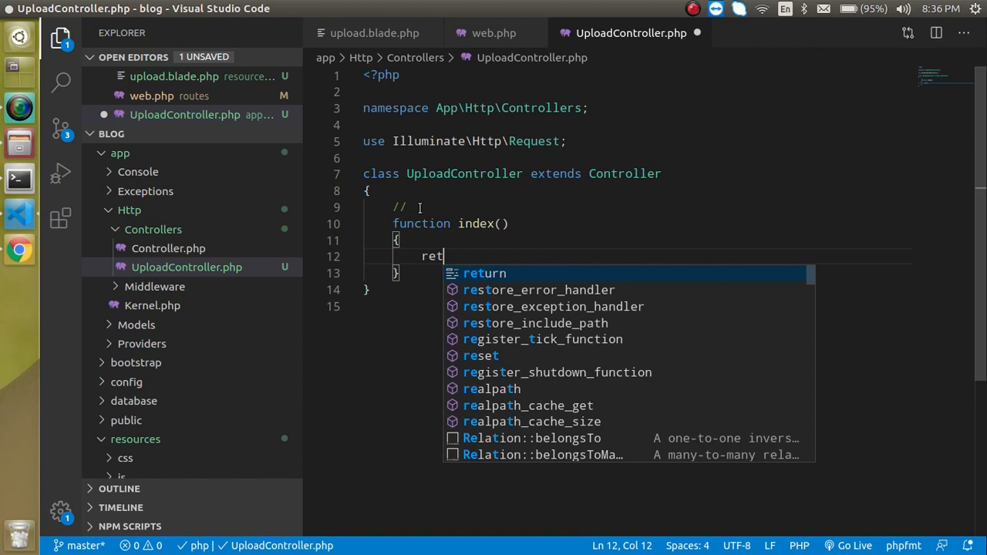
{"action": "type", "text": "urn \"\""}
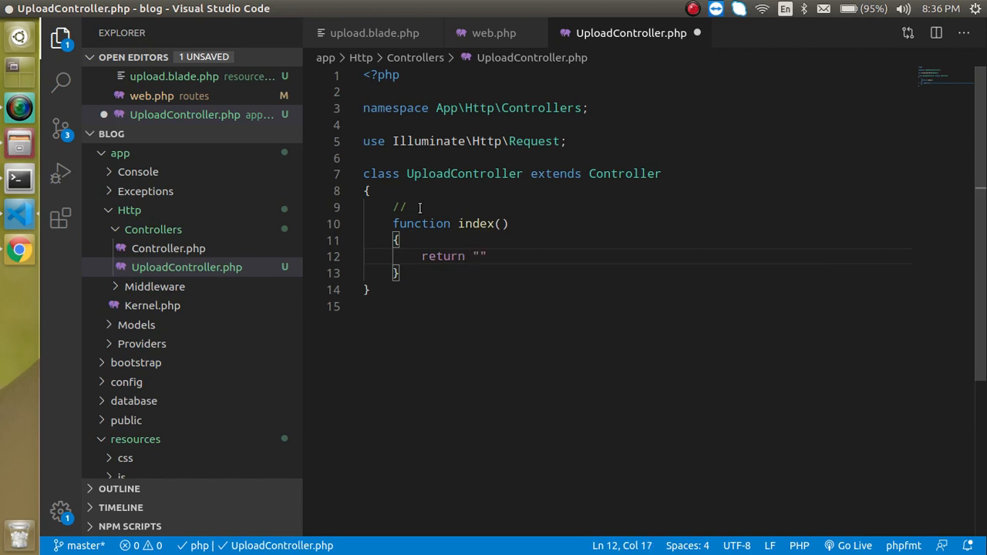
{"action": "type", "text": "Hel"}
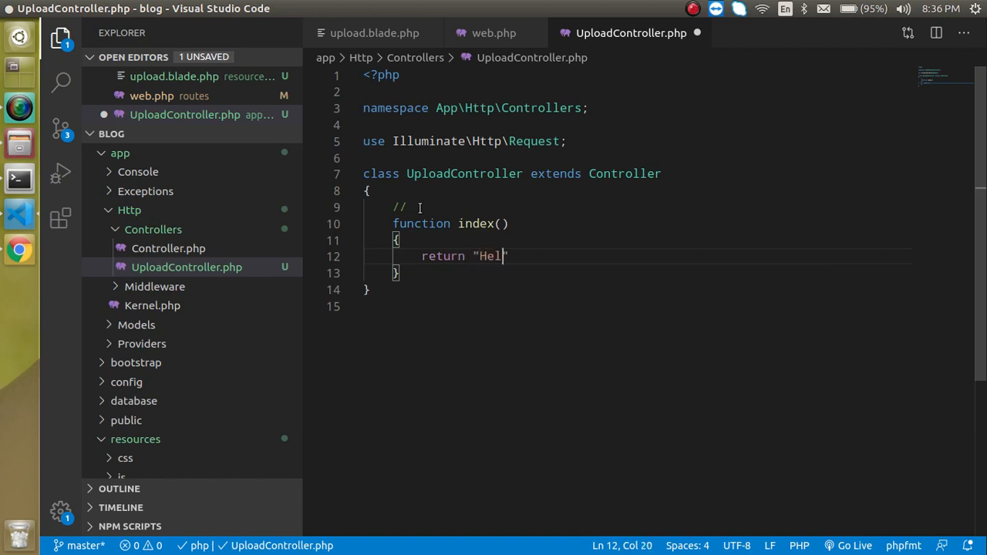
{"action": "type", "text": "lo from"}
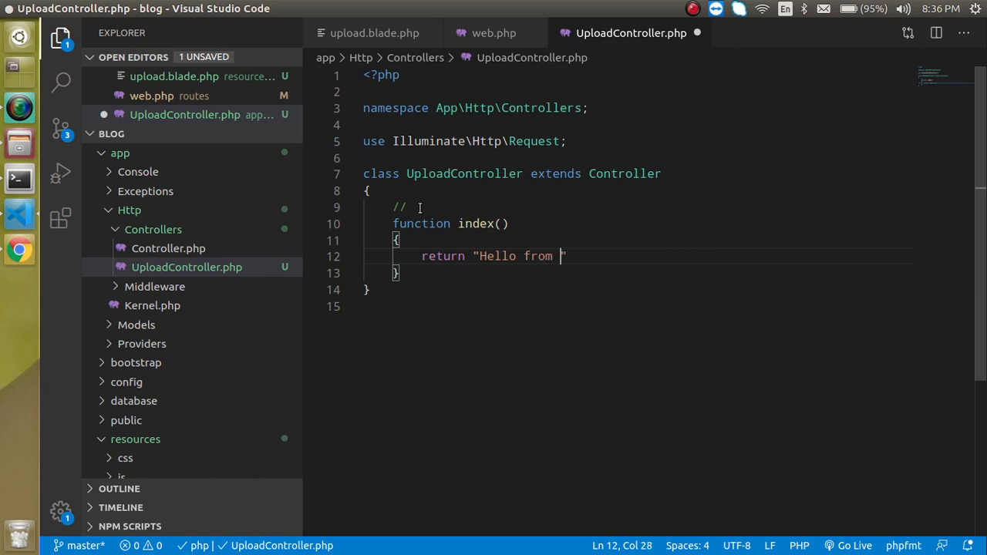
{"action": "type", "text": "controll"}
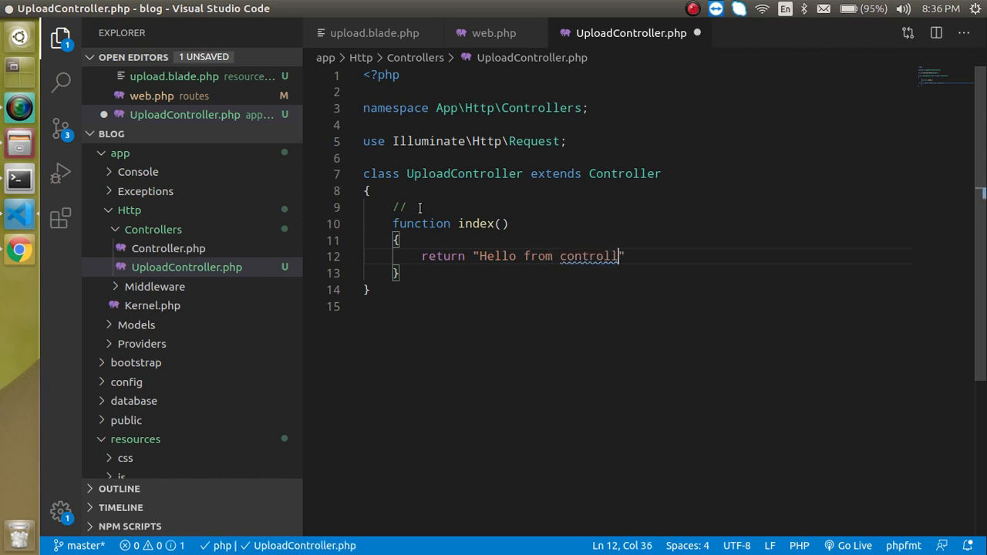
{"action": "type", "text": "er\";"}
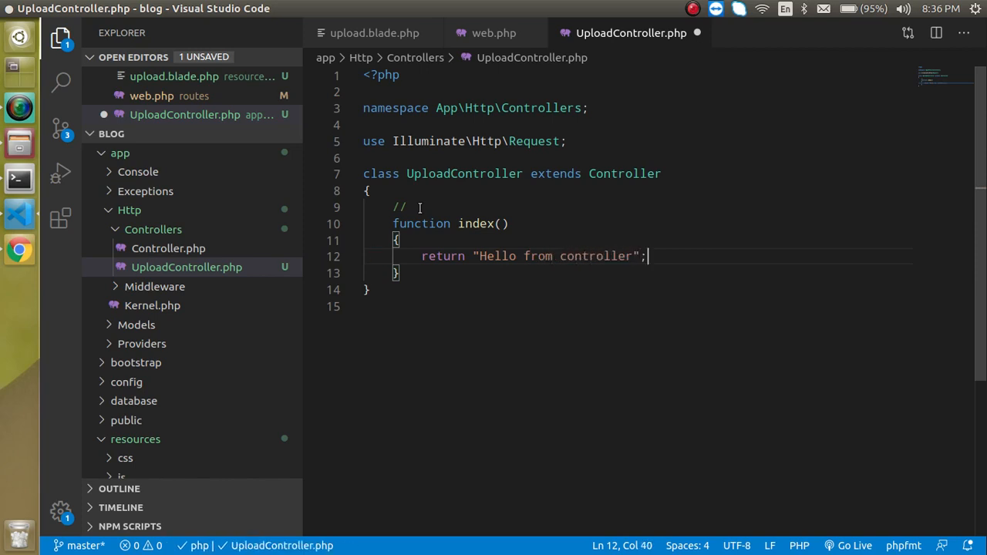
Import App\Http\Controllers\UploadController at the top of web.php
{"action": "left_click", "coordinate": [491, 33]}
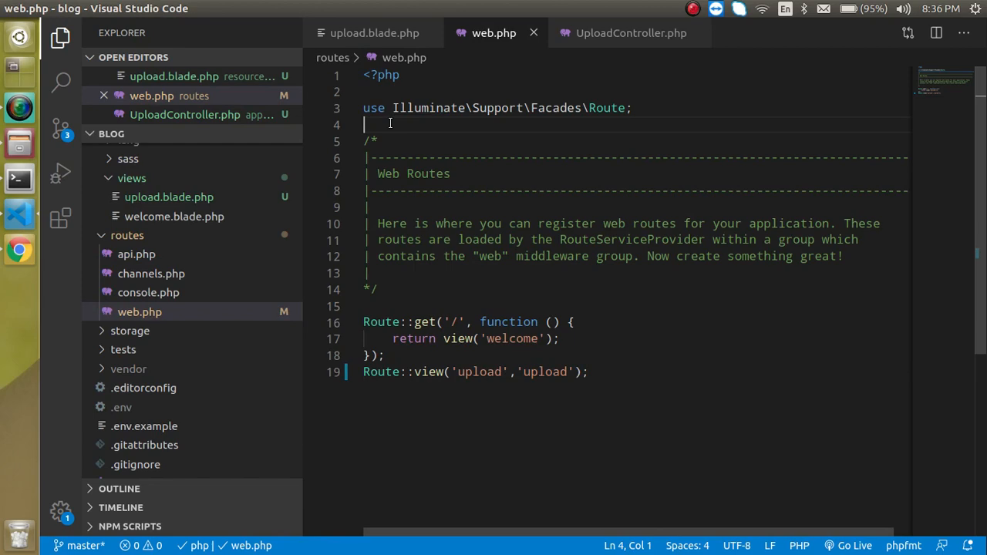
{"action": "type", "text": "use Il"}
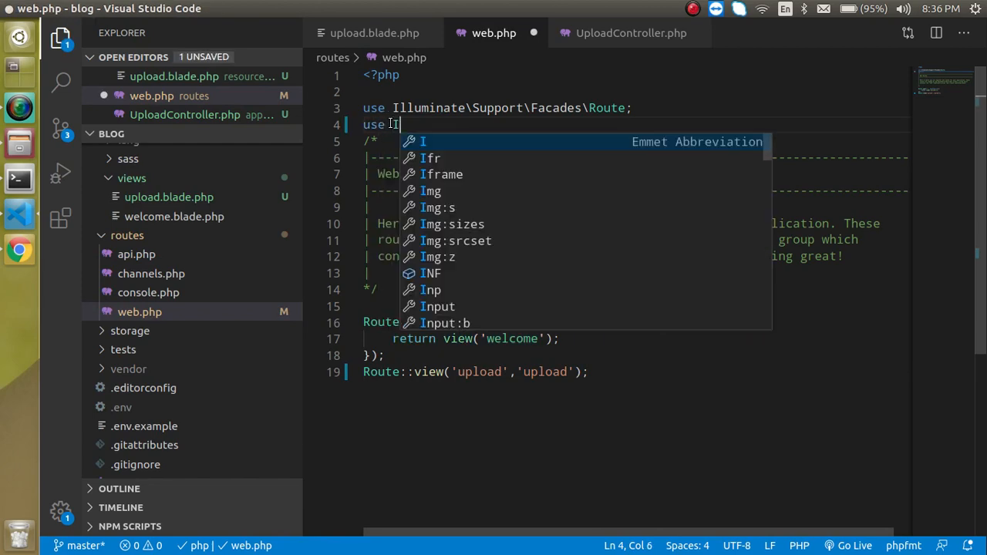
{"action": "type", "text": "A"}
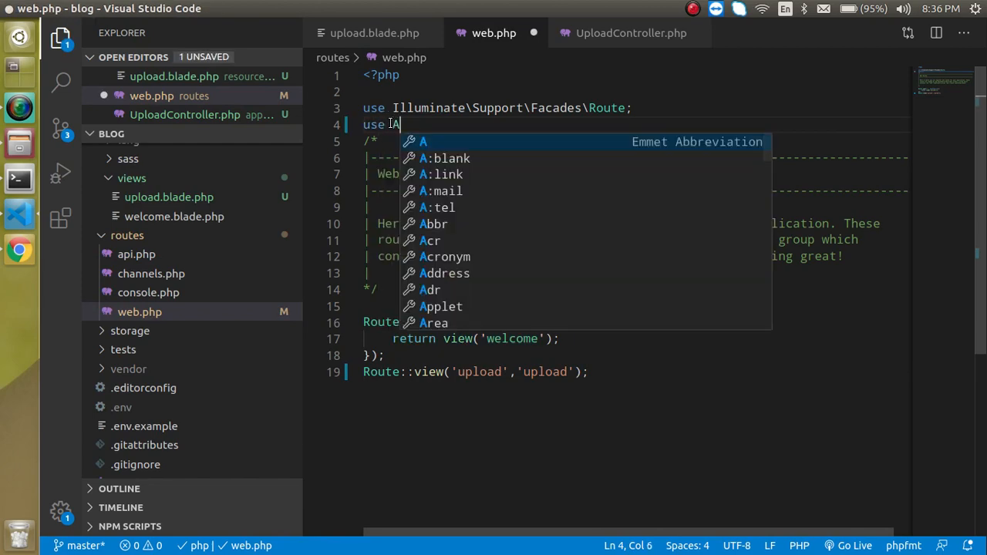
{"action": "type", "text": "App"}
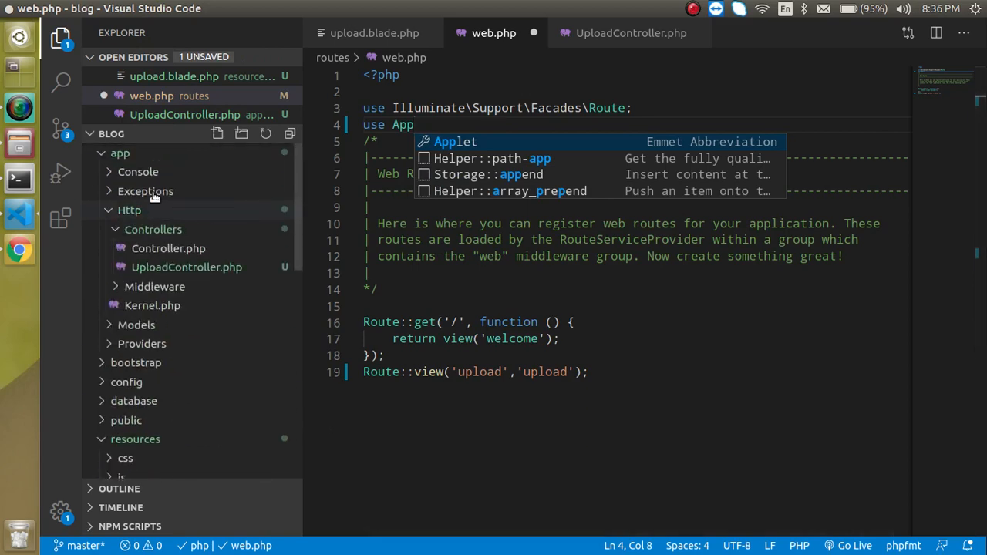
{"action": "mouse_move", "coordinate": [268, 248]}
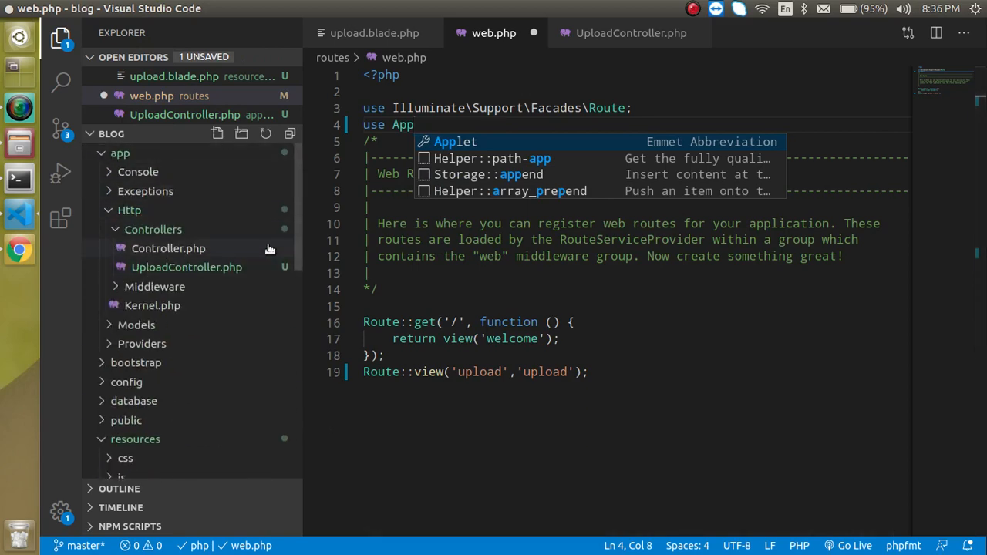
{"action": "type", "text": "\\Ht"}
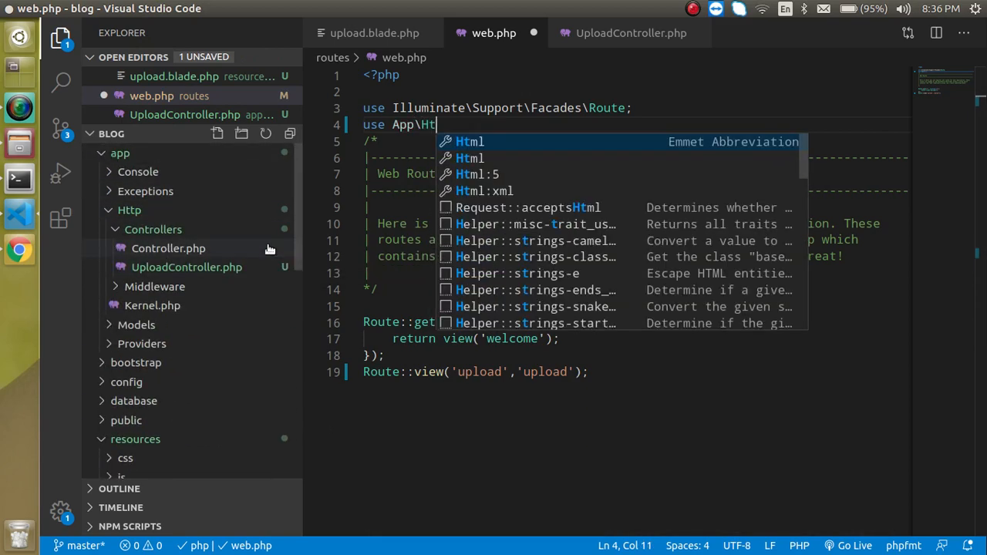
{"action": "type", "text": "tp\\Co"}
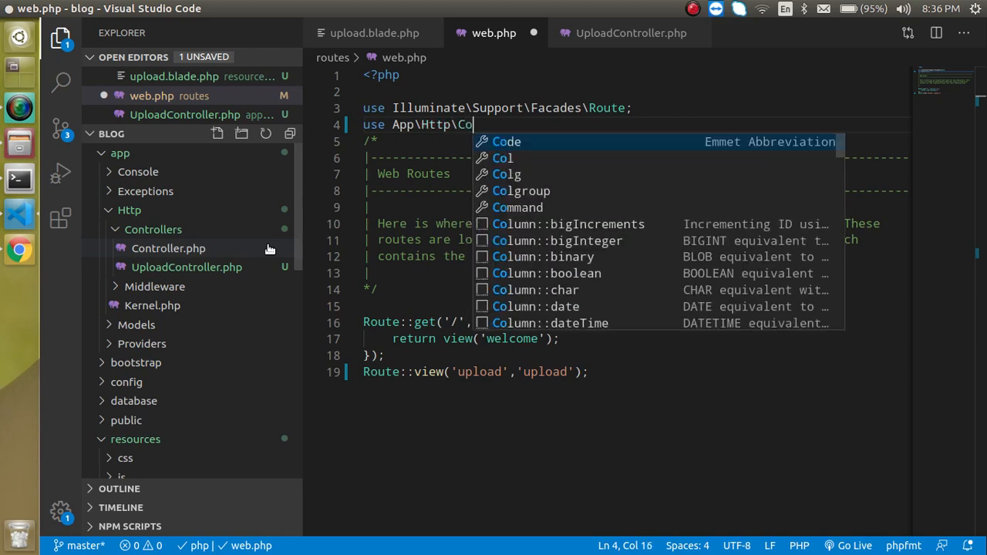
{"action": "type", "text": "ntrollers"}
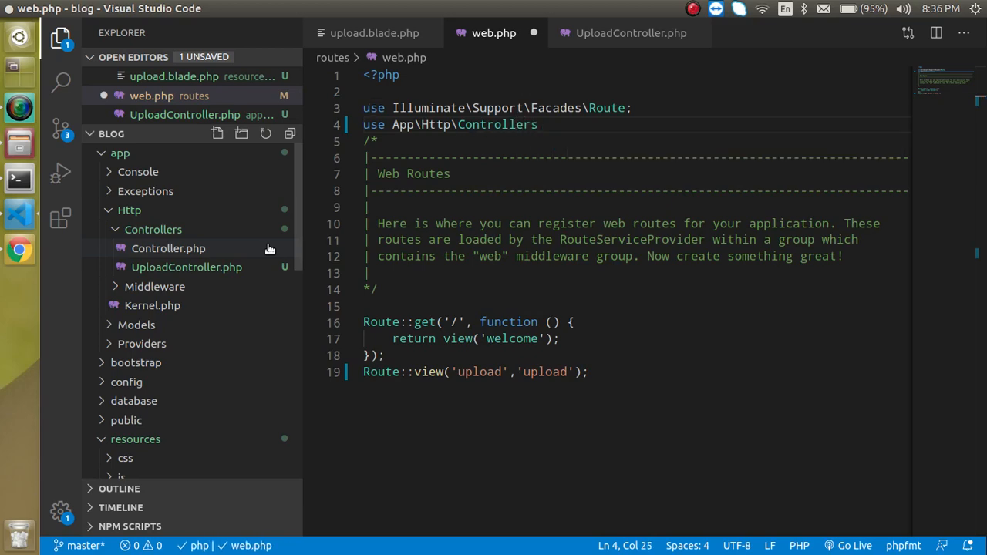
{"action": "type", "text": "\\"}
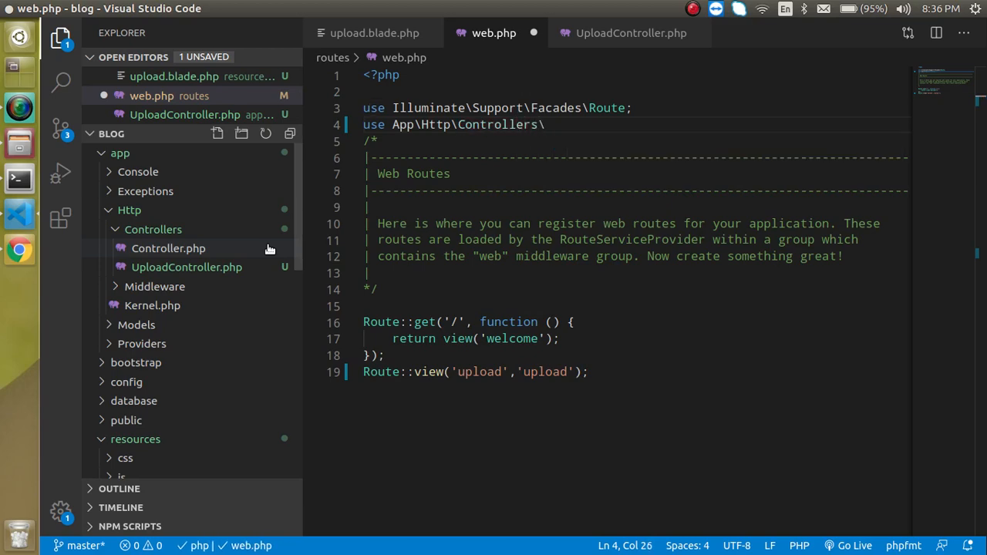
{"action": "type", "text": "Upl"}
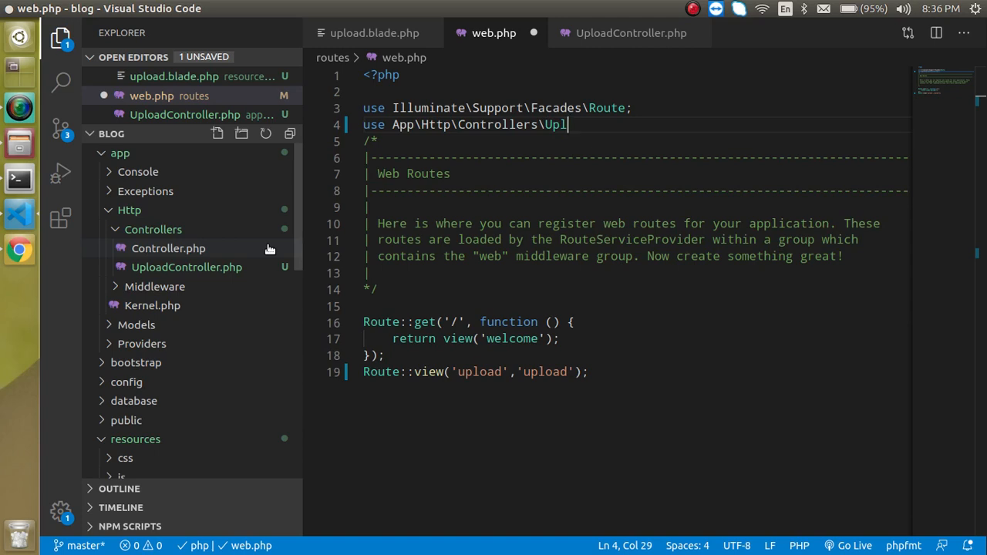
{"action": "type", "text": "oadCo"}
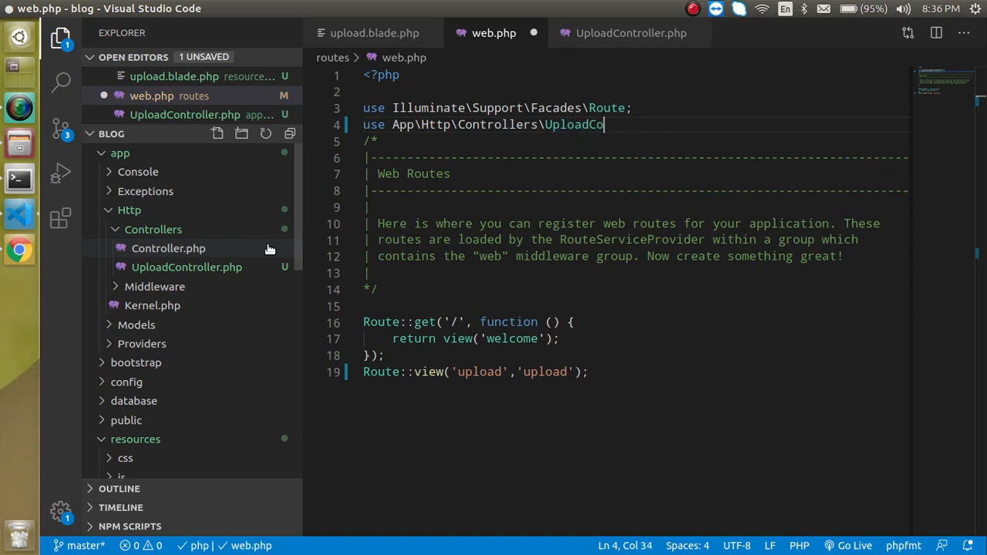
{"action": "type", "text": "ntroller;"}
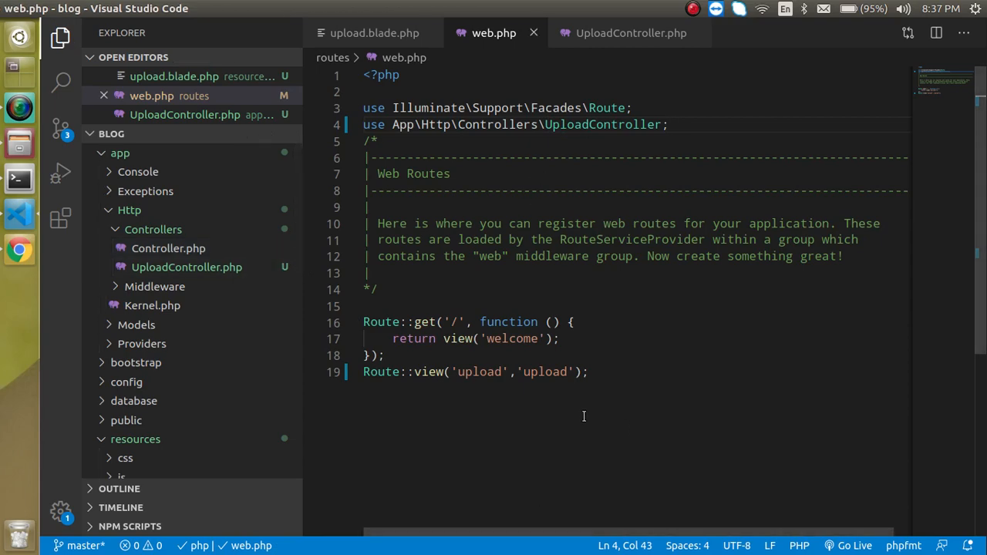
Start a Route::post('upload', ...) line after the view route
{"action": "key", "text": "Enter"}
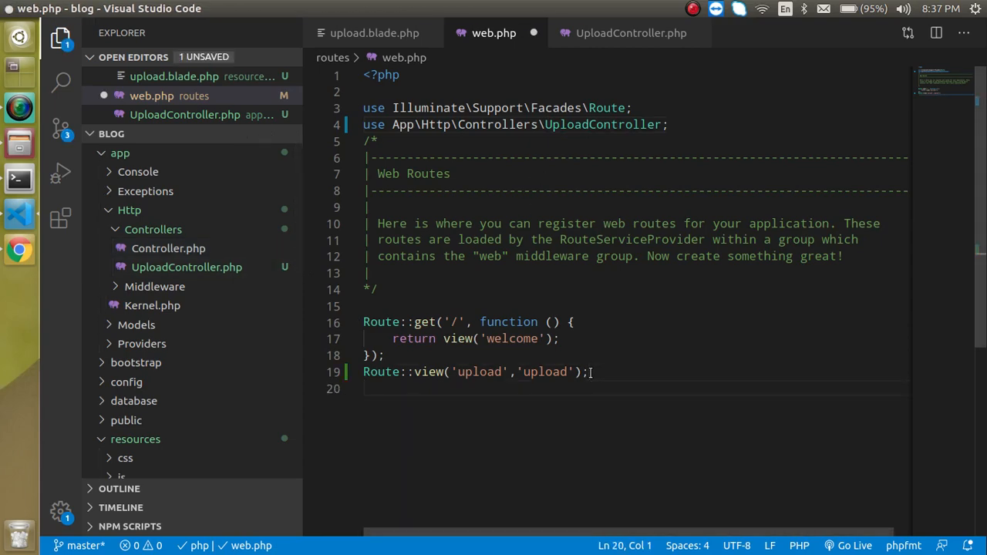
{"action": "type", "text": "Routee"}
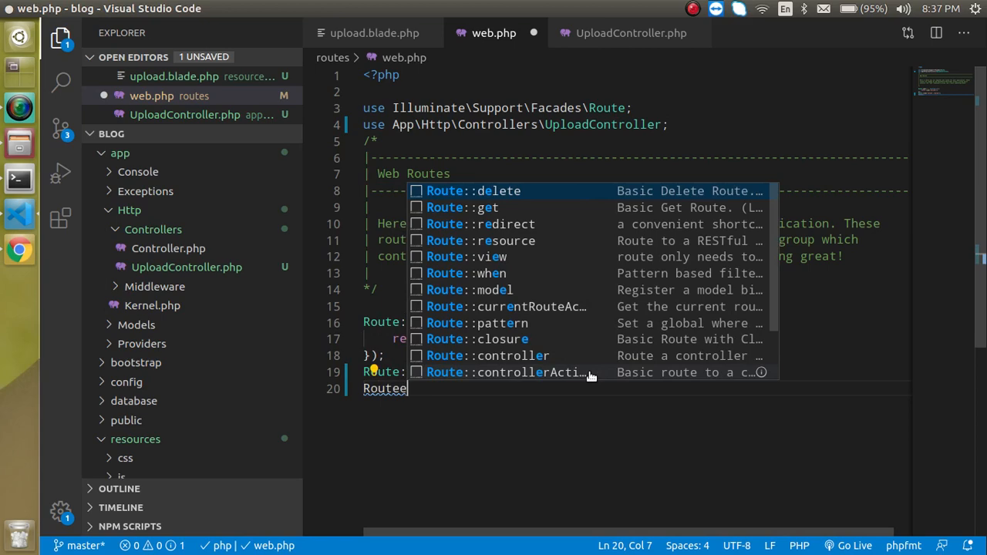
{"action": "type", "text": "::post"}
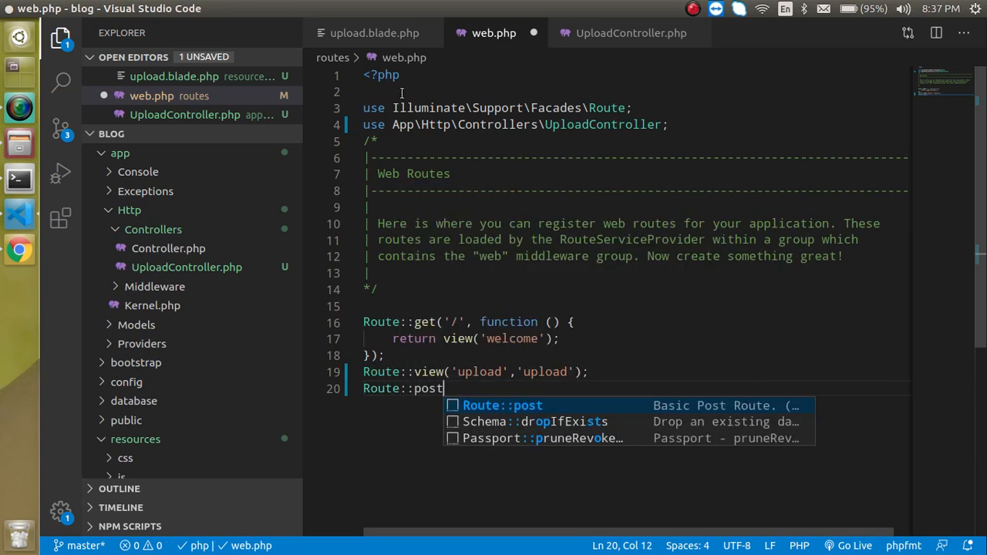
{"action": "left_click", "coordinate": [370, 33]}
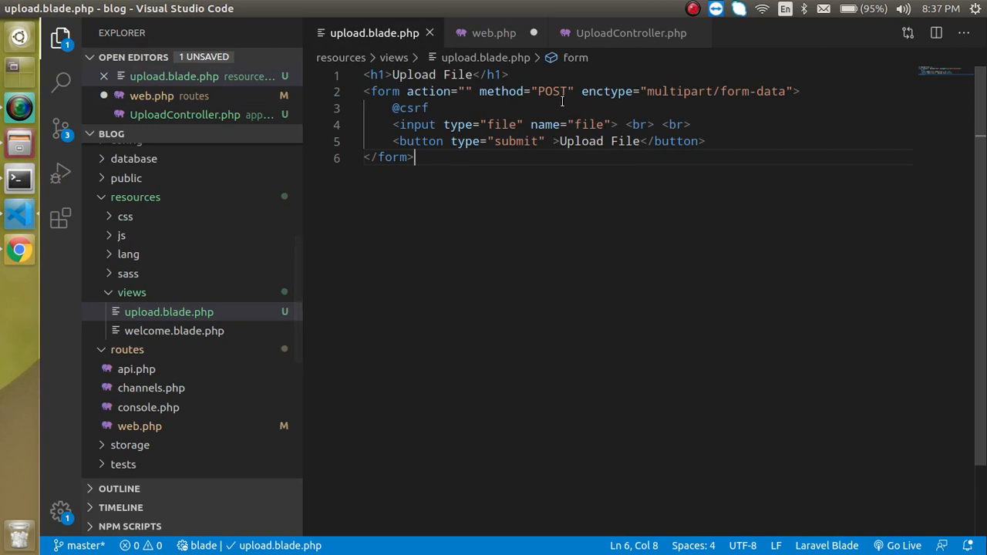
{"action": "left_click", "coordinate": [495, 32]}
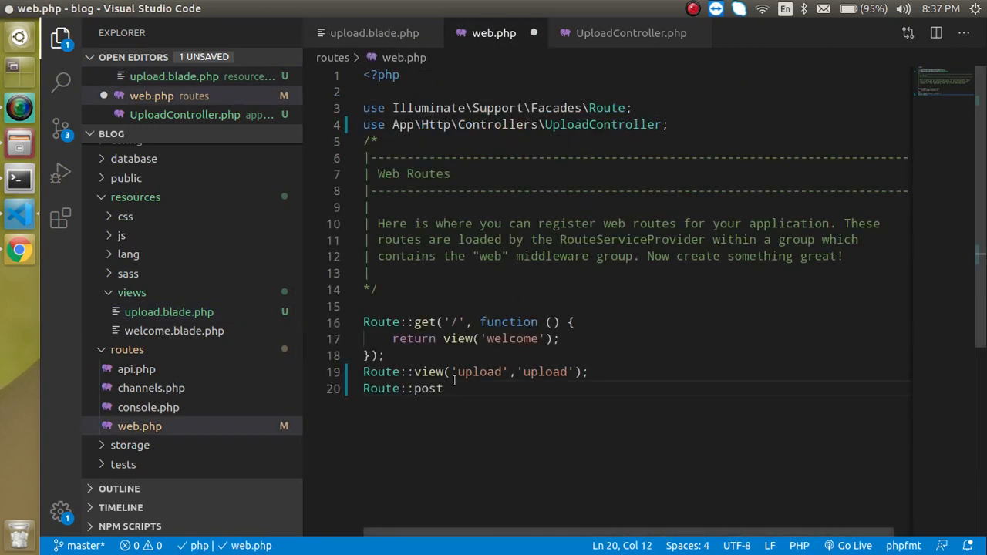
{"action": "type", "text": "('')"}
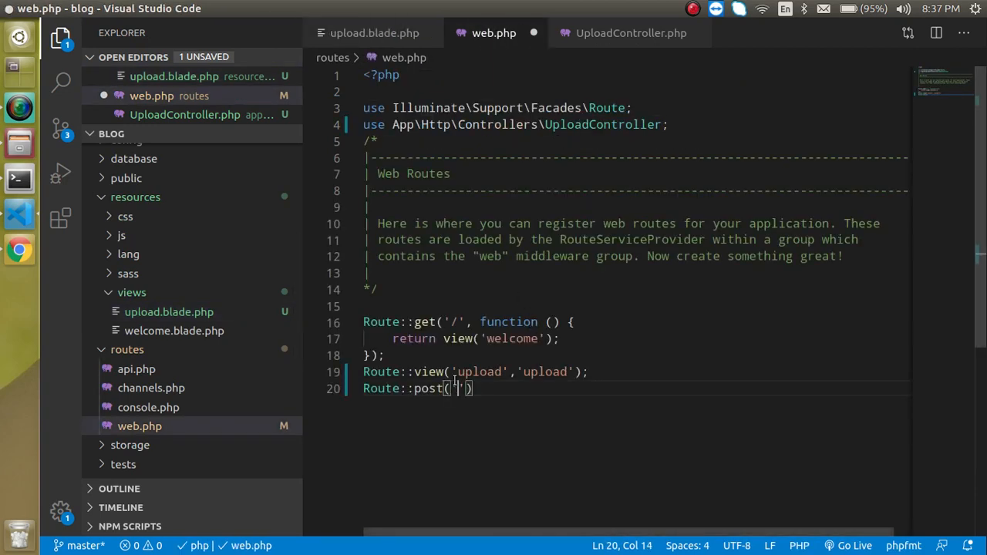
{"action": "type", "text": "u"}
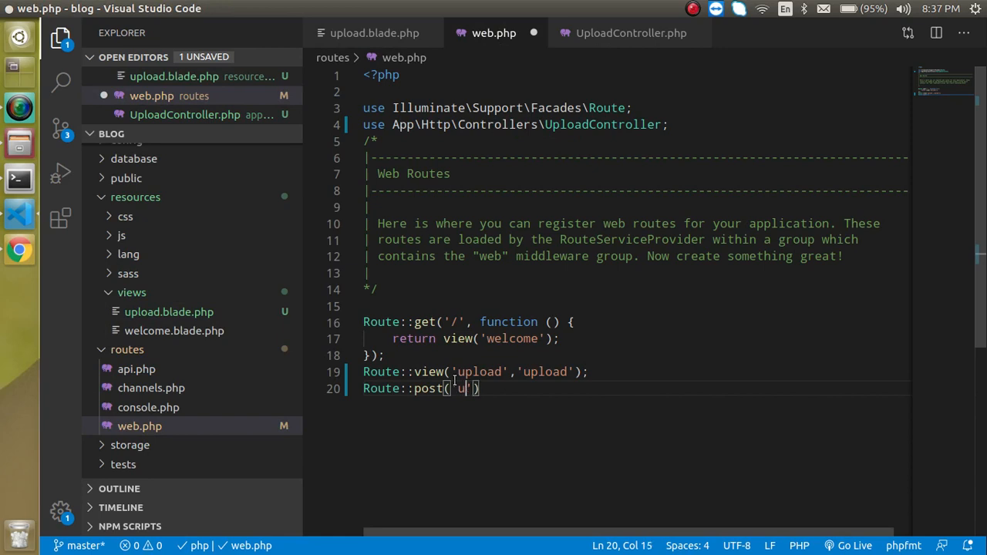
{"action": "type", "text": "pload"}
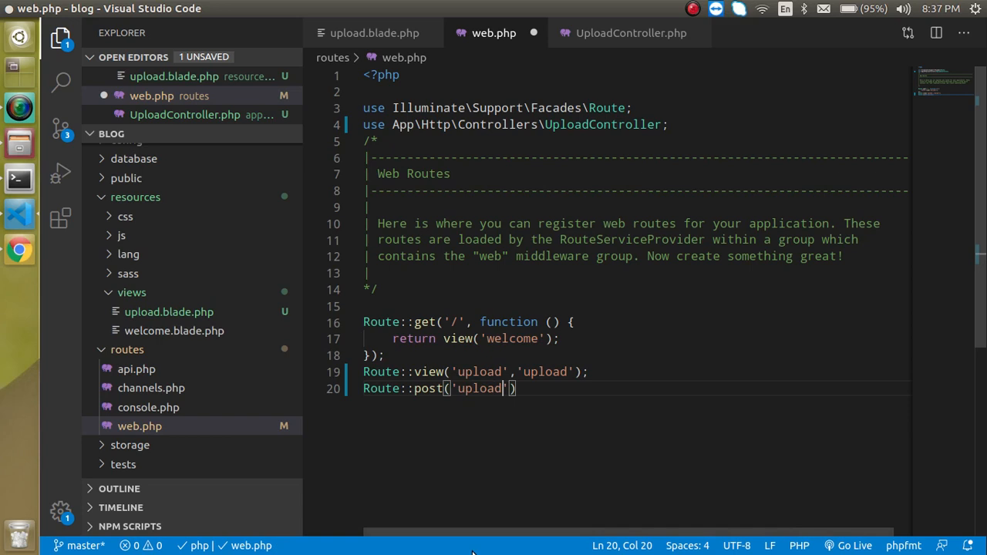
{"action": "double_click", "coordinate": [480, 372]}
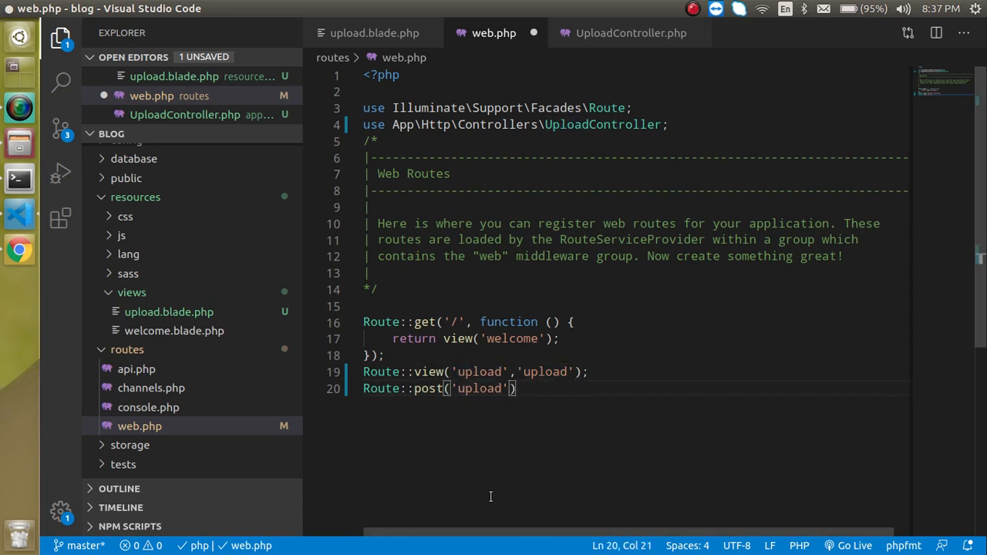
Complete the route with [UploadController::class,'index'] and return to the upload view
{"action": "type", "text": ",''"}
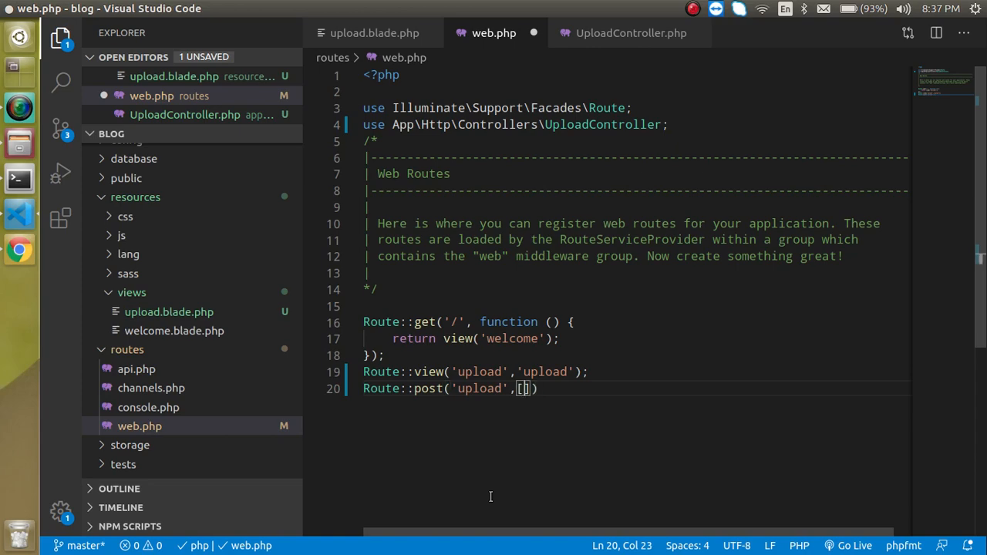
{"action": "type", "text": "U"}
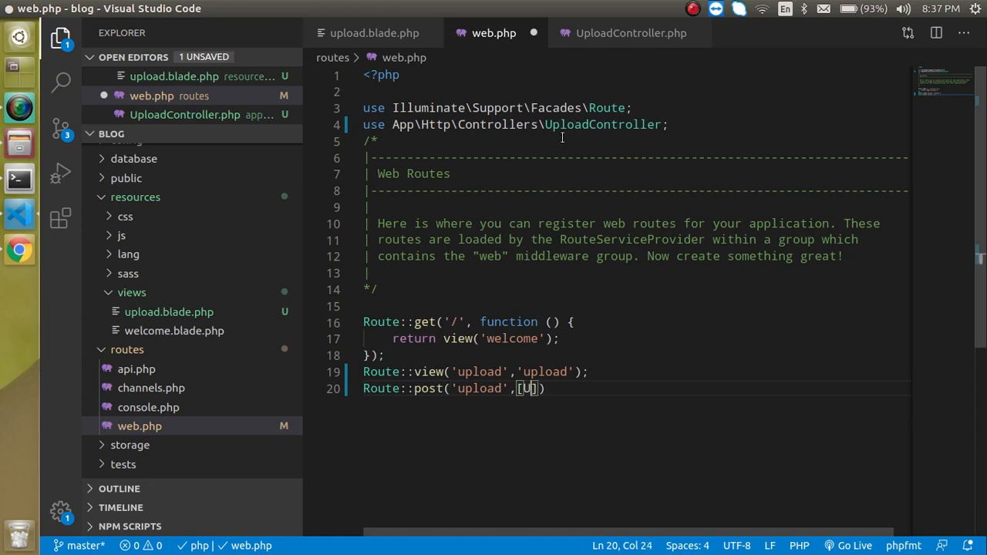
{"action": "type", "text": "UploadController::class,'"}
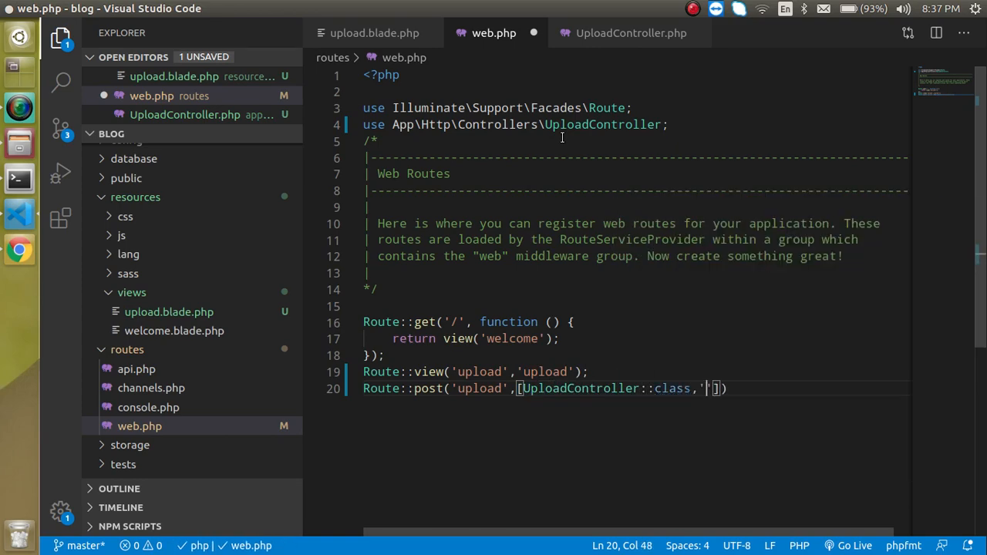
{"action": "type", "text": "index"}
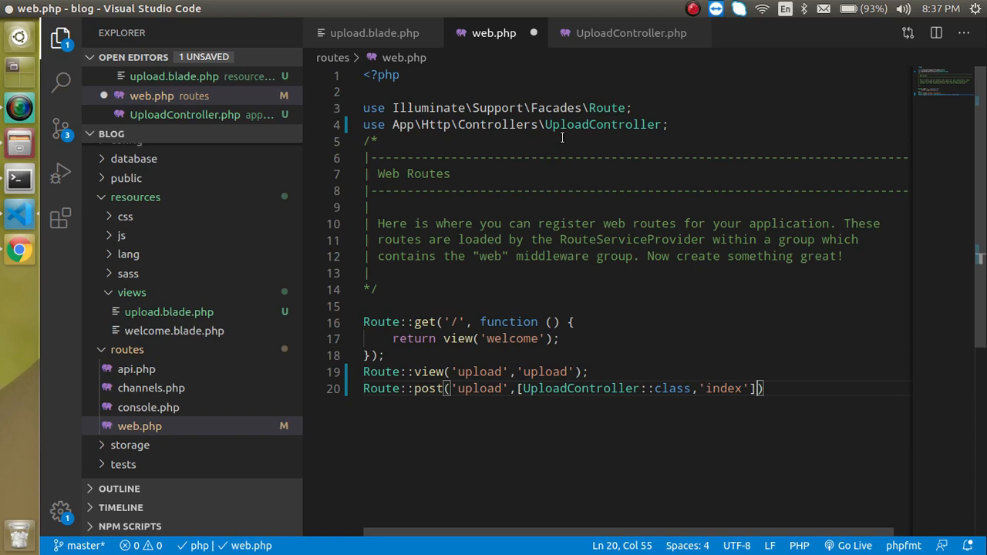
{"action": "type", "text": ";"}
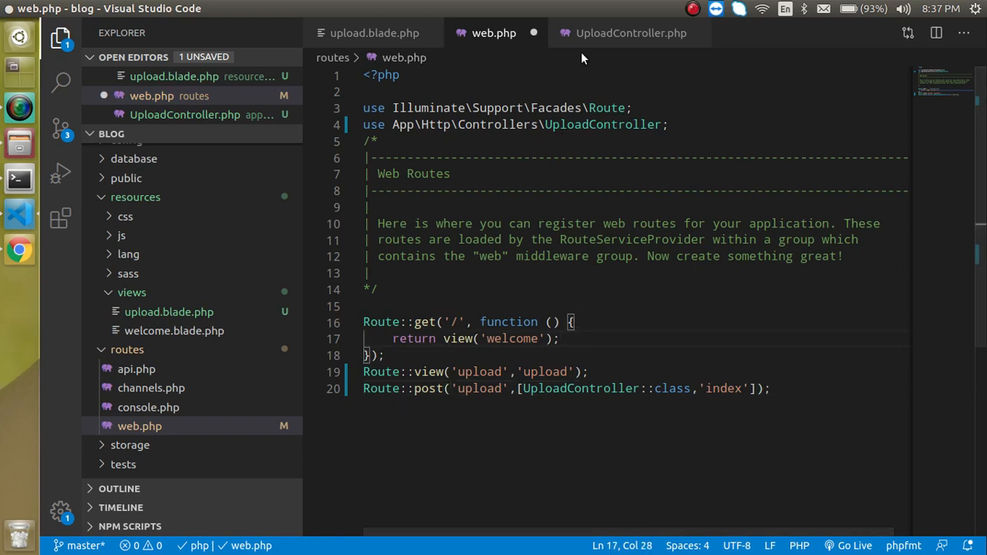
{"action": "left_click", "coordinate": [629, 32]}
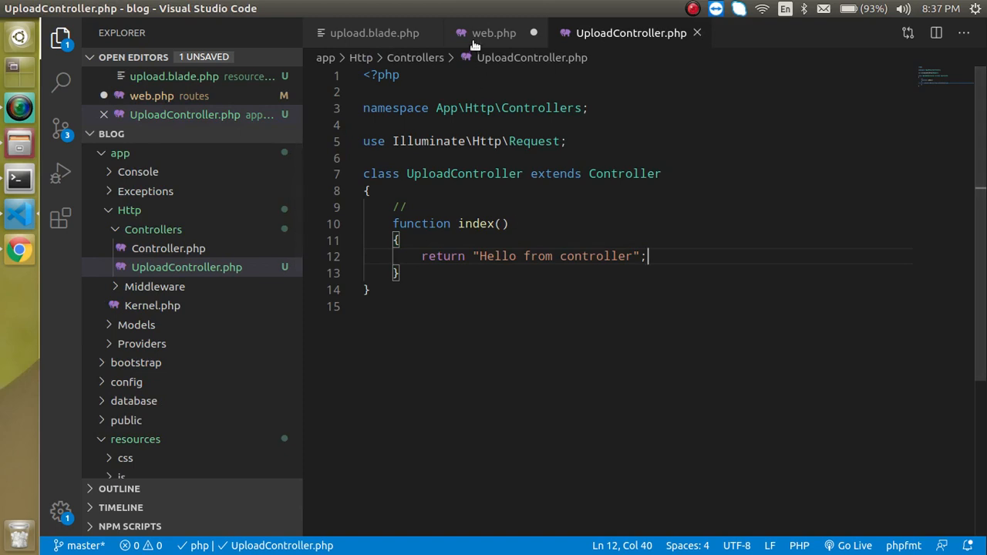
{"action": "left_click", "coordinate": [491, 32]}
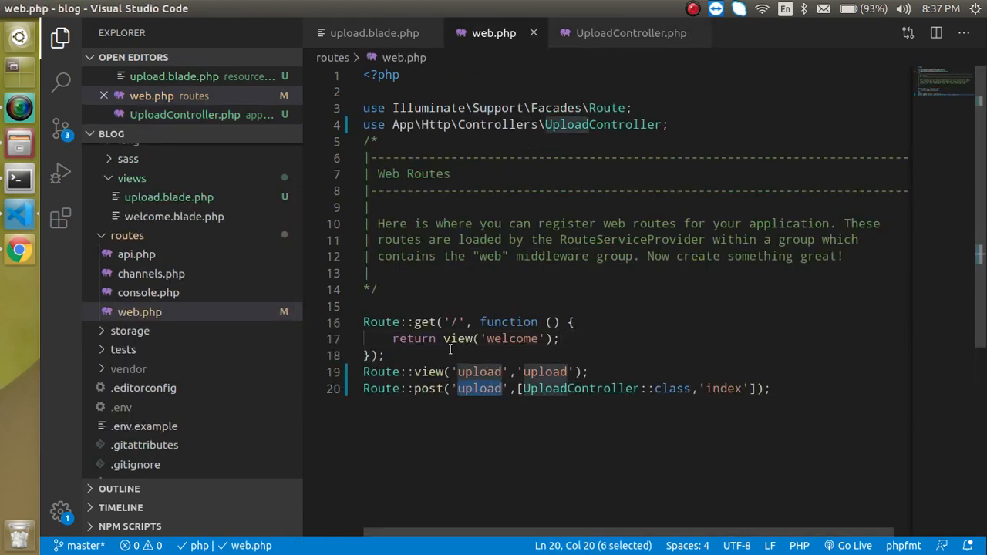
{"action": "left_click", "coordinate": [370, 32]}
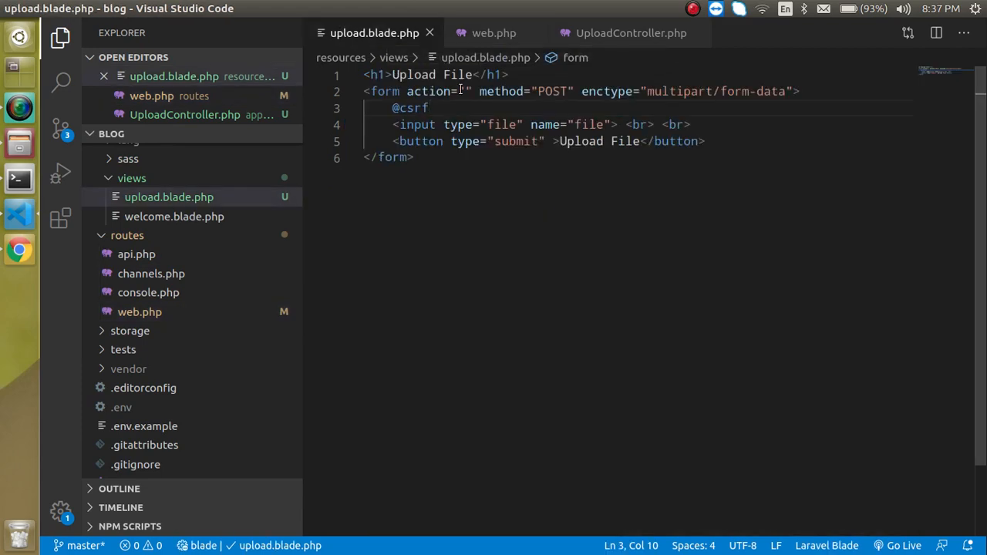
Set the form action to "upload", try the file picker from Downloads, then show UploadController.php
{"action": "type", "text": "upload"}
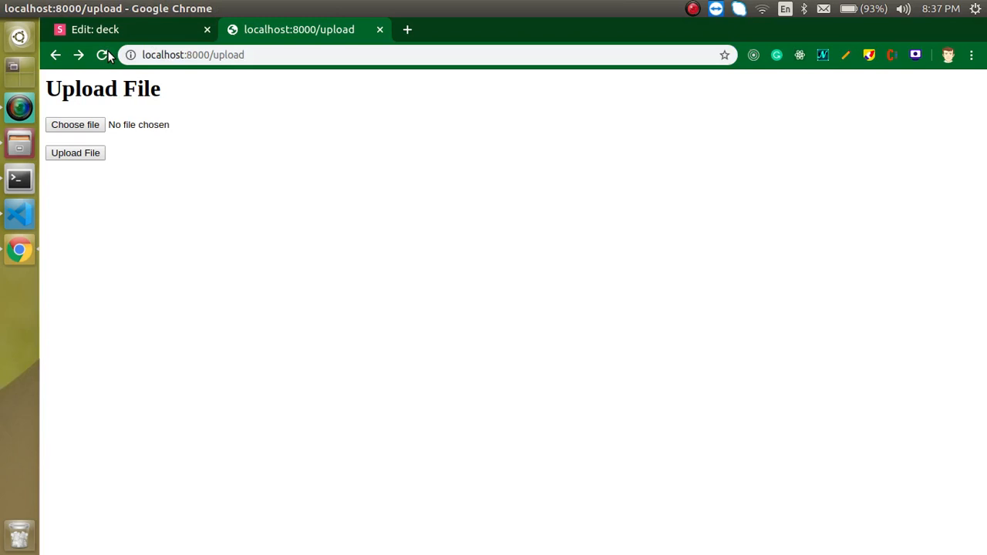
{"action": "left_click", "coordinate": [74, 123]}
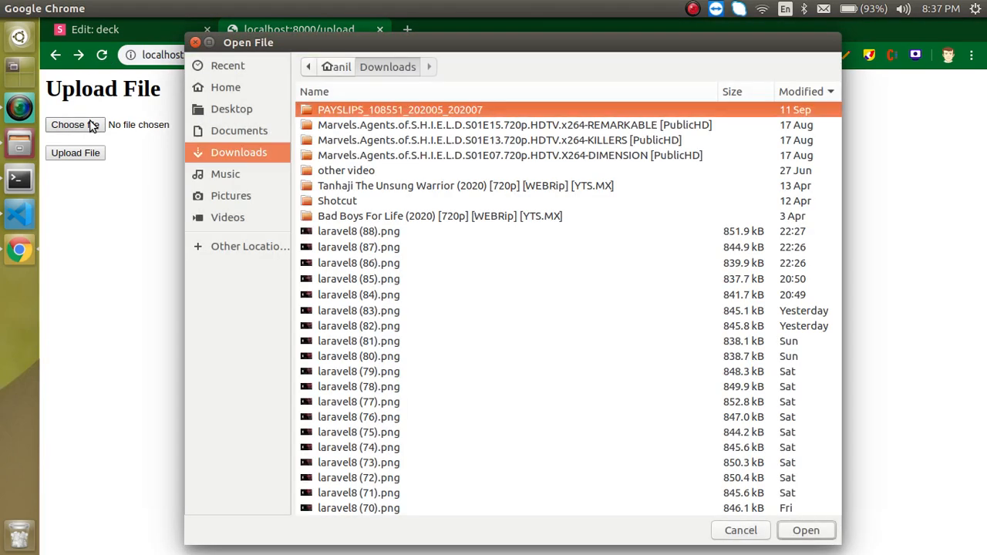
{"action": "left_click", "coordinate": [807, 531]}
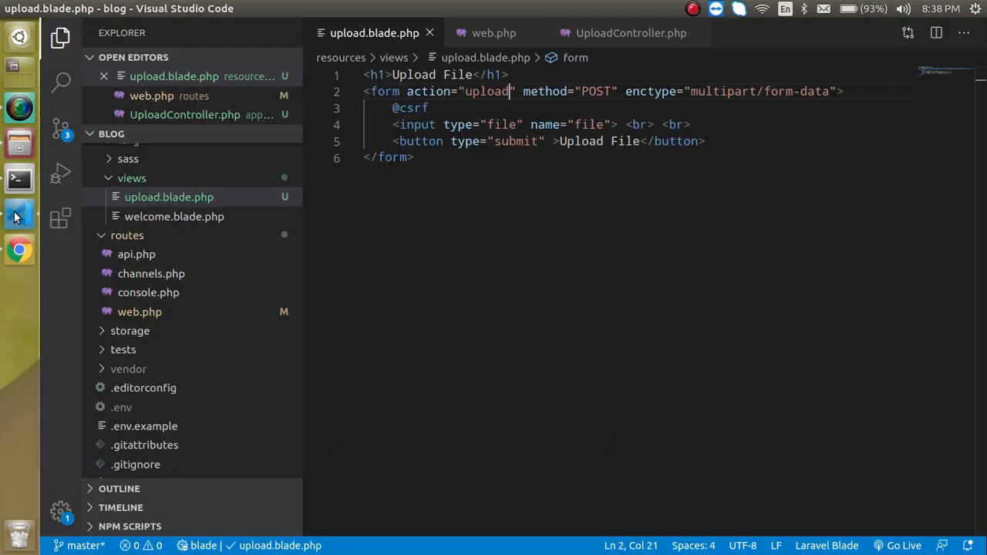
{"action": "left_click", "coordinate": [629, 33]}
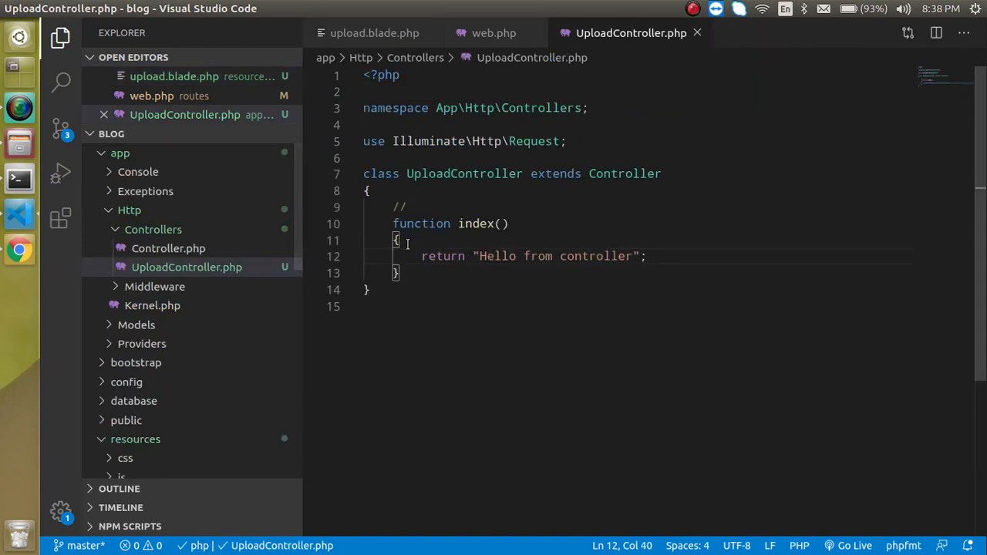
Change index to accept Request $req and return $req->file(...)
{"action": "left_click_drag", "start_coordinate": [476, 256], "coordinate": [625, 256]}
{"action": "type", "text": "R"}
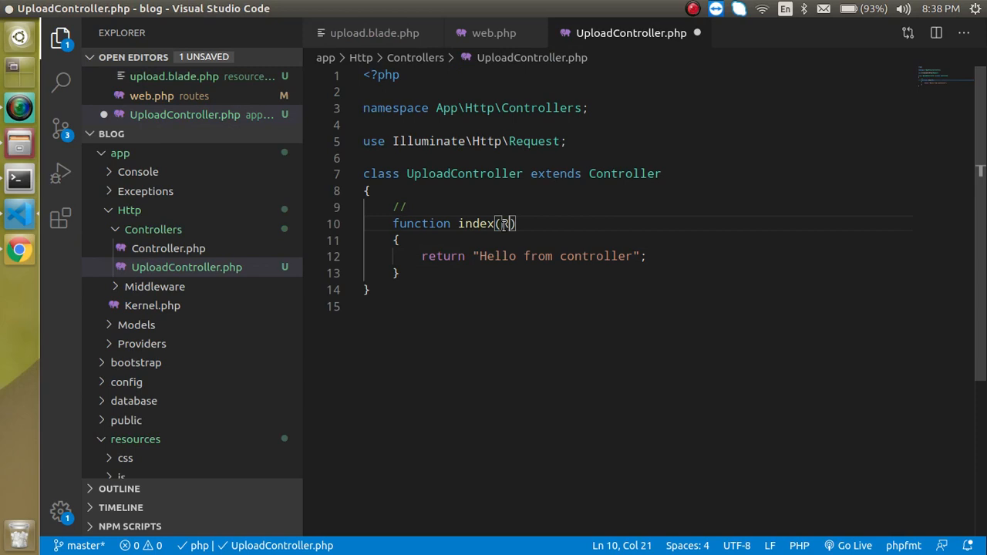
{"action": "type", "text": "equest"}
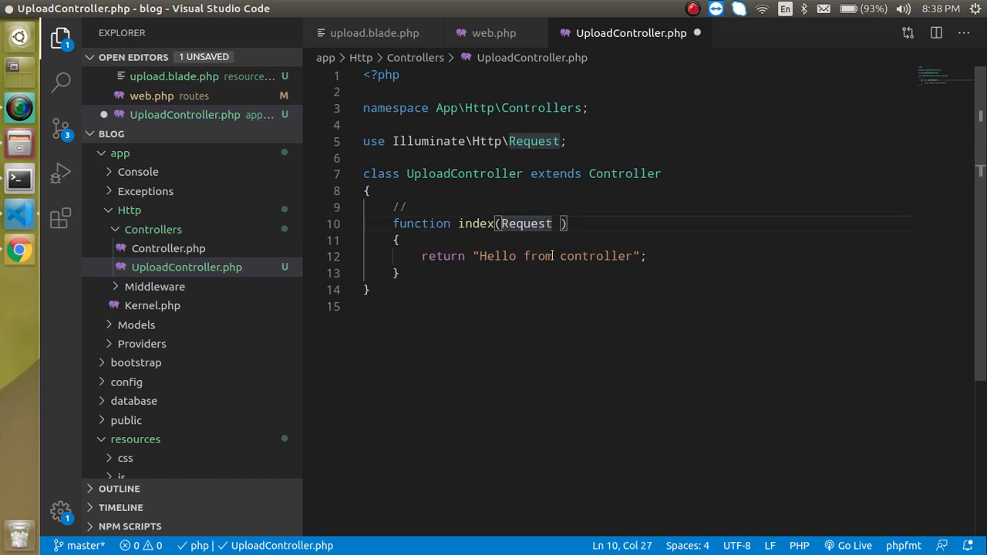
{"action": "type", "text": "$re"}
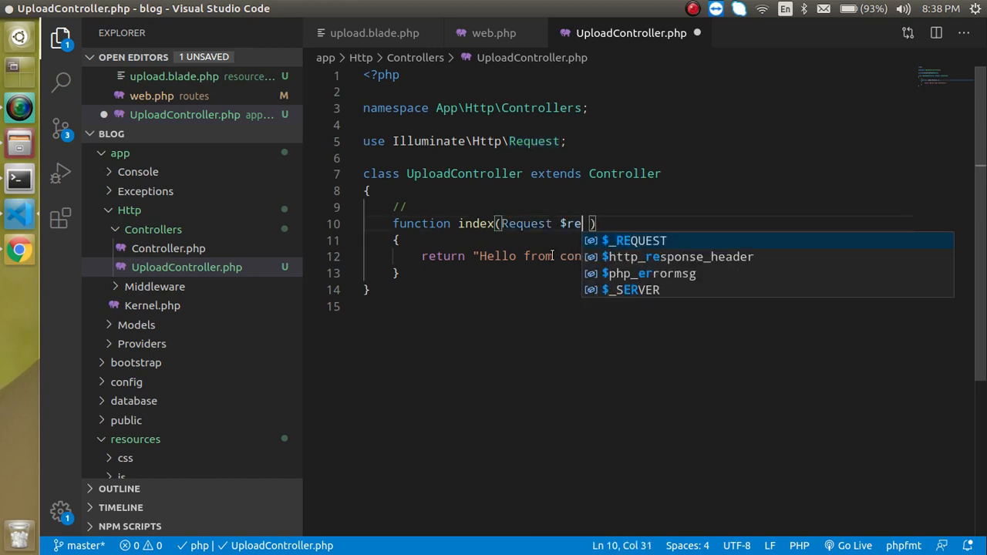
{"action": "type", "text": "q"}
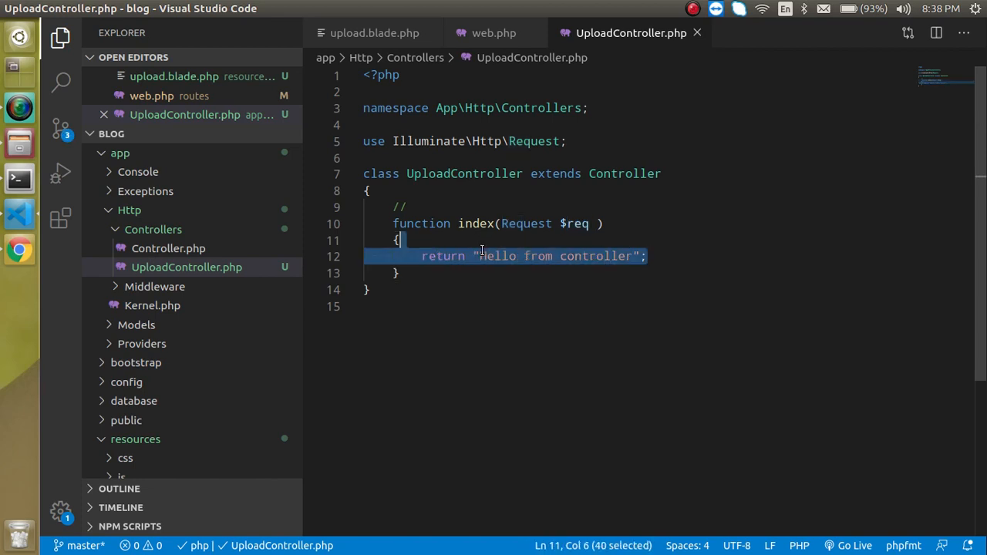
{"action": "type", "text": "$req"}
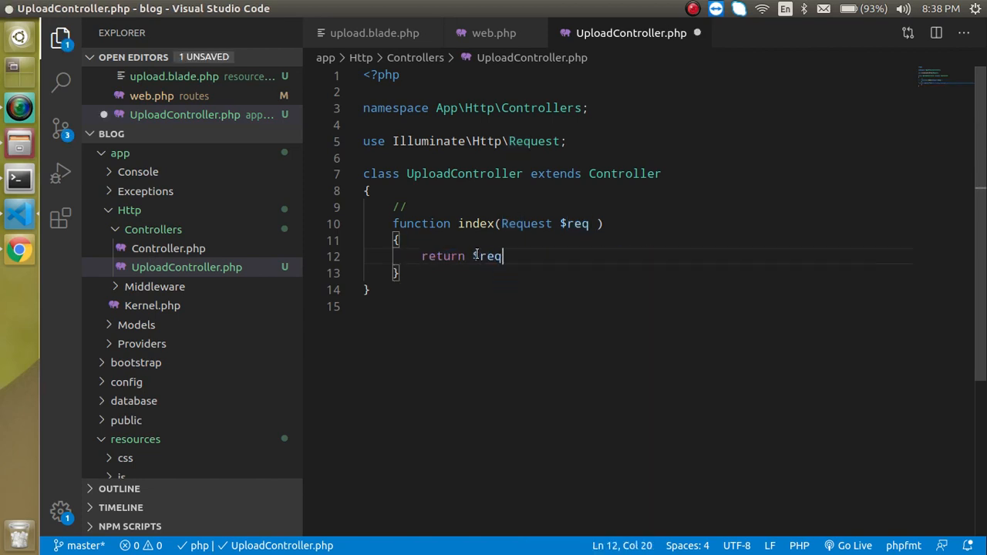
{"action": "type", "text": "->"}
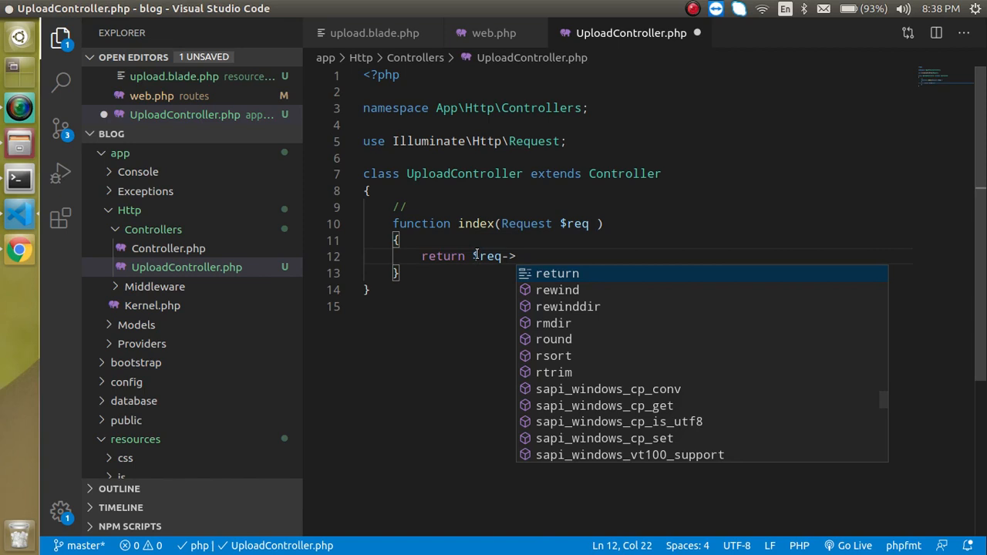
{"action": "type", "text": "file()"}
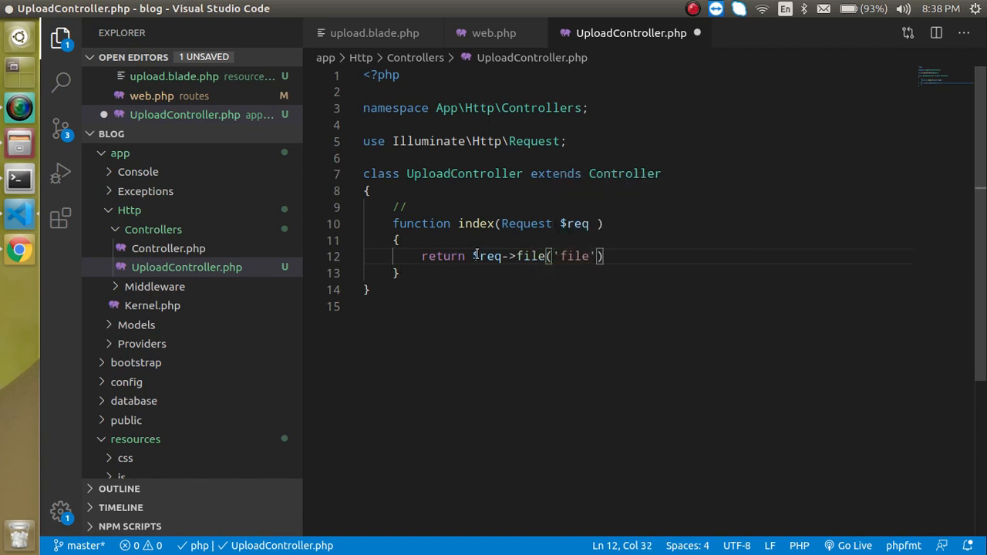
{"action": "mouse_move", "coordinate": [385, 32]}
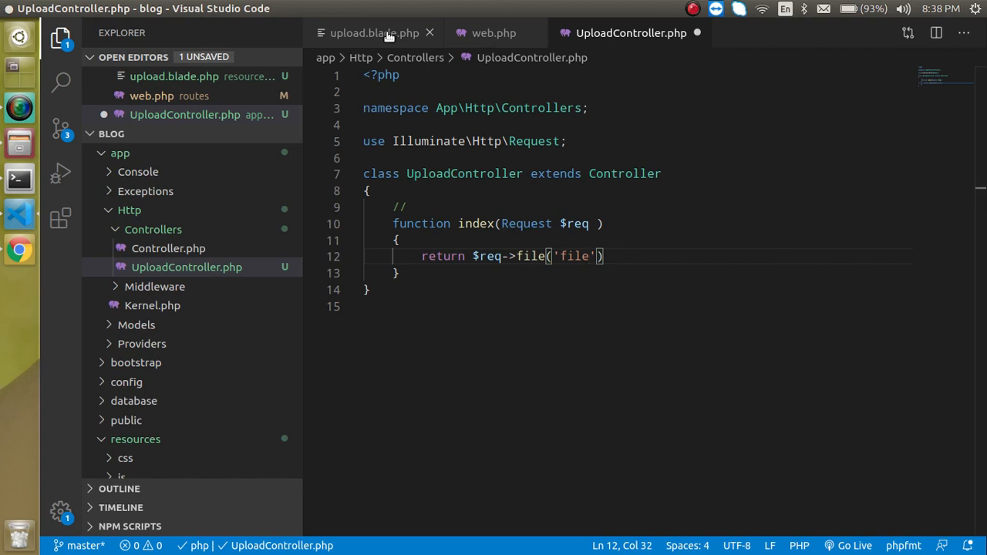
Confirm the input name 'file' and chain ->store('docs') onto the returned file
{"action": "left_click", "coordinate": [374, 32]}
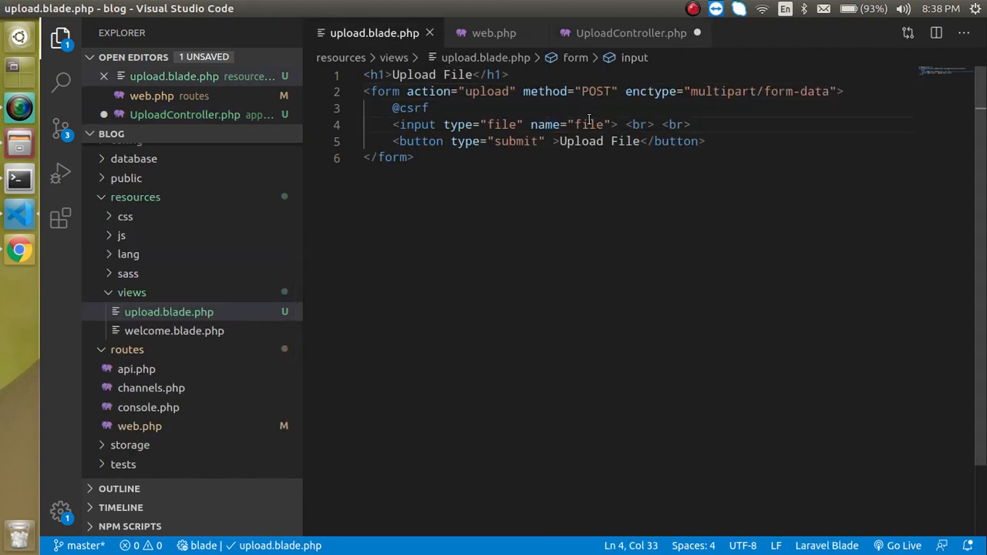
{"action": "left_click", "coordinate": [626, 32]}
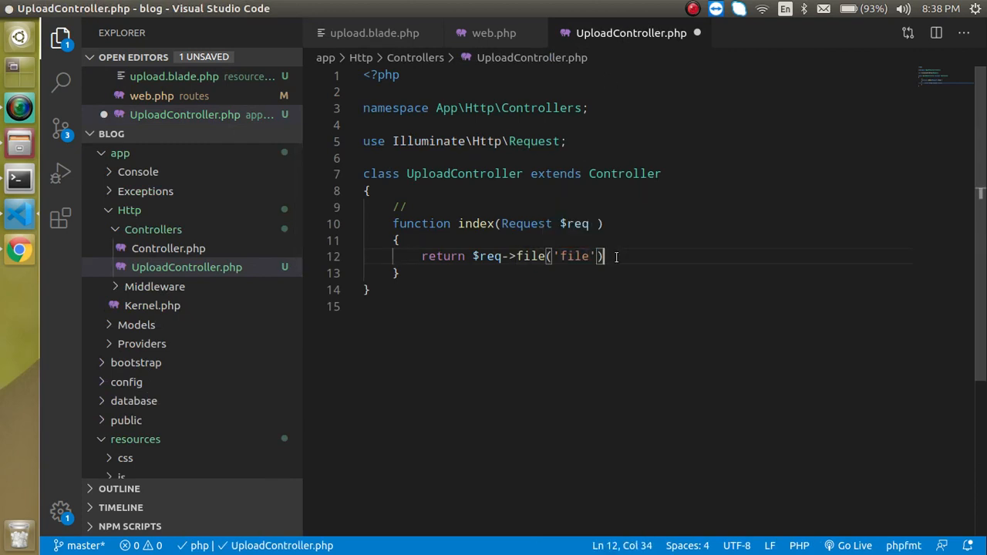
{"action": "type", "text": "->store('"}
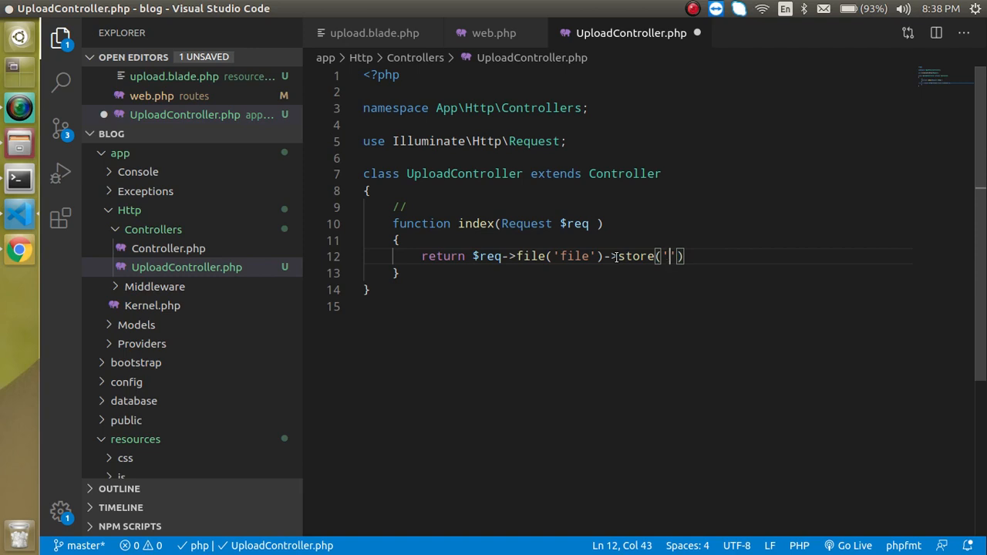
{"action": "type", "text": "docs"}
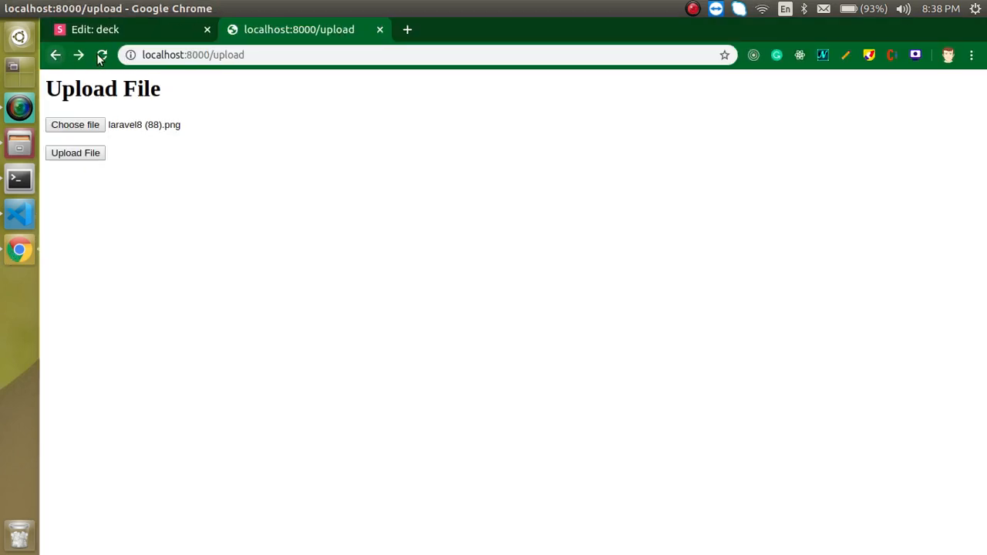
Browse to blog/storage/app/docs in Files to see the hashed png, then return to Chrome
{"action": "left_click", "coordinate": [74, 123]}
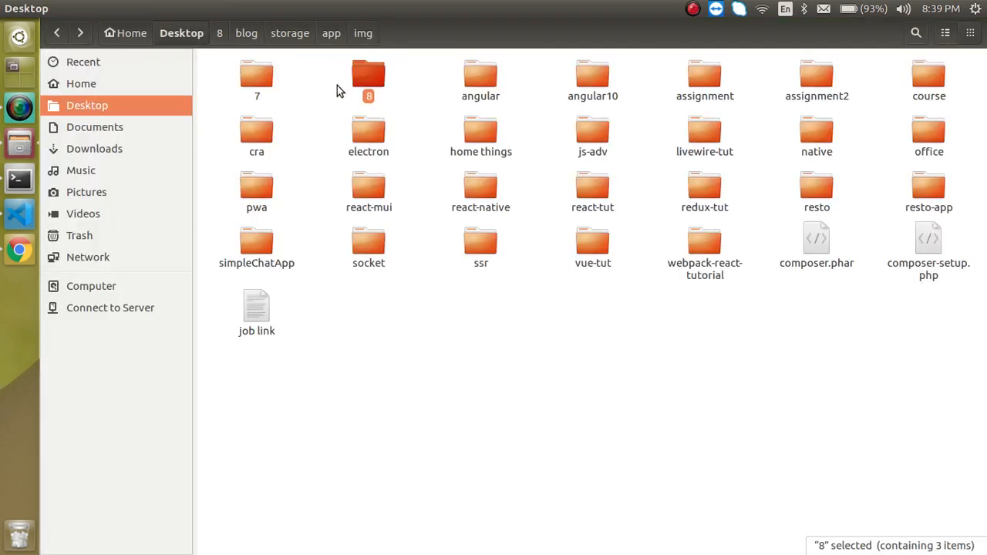
{"action": "left_click", "coordinate": [247, 34]}
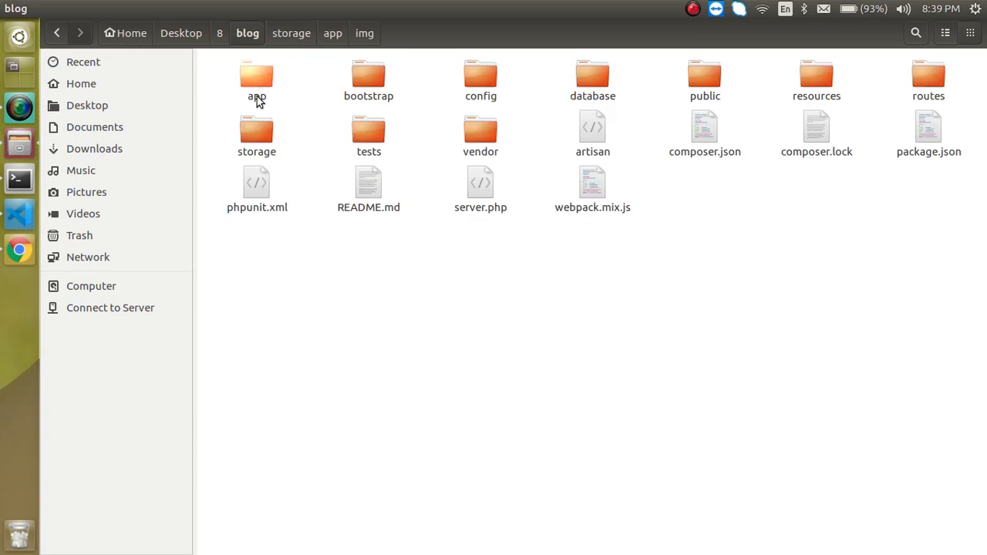
{"action": "double_click", "coordinate": [257, 76]}
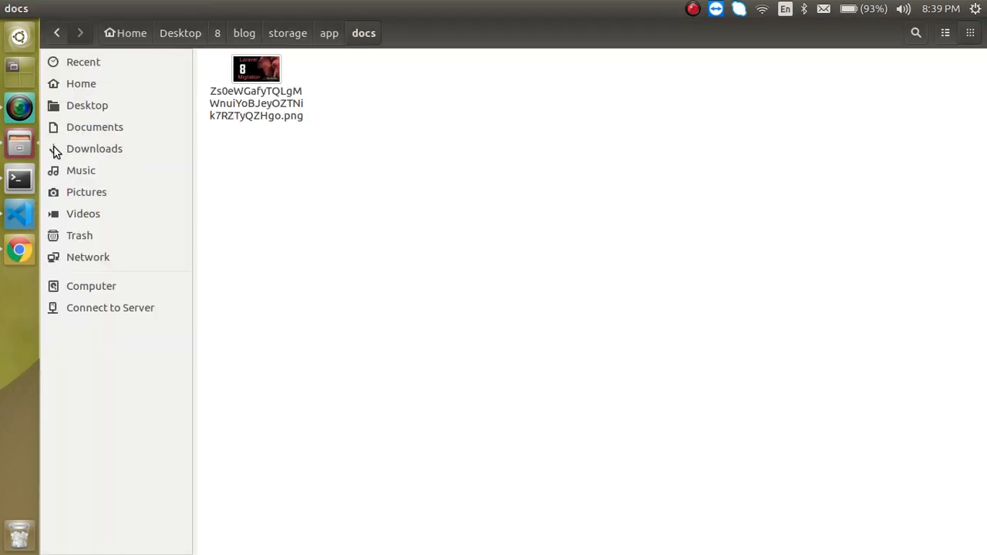
{"action": "left_click", "coordinate": [19, 250]}
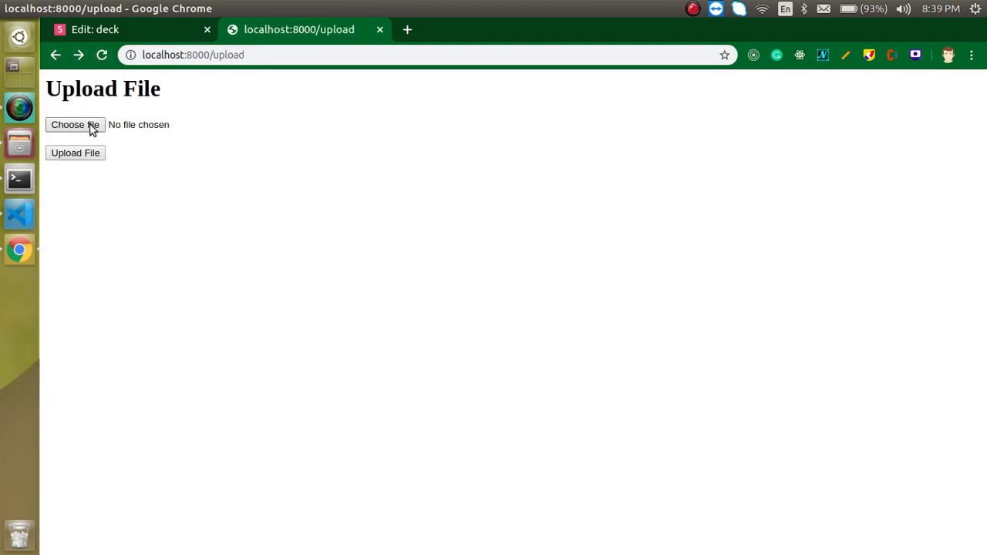
Start choosing a file from Downloads in the upload form's file picker
{"action": "left_click", "coordinate": [74, 123]}
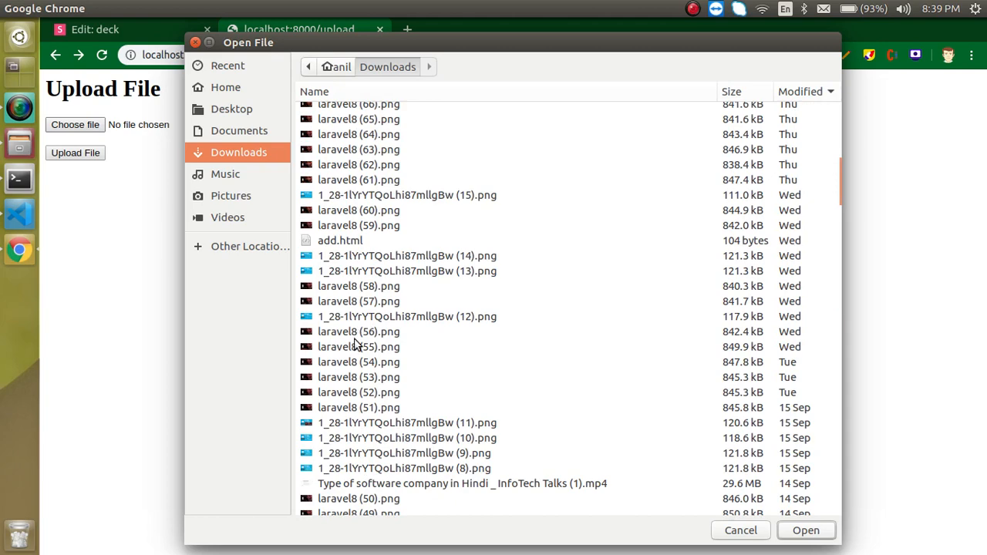
{"action": "left_click", "coordinate": [401, 423]}
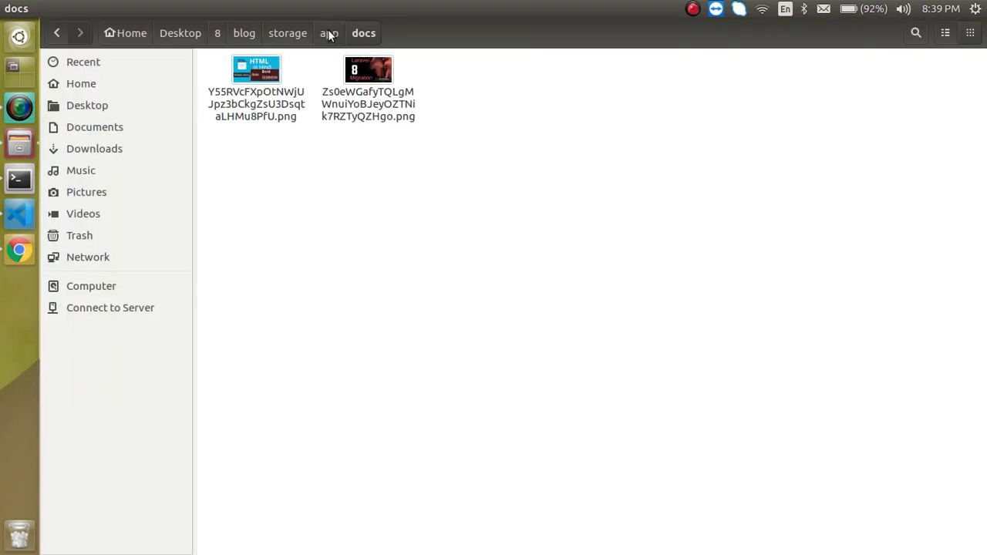
{"action": "mouse_move", "coordinate": [375, 166]}
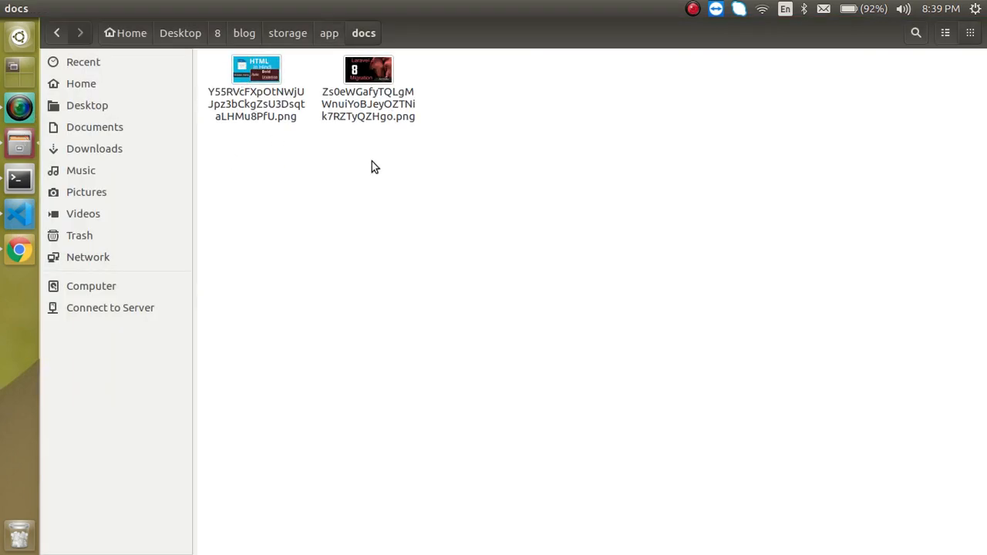
{"action": "mouse_move", "coordinate": [26, 368]}
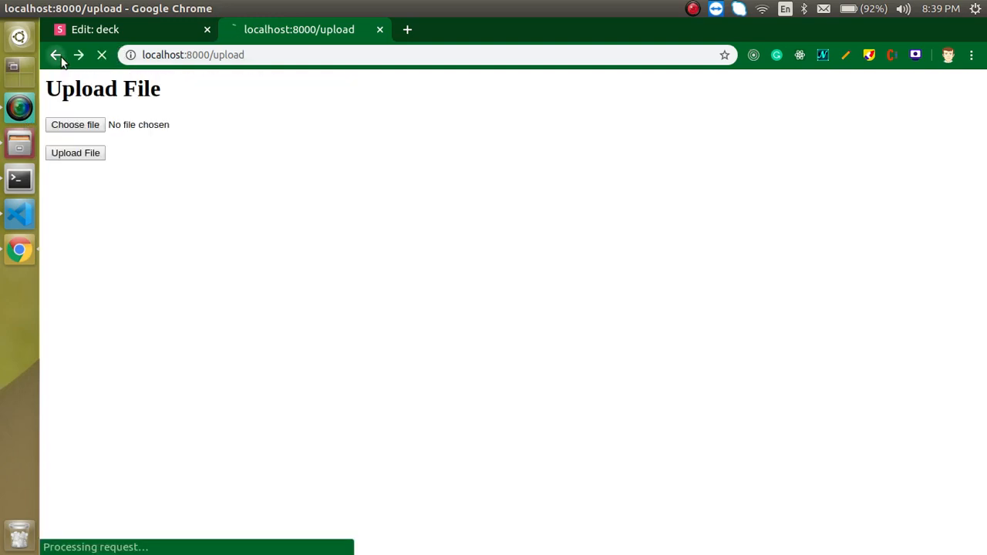
{"action": "left_click", "coordinate": [74, 124]}
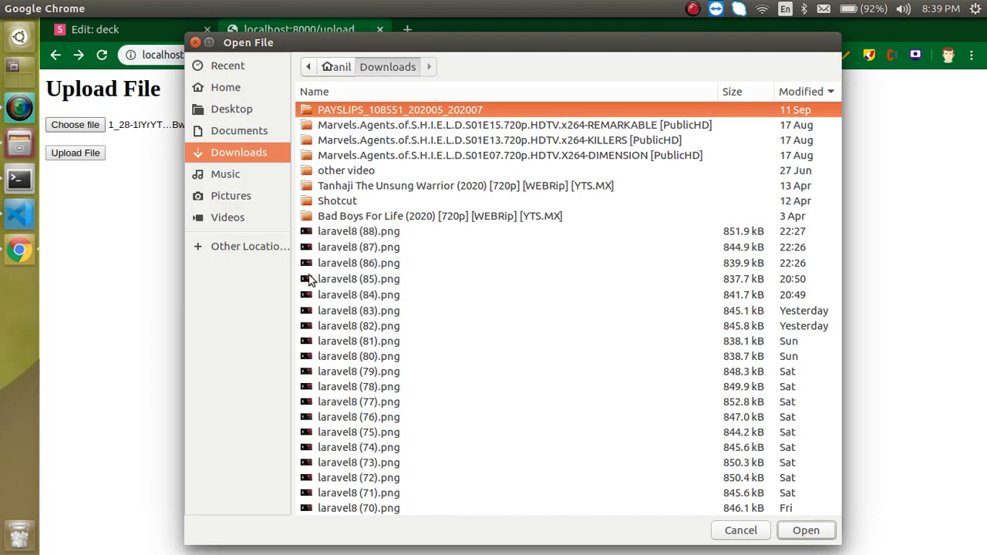
{"action": "mouse_move", "coordinate": [352, 236]}
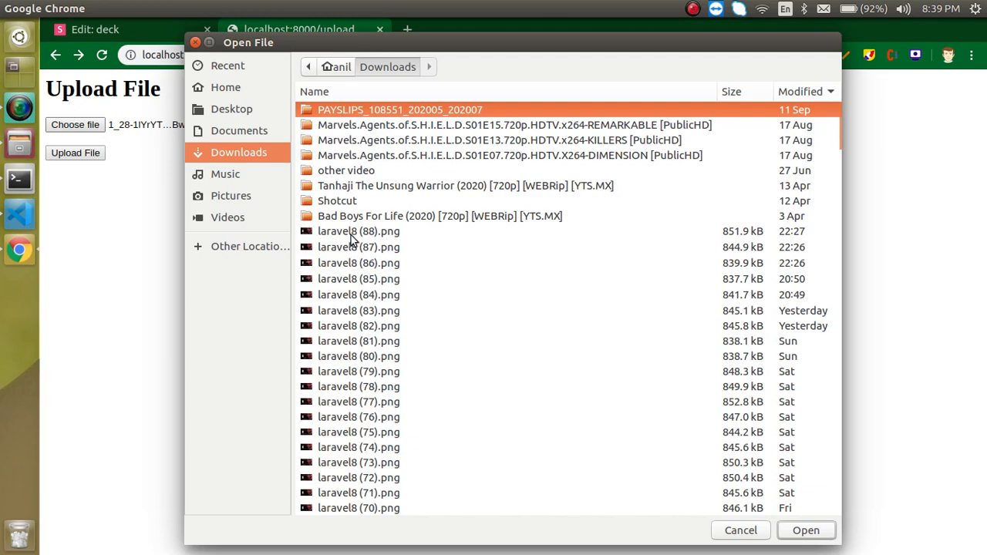
{"action": "mouse_move", "coordinate": [361, 362]}
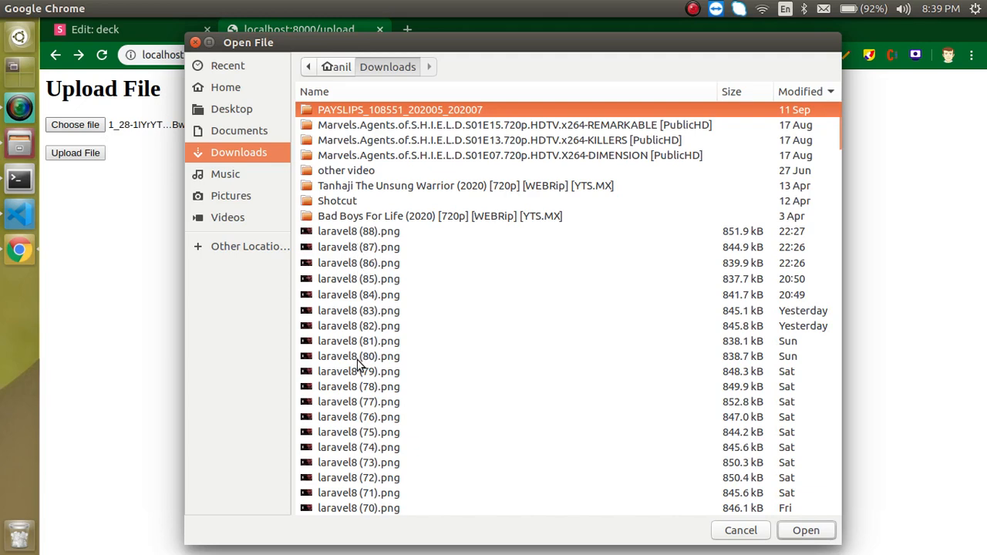
Upload laravel8 (80).png and get its stored docs/ path with a new hashed name
{"action": "left_click", "coordinate": [357, 356]}
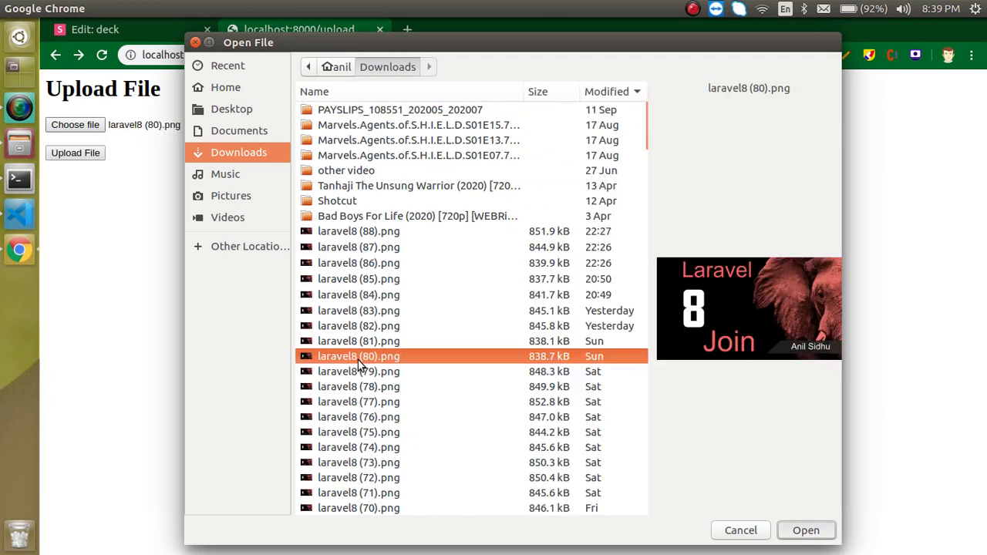
{"action": "left_click", "coordinate": [805, 531]}
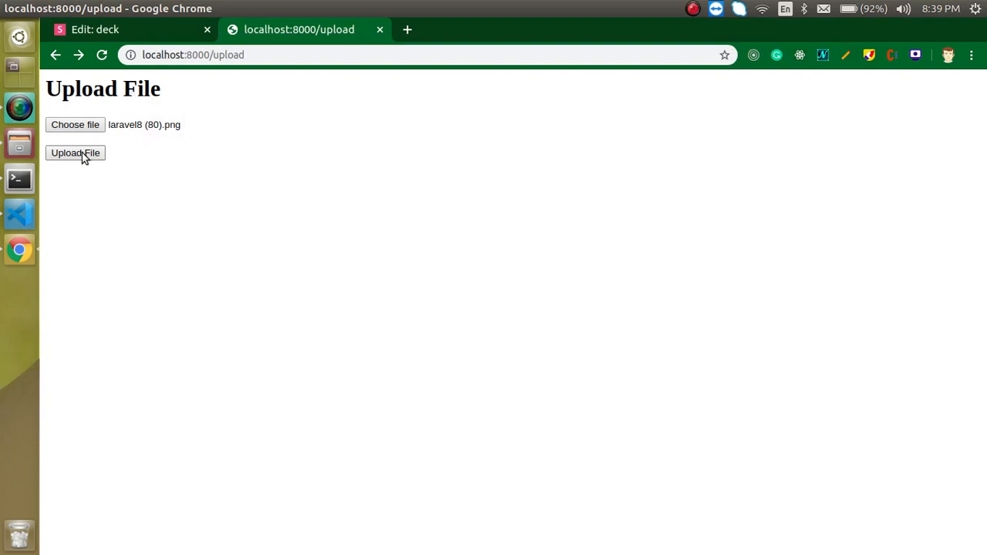
{"action": "left_click", "coordinate": [74, 152]}
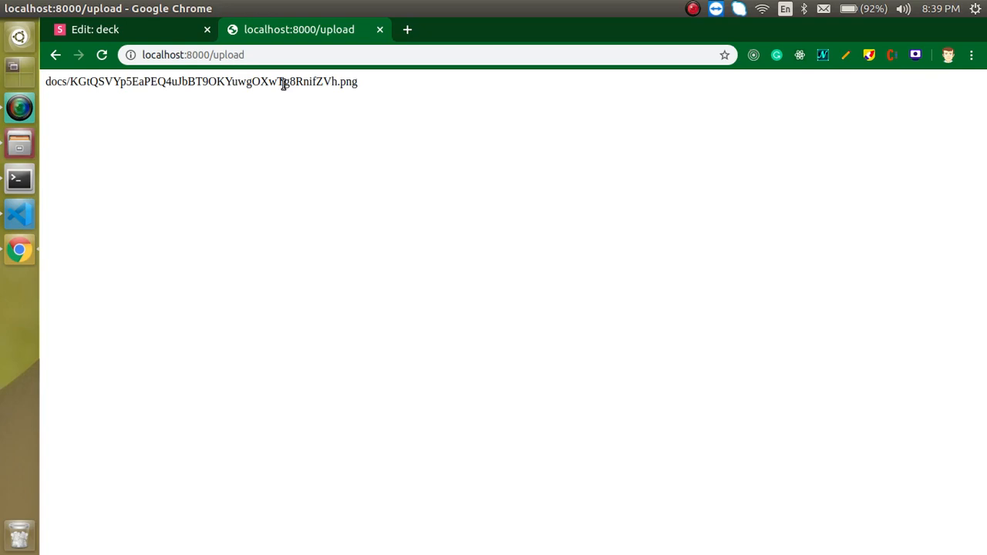